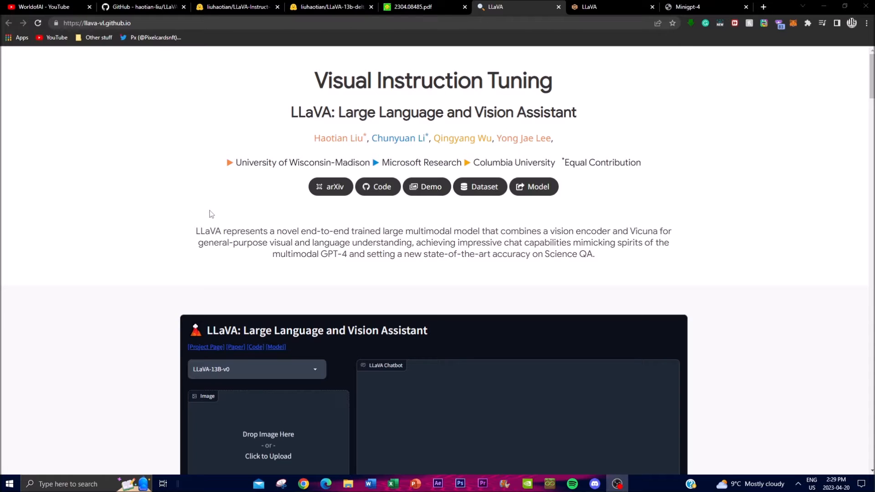
mouse_move(207, 205)
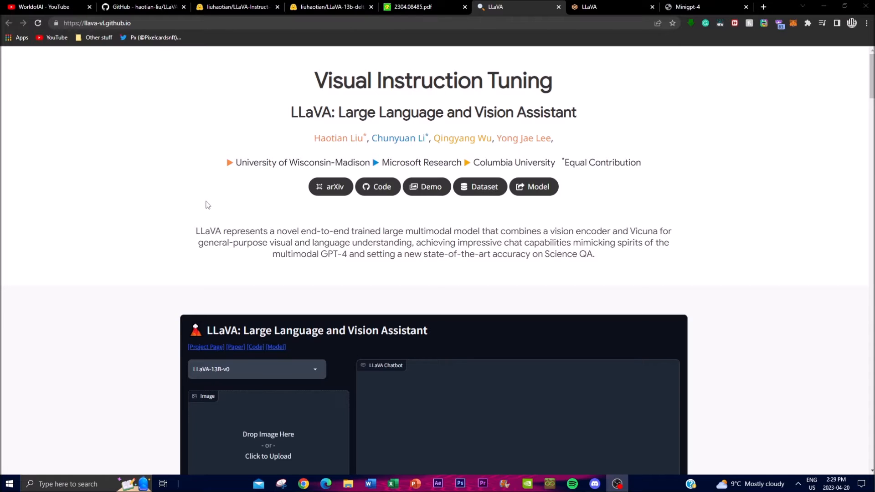
Switch from the LLaVA project page to the WorldofAI YouTube channel tab
left_click(45, 7)
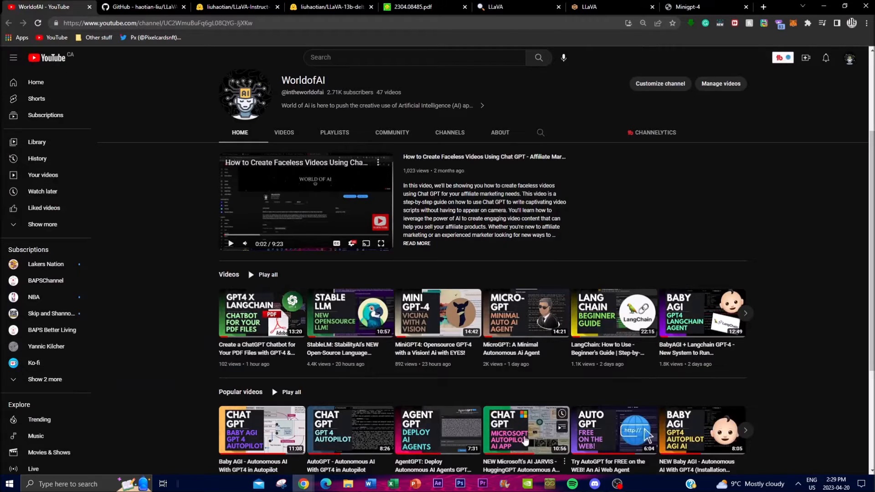
mouse_move(438, 371)
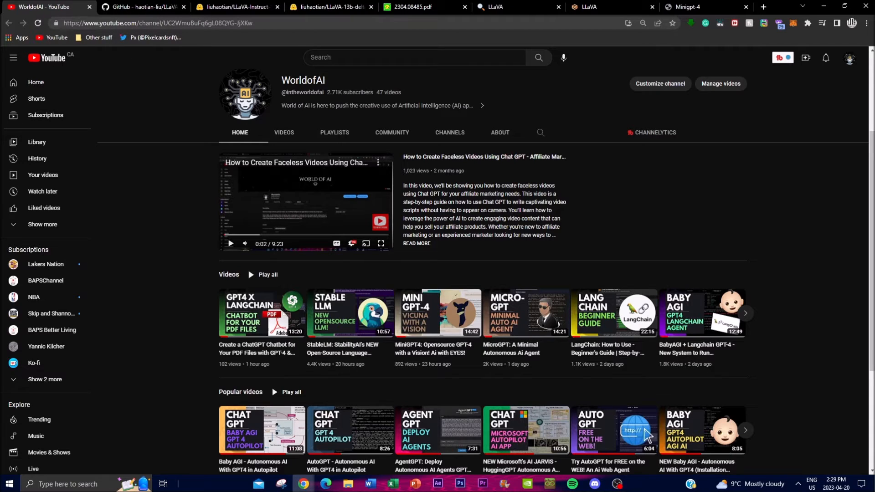
mouse_move(38, 363)
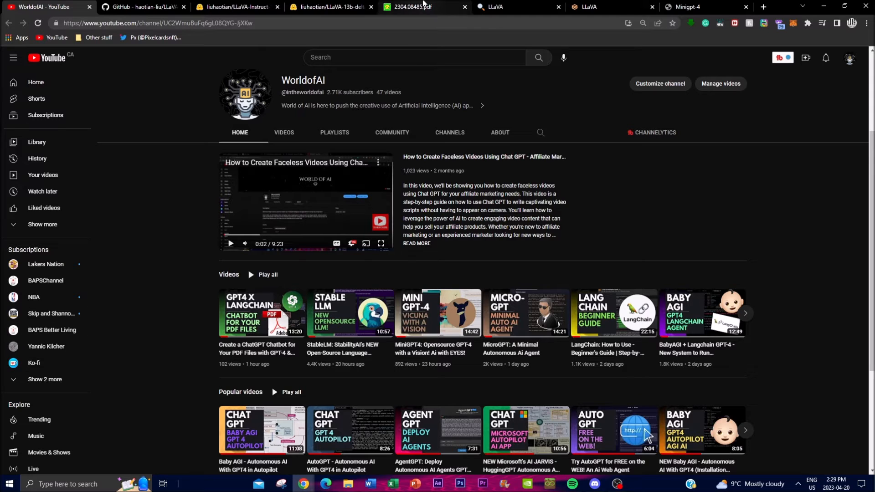
Skim the Visual Instruction Tuning arXiv PDF, then return to the LLaVA demo section
left_click(413, 7)
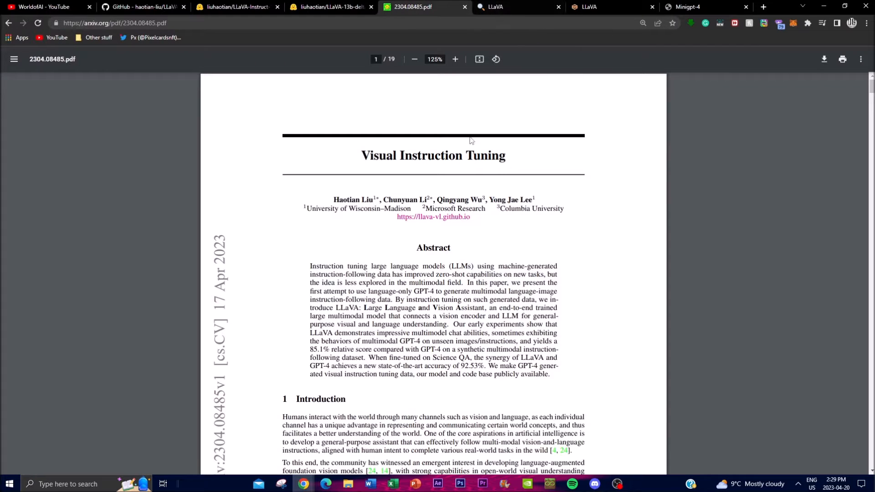
mouse_move(339, 303)
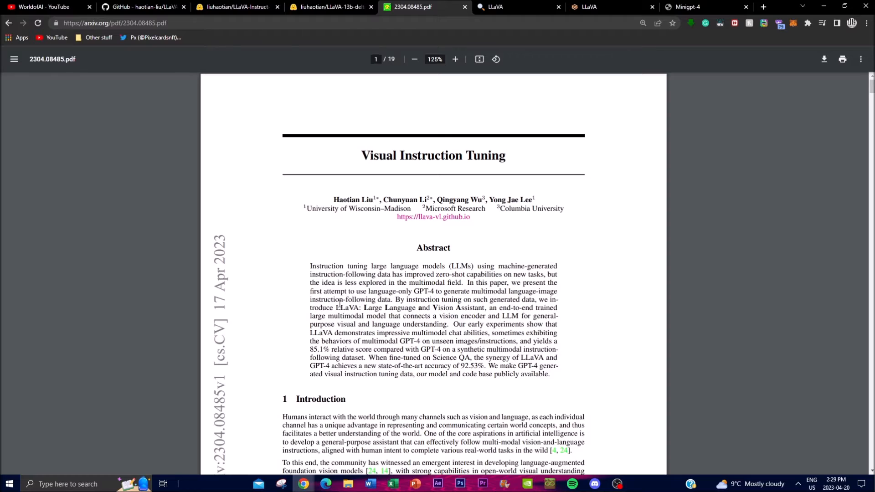
scroll("down", 3)
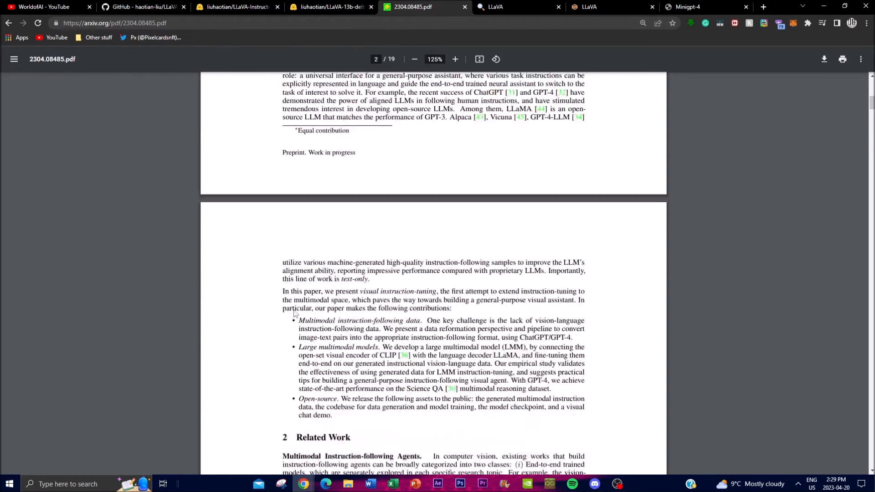
left_click(497, 7)
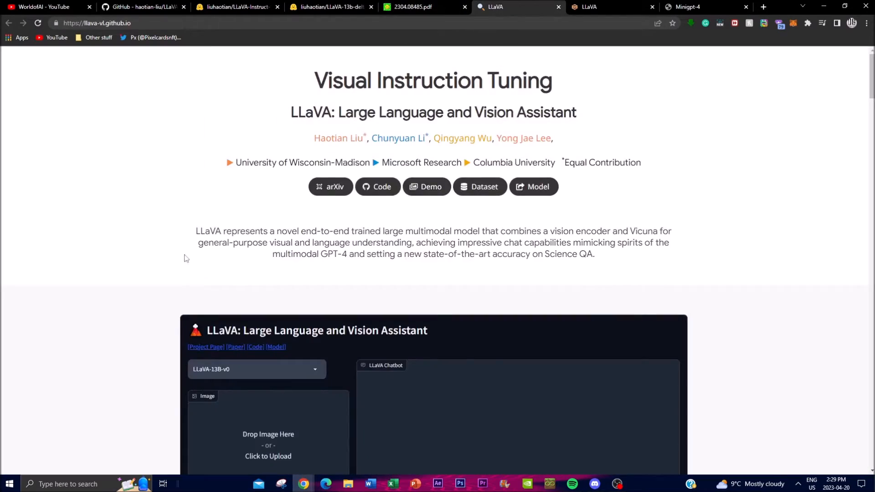
scroll("down", 3)
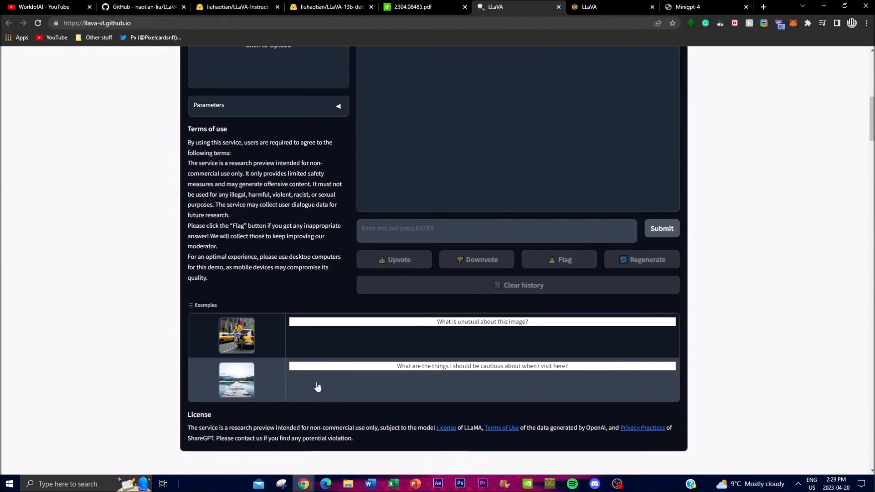
scroll("up", 3)
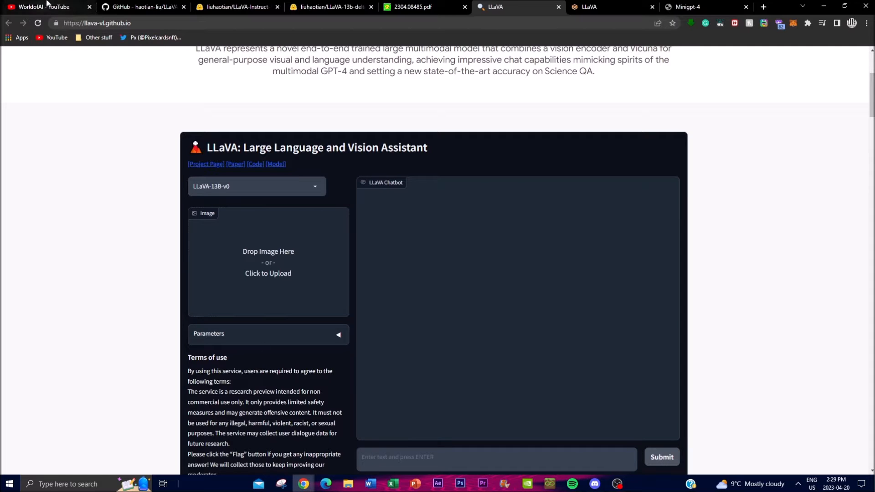
Browse the WorldofAI channel's video rows and scroll back to the top
left_click(47, 7)
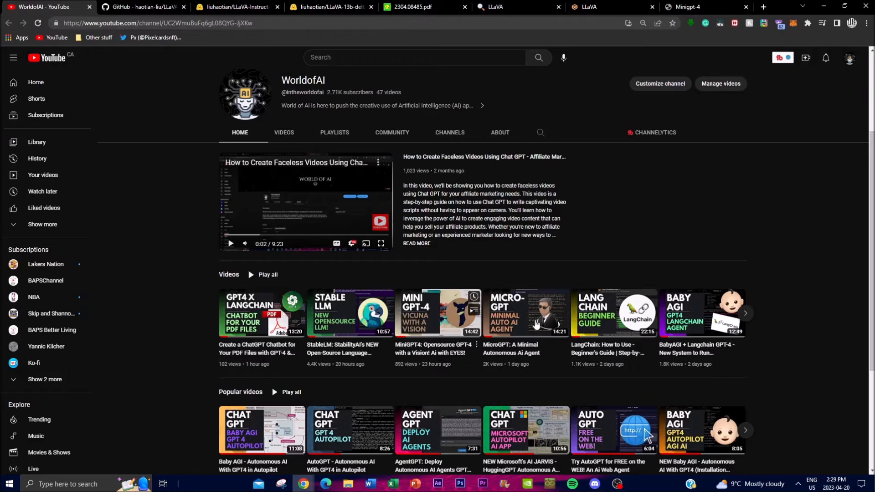
mouse_move(600, 251)
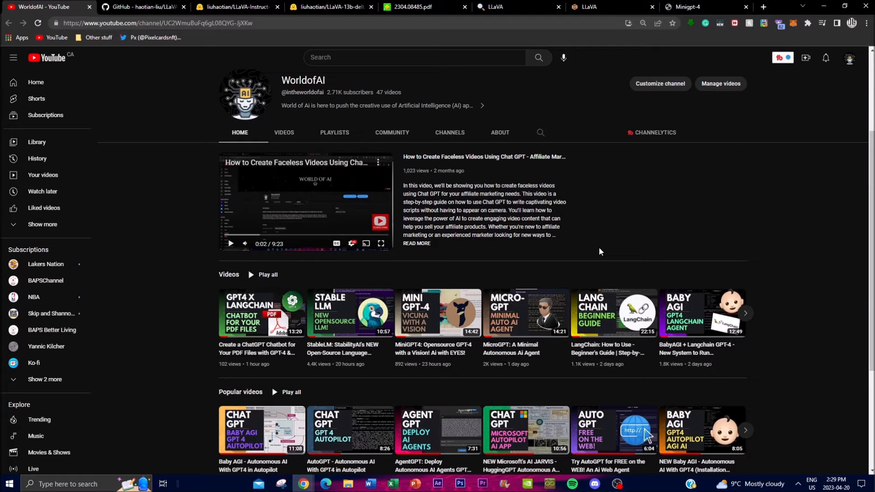
scroll("down", 3)
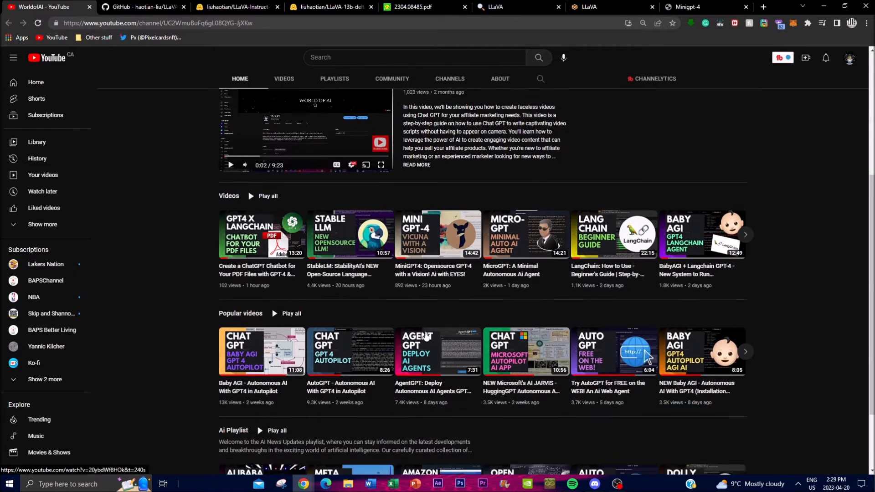
scroll("down", 3)
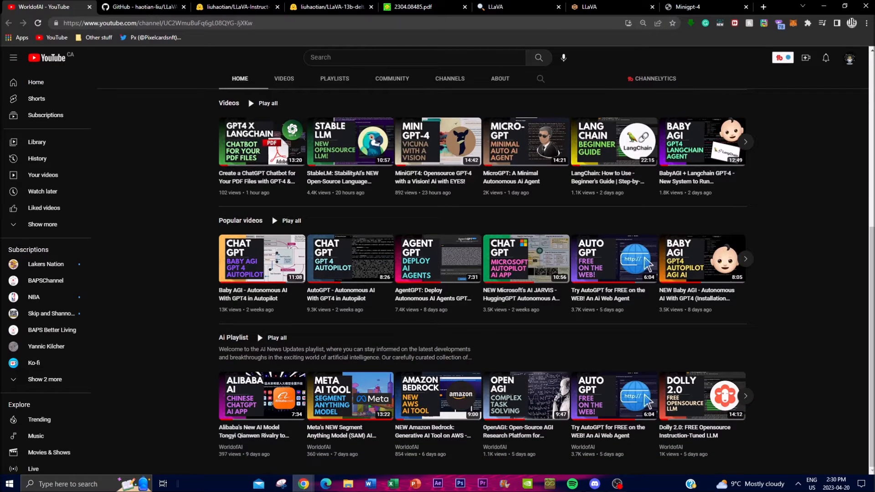
mouse_move(257, 342)
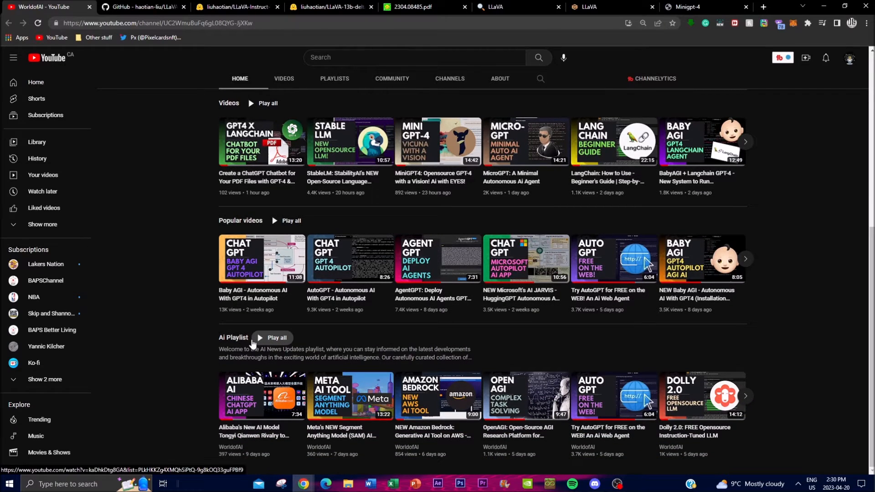
mouse_move(565, 357)
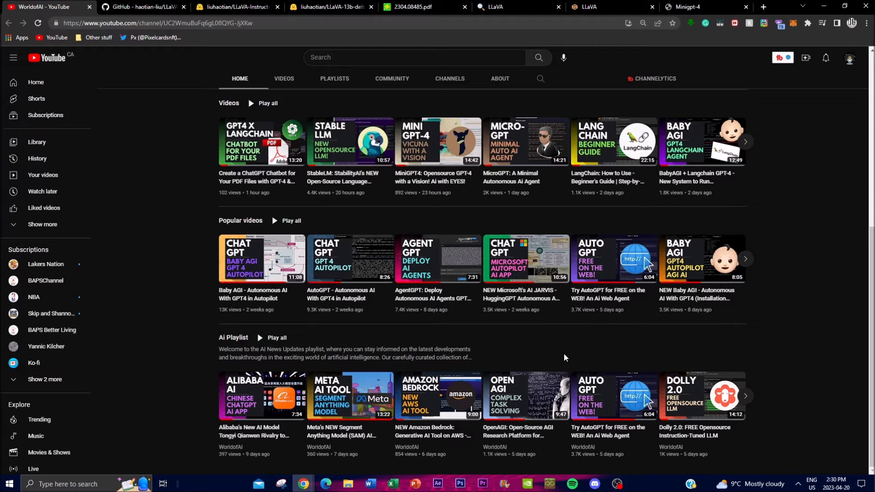
scroll("up", 3)
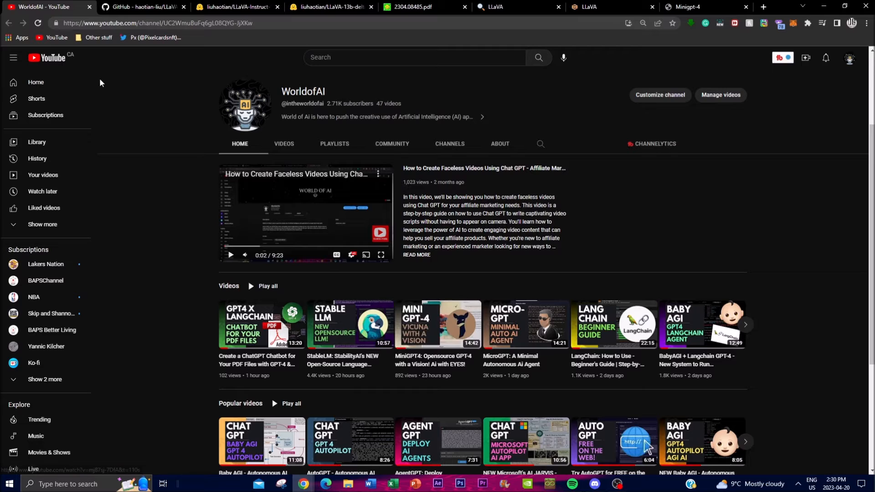
mouse_move(164, 223)
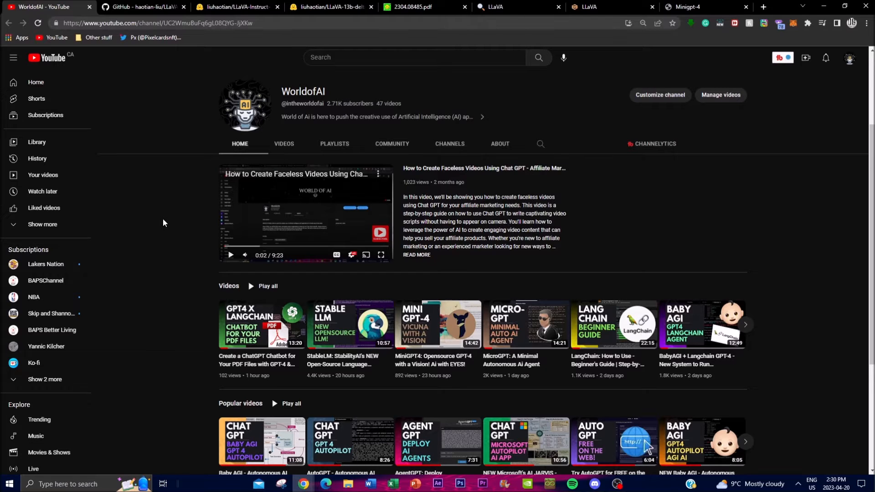
mouse_move(157, 226)
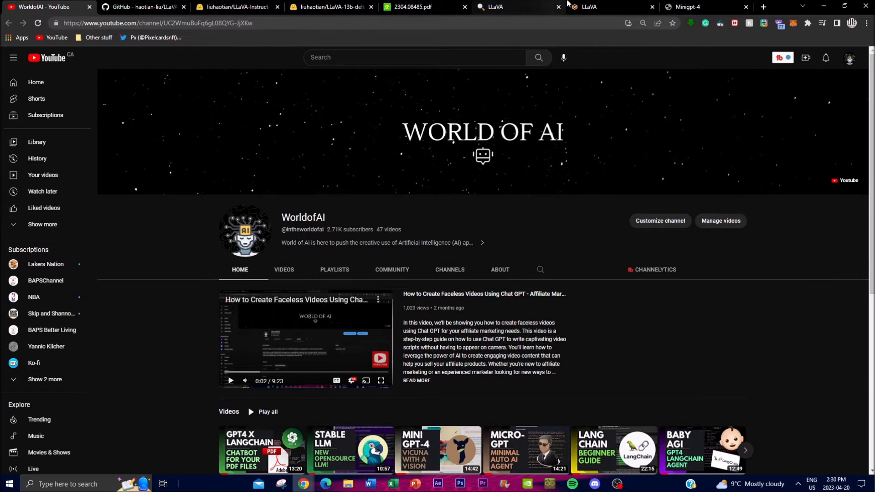
Return to the LLaVA tab showing the instruction and response noun-verb sunburst charts
left_click(516, 7)
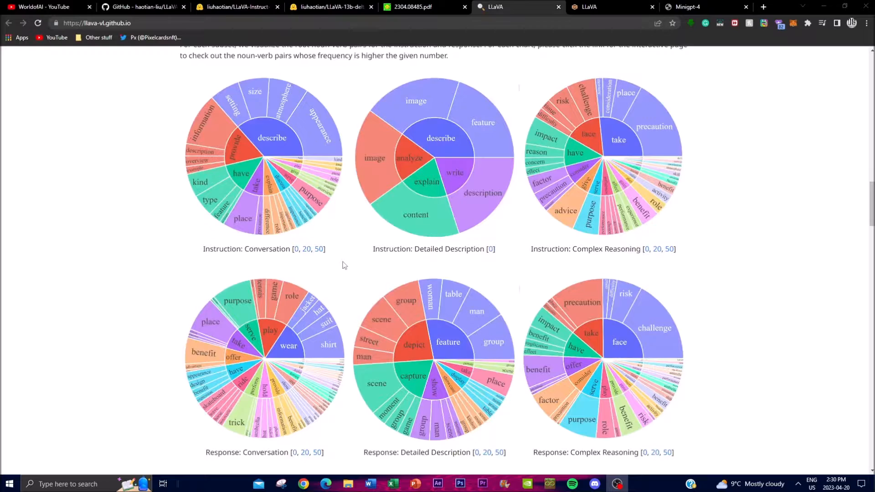
mouse_move(306, 249)
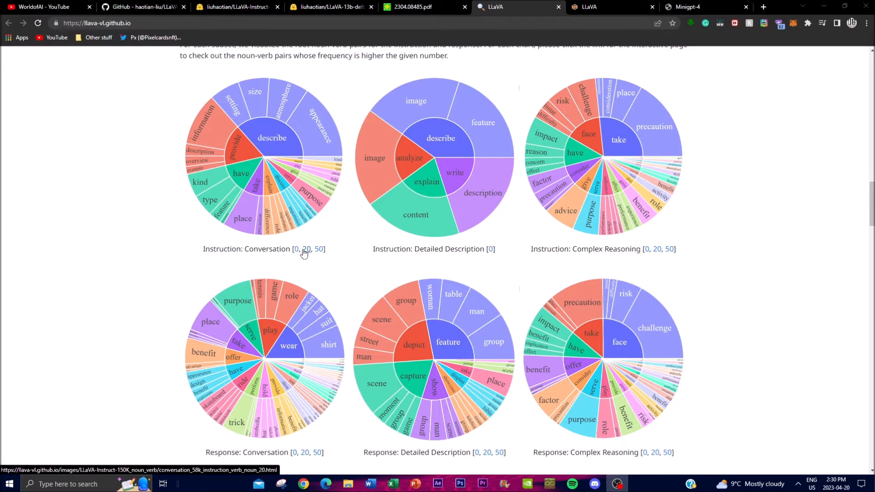
mouse_move(357, 410)
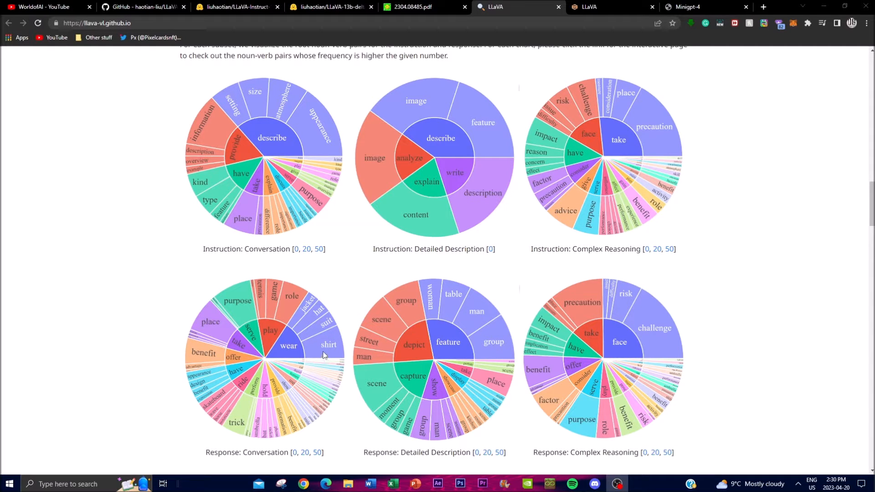
mouse_move(363, 231)
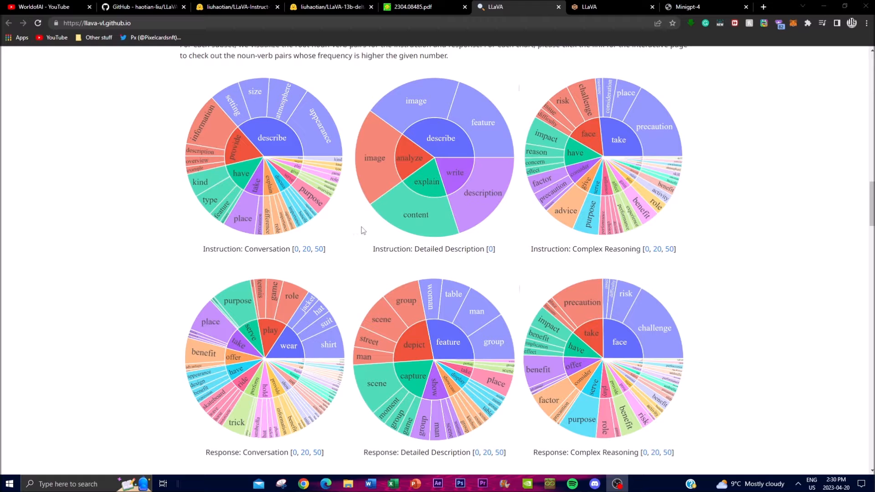
mouse_move(339, 312)
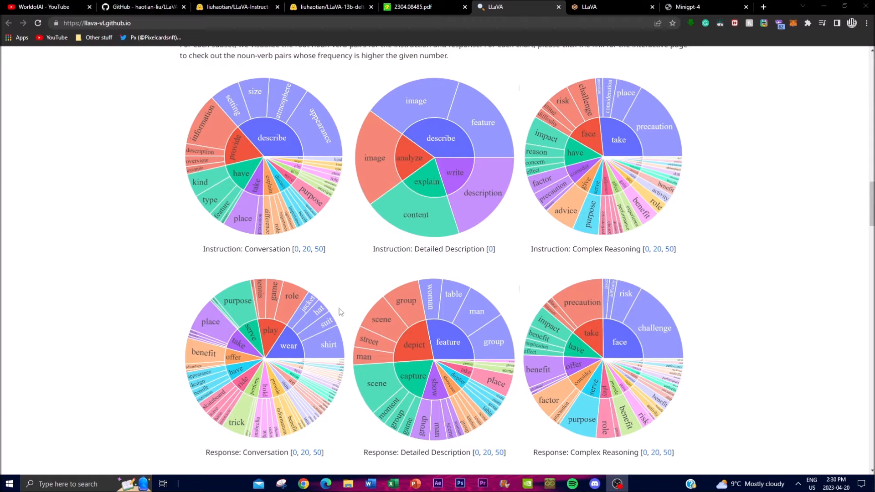
mouse_move(317, 314)
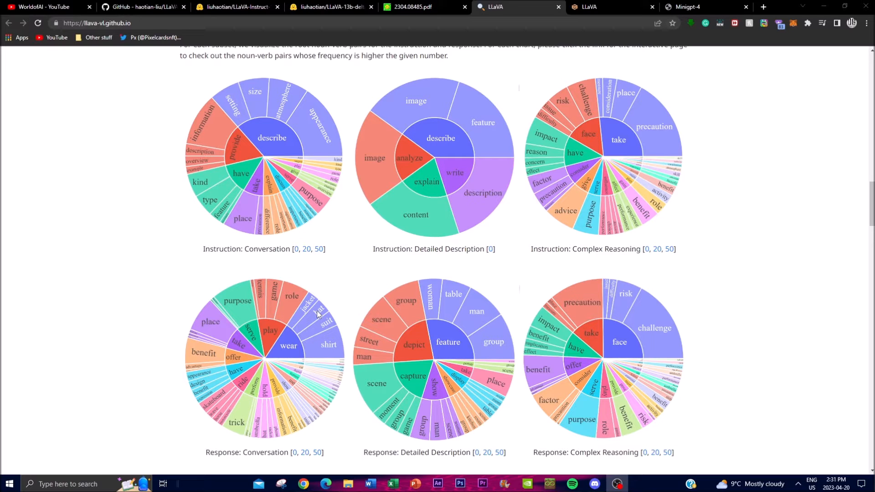
mouse_move(315, 310)
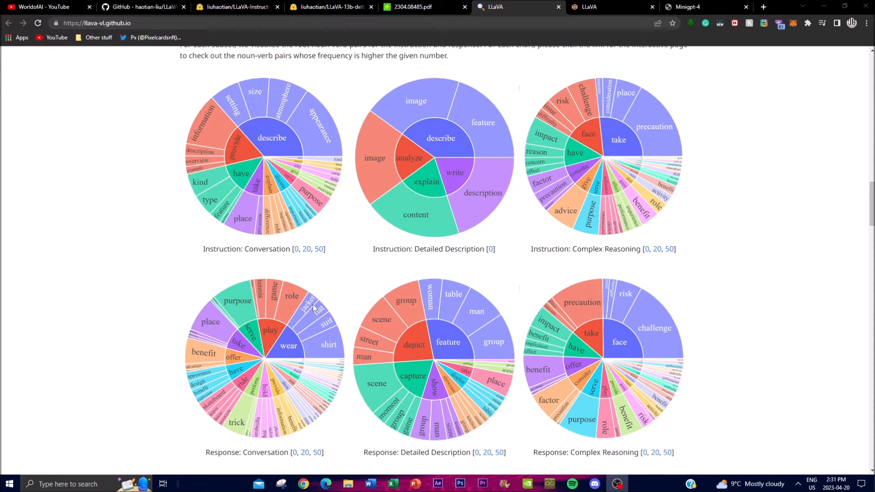
mouse_move(177, 253)
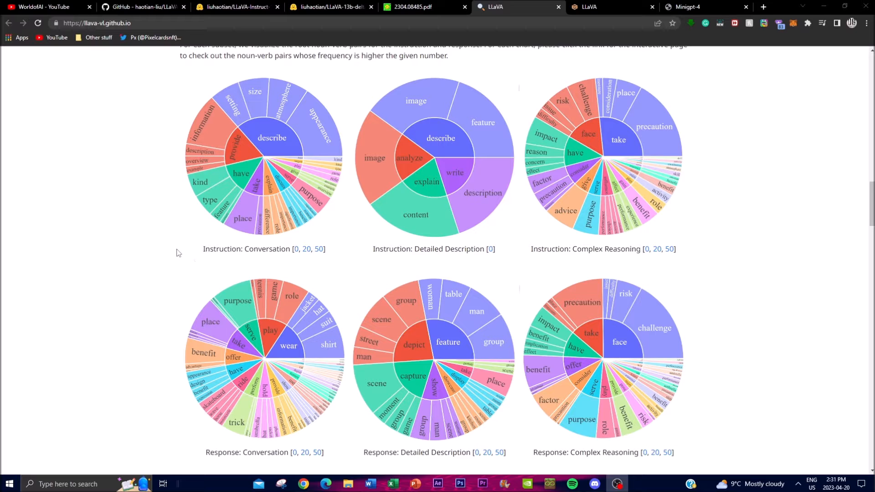
scroll("down", 3)
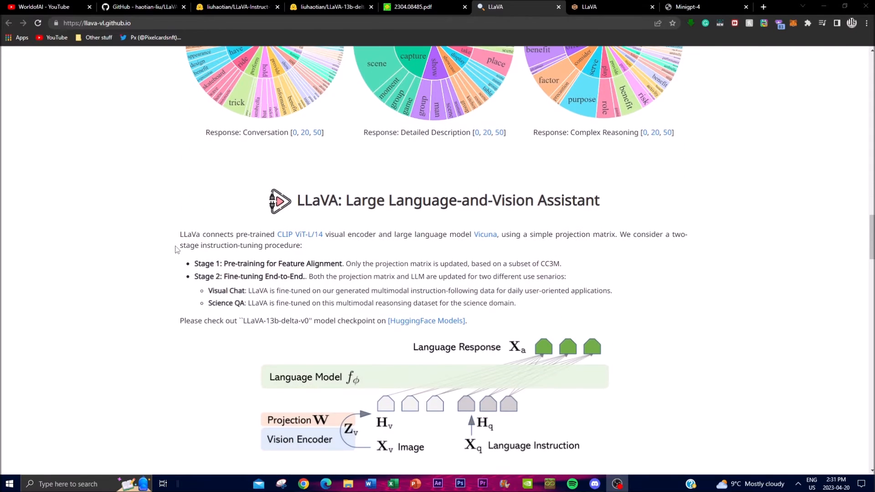
scroll("down", 3)
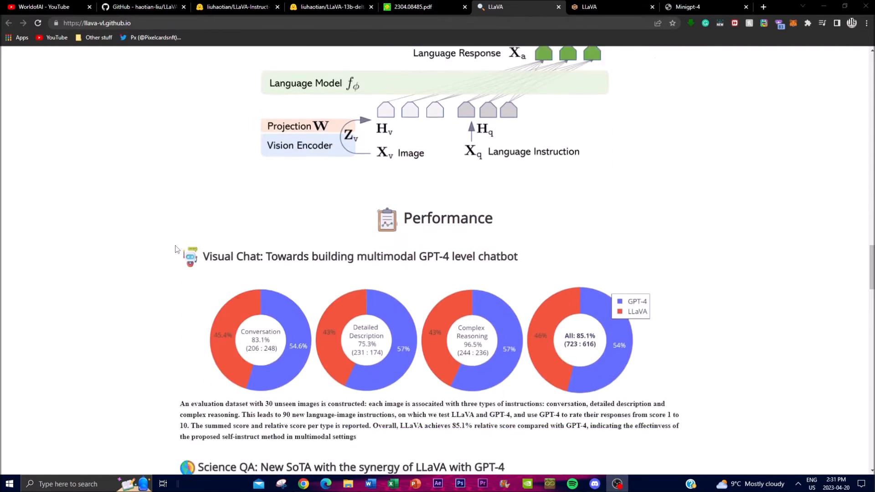
scroll("down", 3)
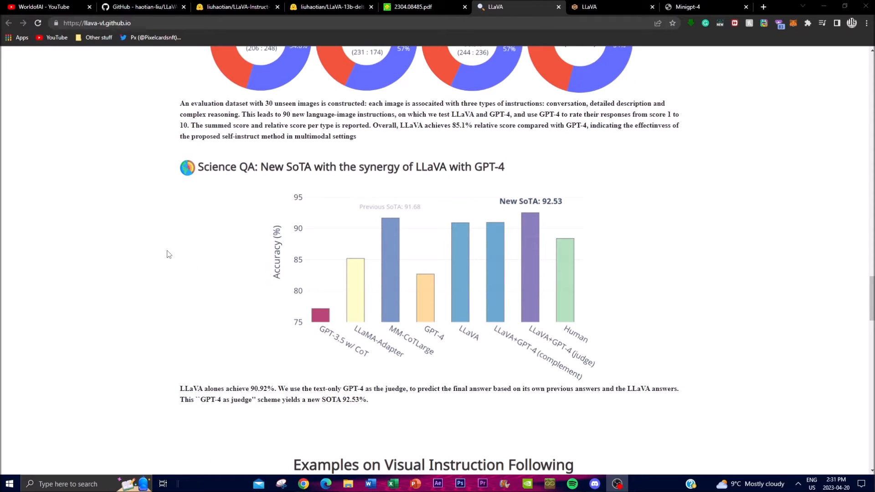
scroll("up", 3)
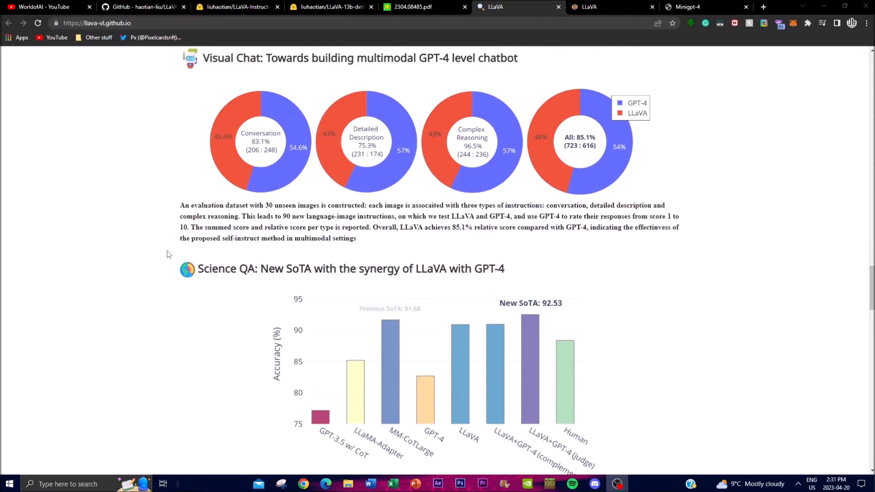
scroll("up", 3)
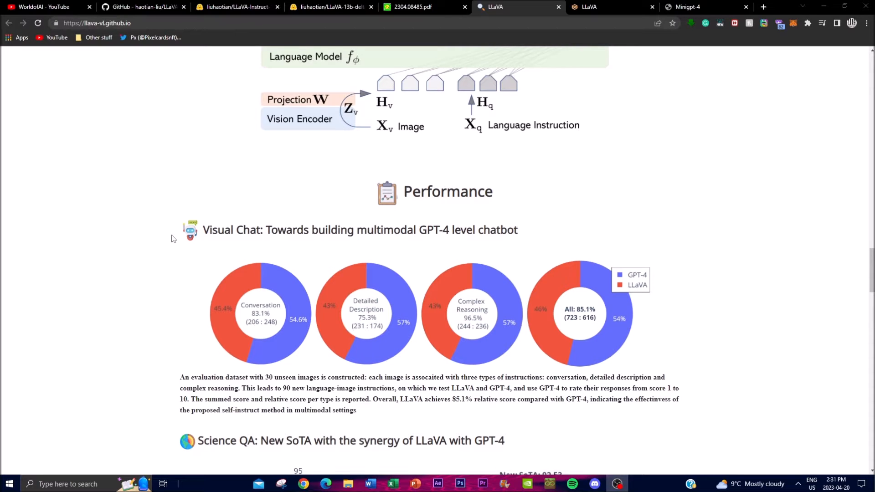
scroll("down", 3)
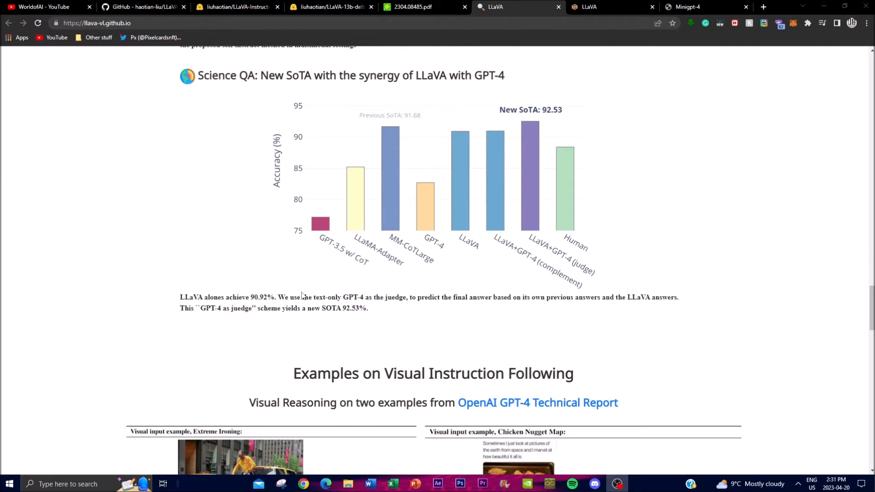
mouse_move(294, 281)
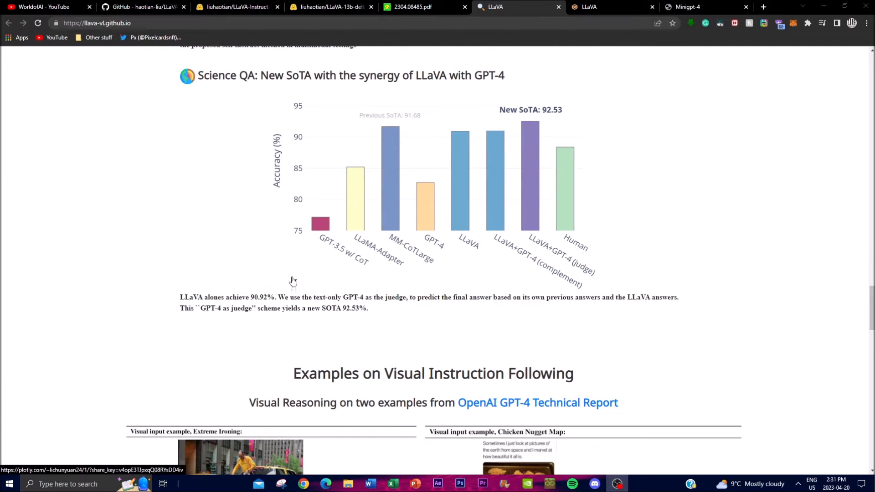
mouse_move(255, 253)
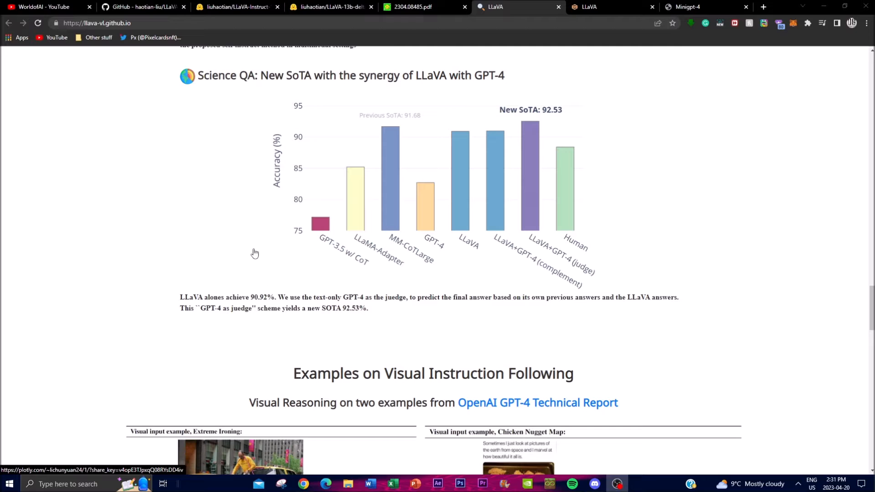
scroll("up", 3)
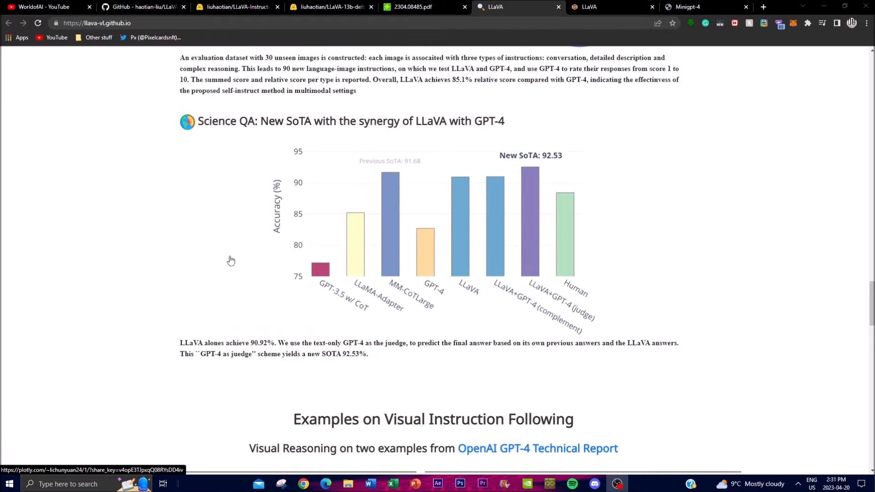
scroll("up", 3)
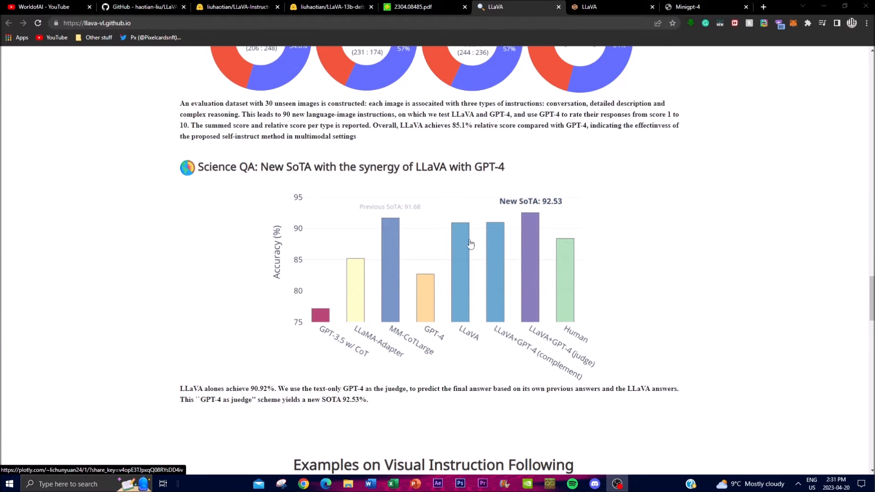
mouse_move(361, 359)
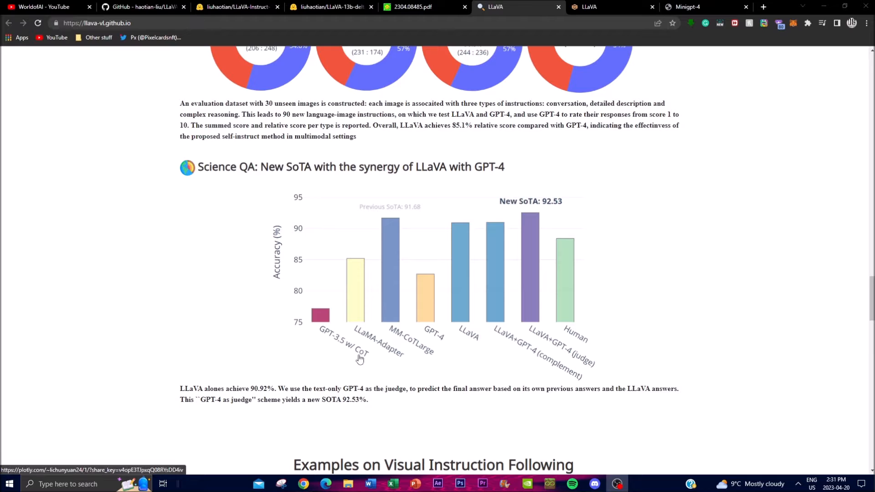
mouse_move(340, 337)
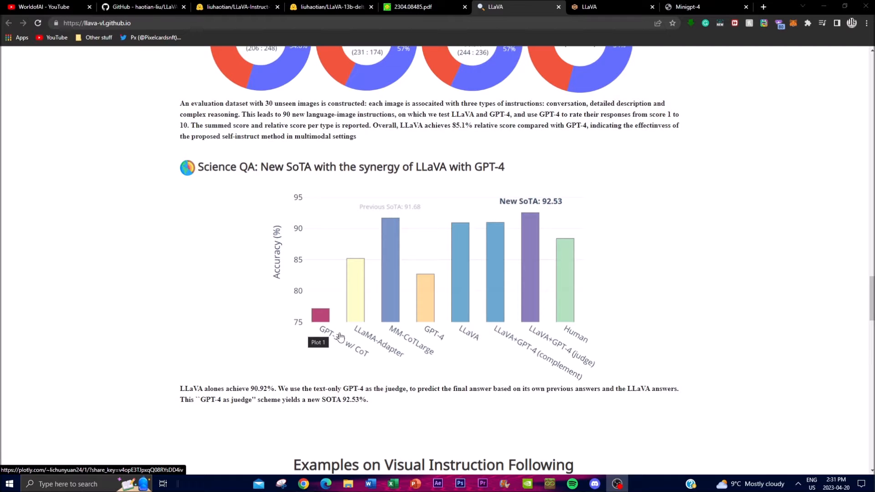
mouse_move(258, 169)
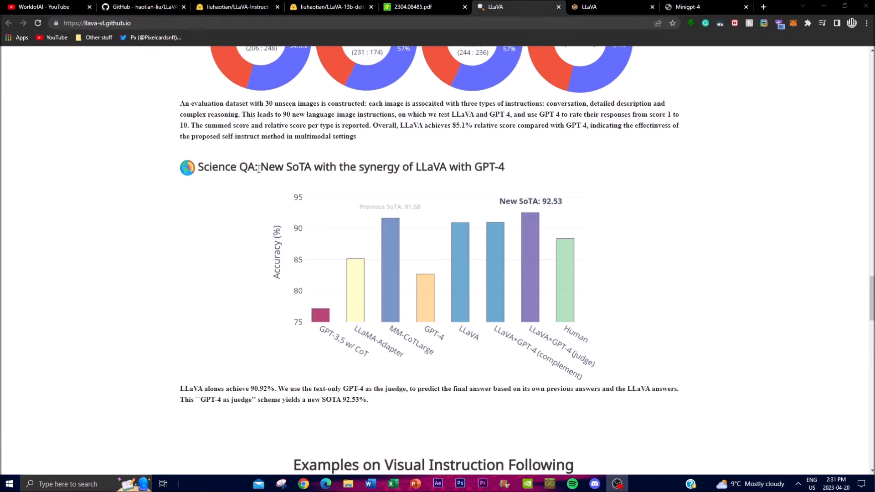
mouse_move(186, 297)
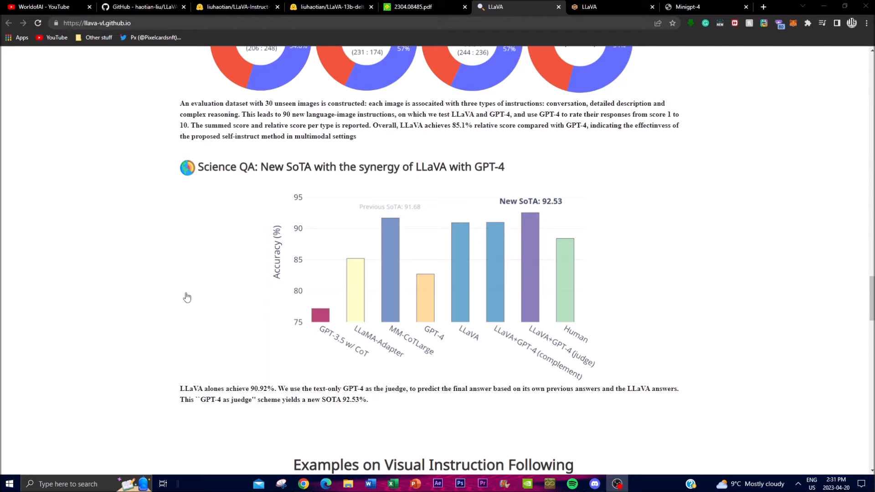
mouse_move(389, 241)
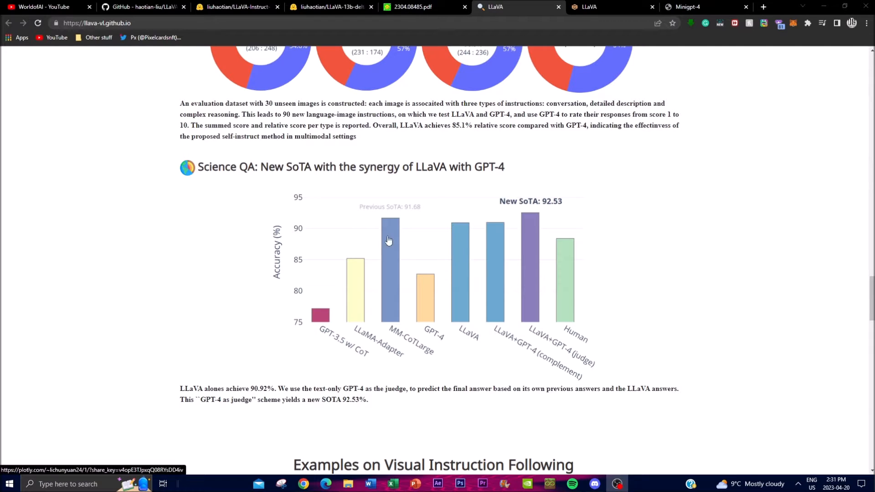
mouse_move(512, 341)
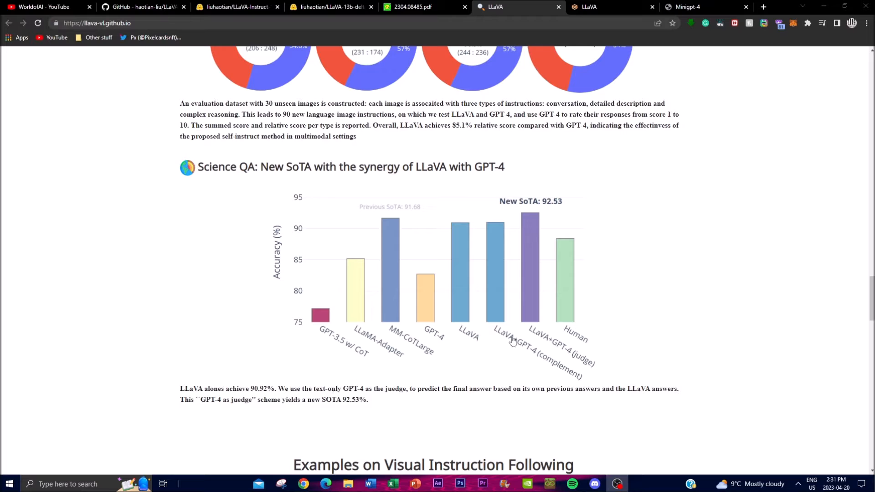
mouse_move(475, 314)
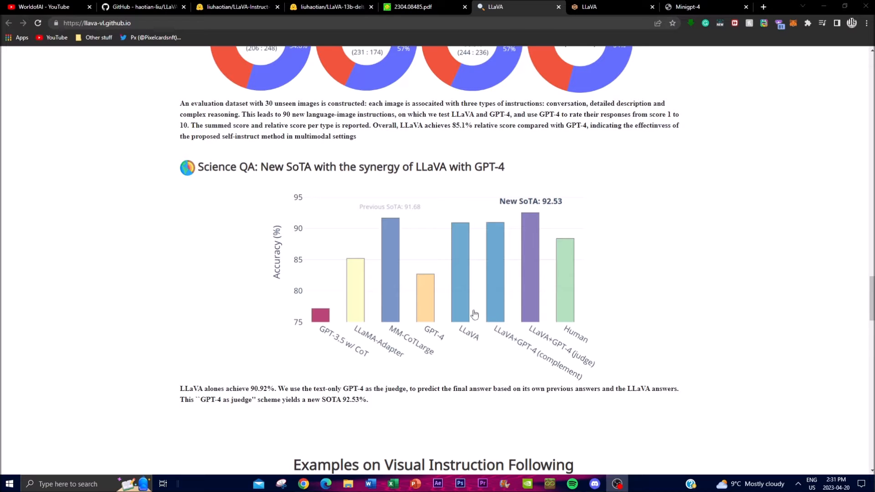
mouse_move(507, 362)
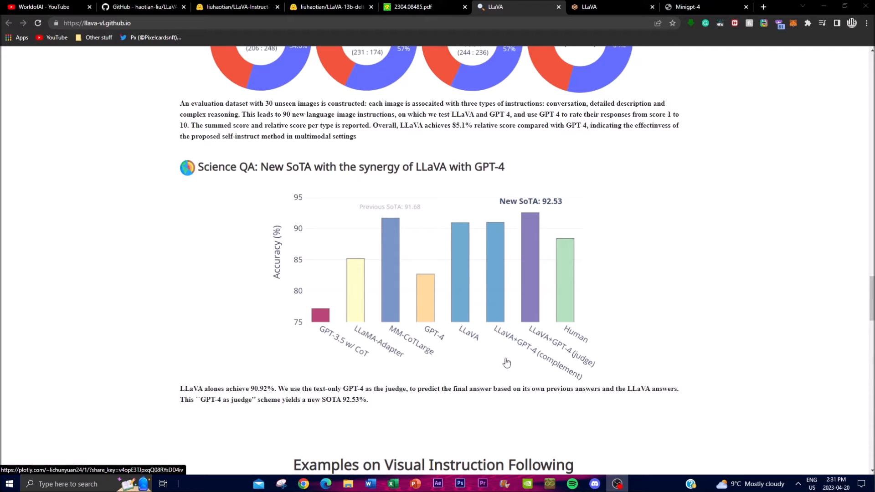
mouse_move(557, 378)
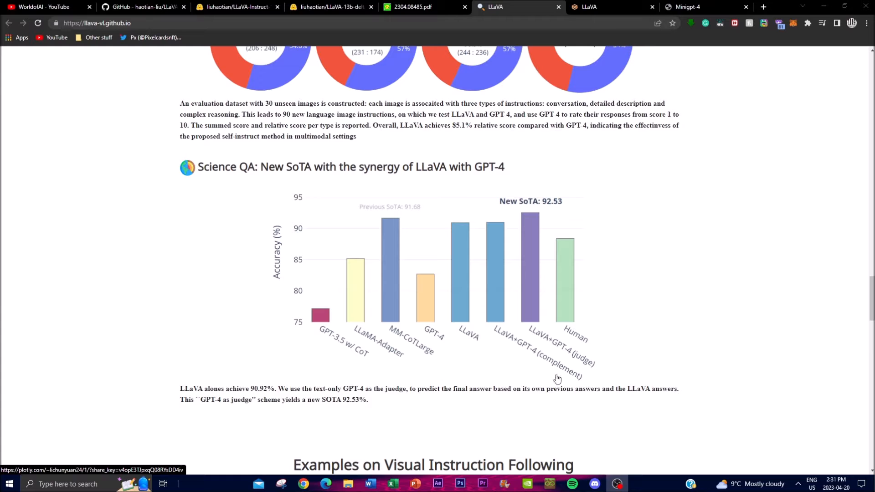
mouse_move(441, 313)
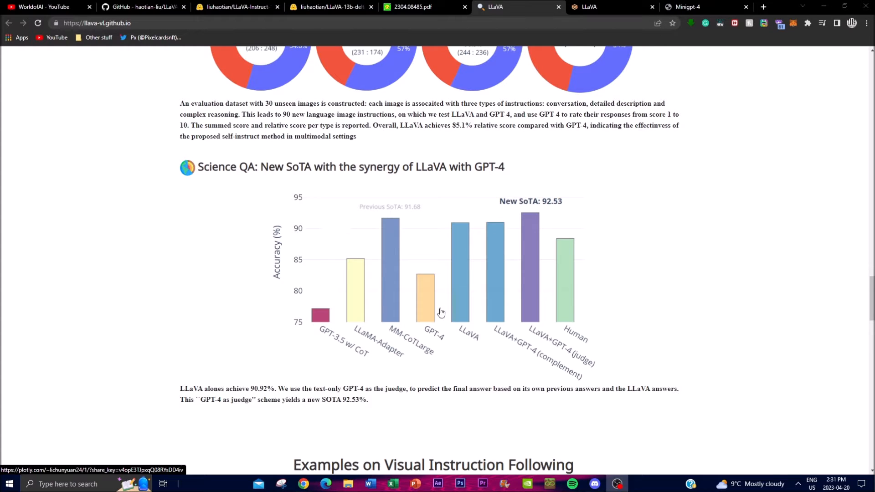
mouse_move(404, 343)
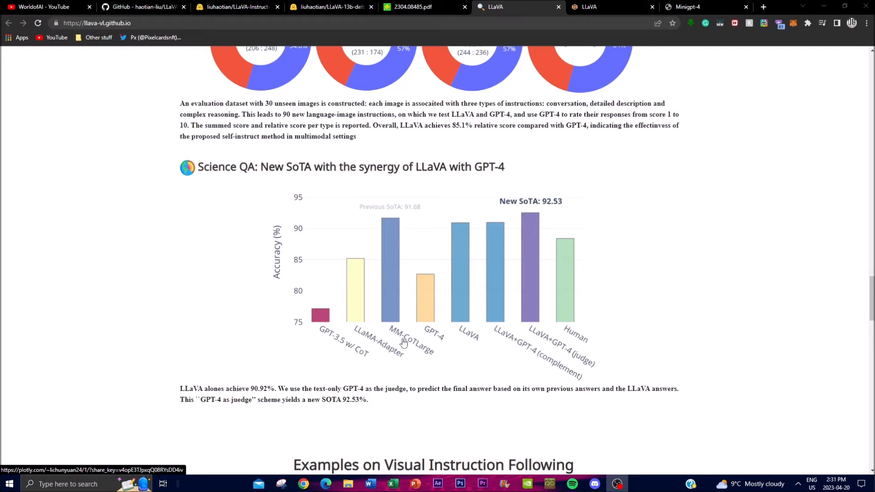
mouse_move(367, 186)
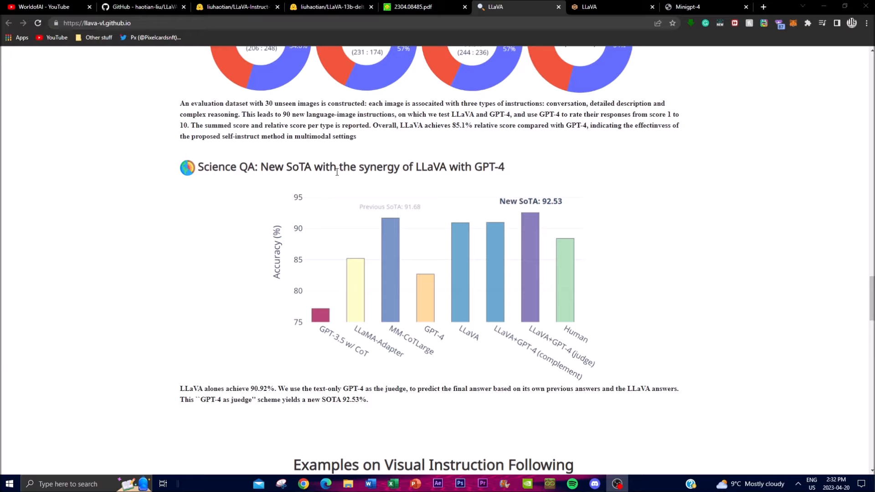
mouse_move(170, 218)
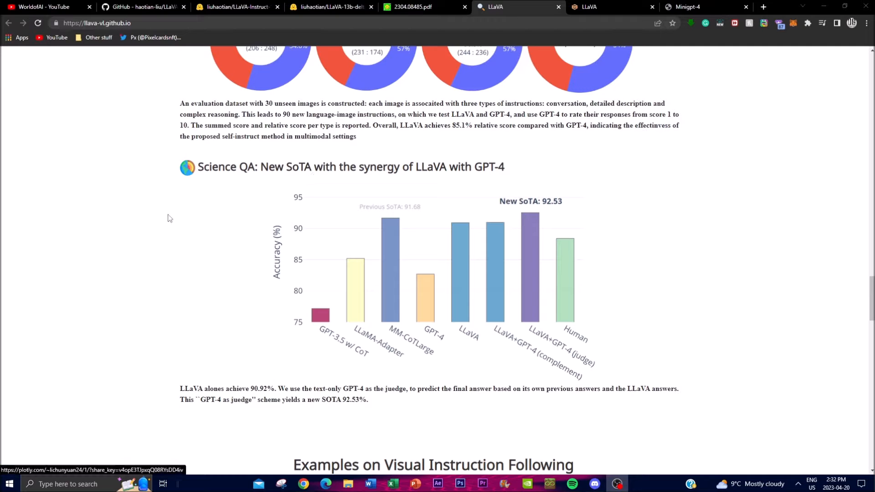
scroll("down", 3)
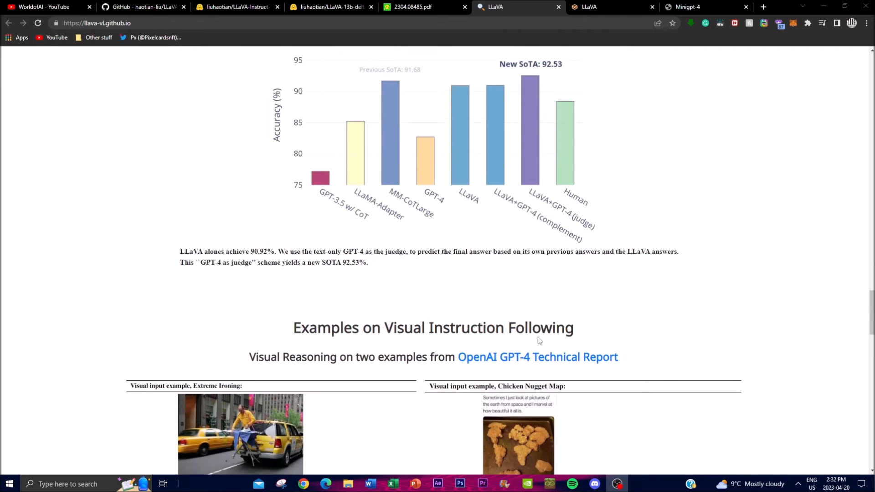
scroll("down", 3)
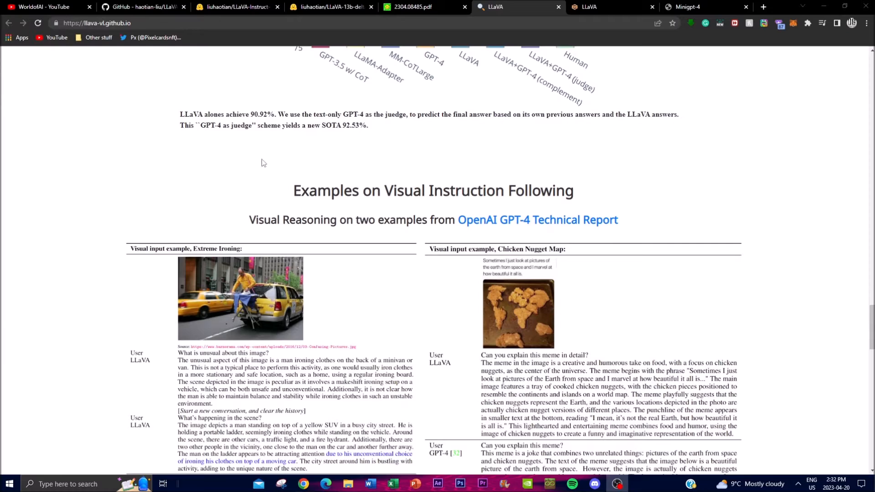
scroll("up", 3)
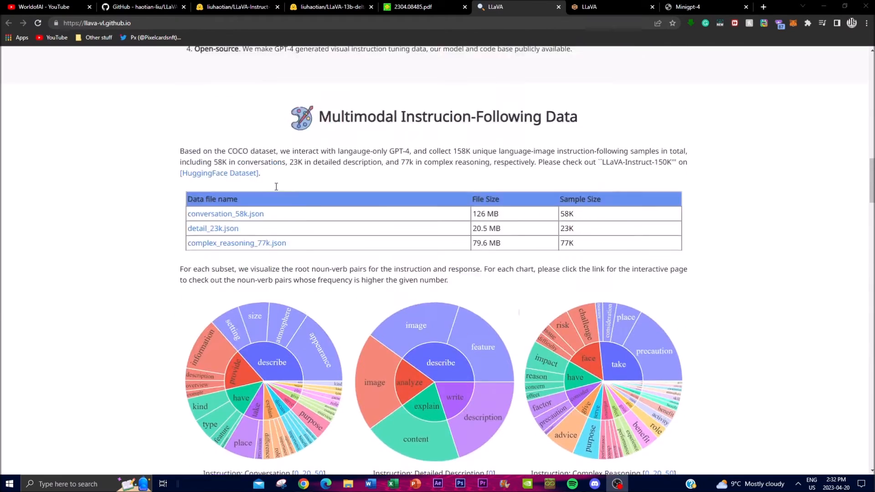
scroll("up", 3)
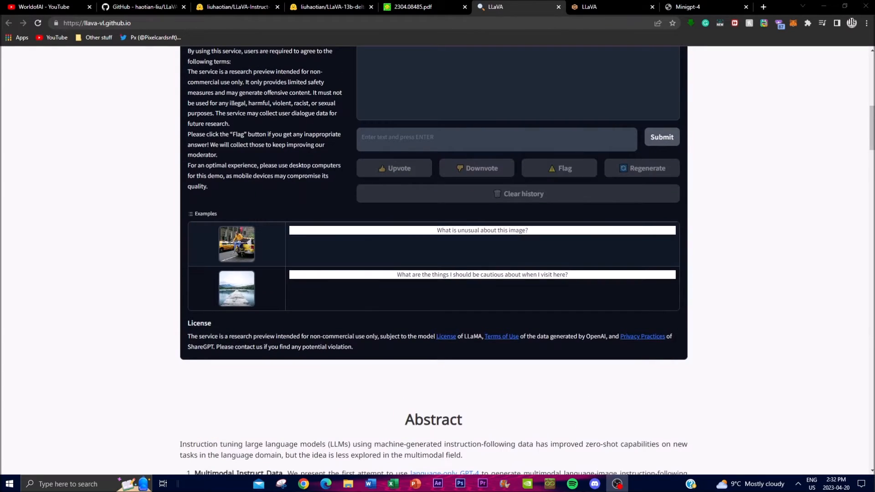
Glance at the WorldofAI channel, then return to the MiniGPT-4 project page
left_click(690, 7)
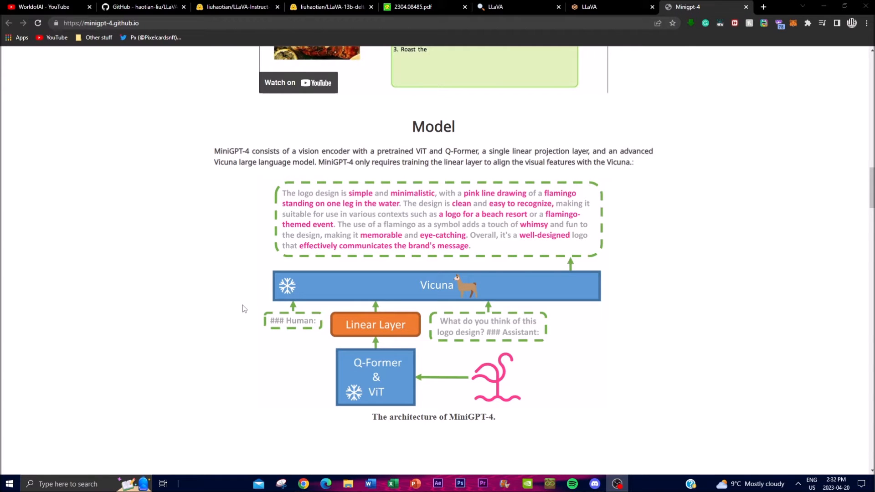
left_click(48, 6)
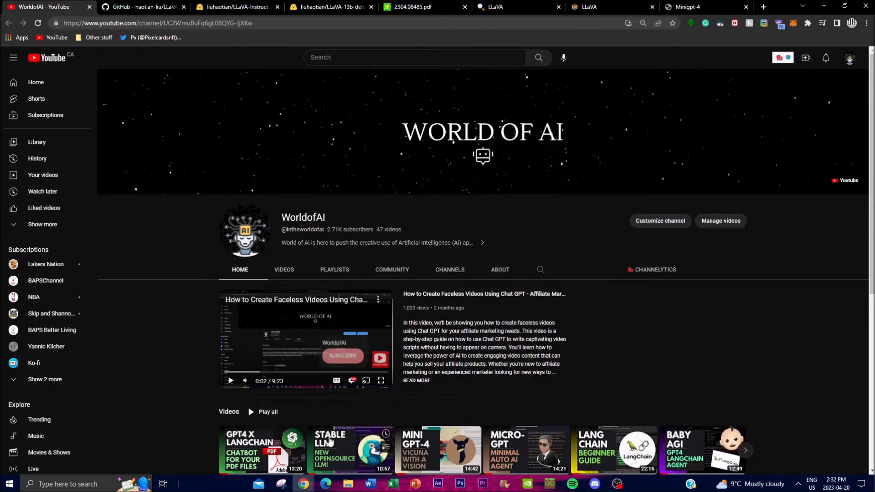
scroll("down", 3)
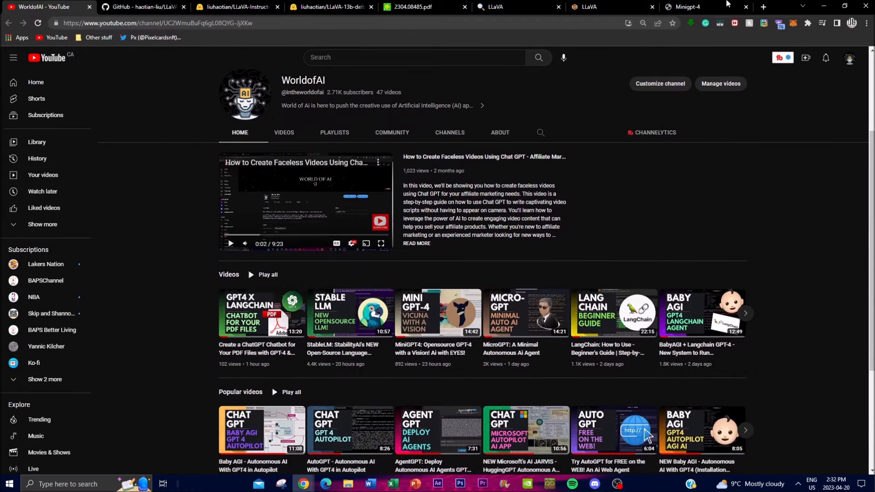
left_click(687, 7)
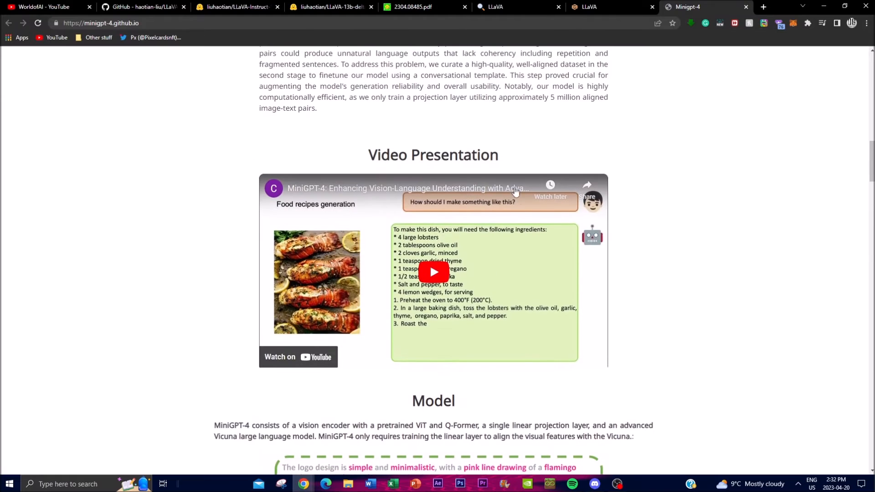
Scroll through MiniGPT-4's model architecture diagram, demo and abstract
scroll("up", 3)
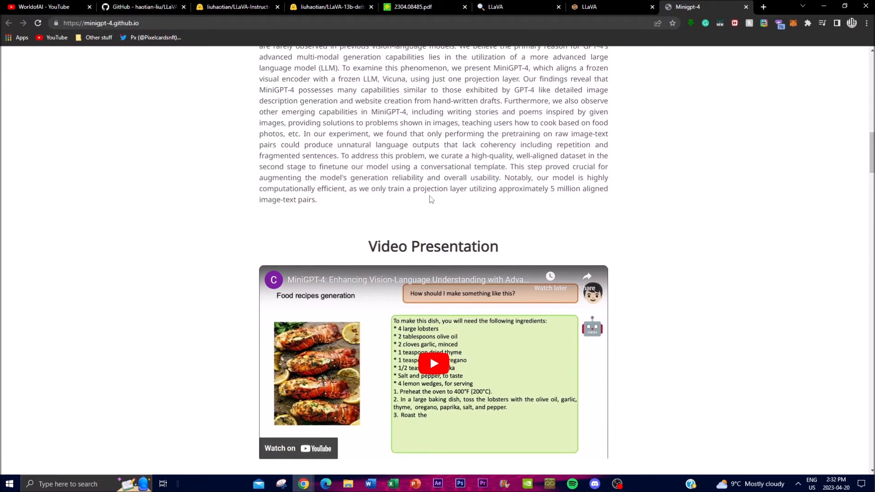
scroll("up", 3)
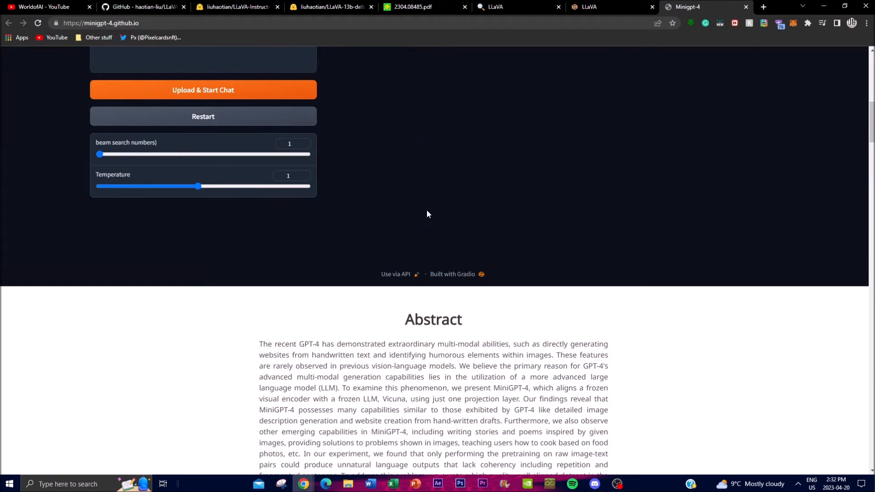
scroll("down", 3)
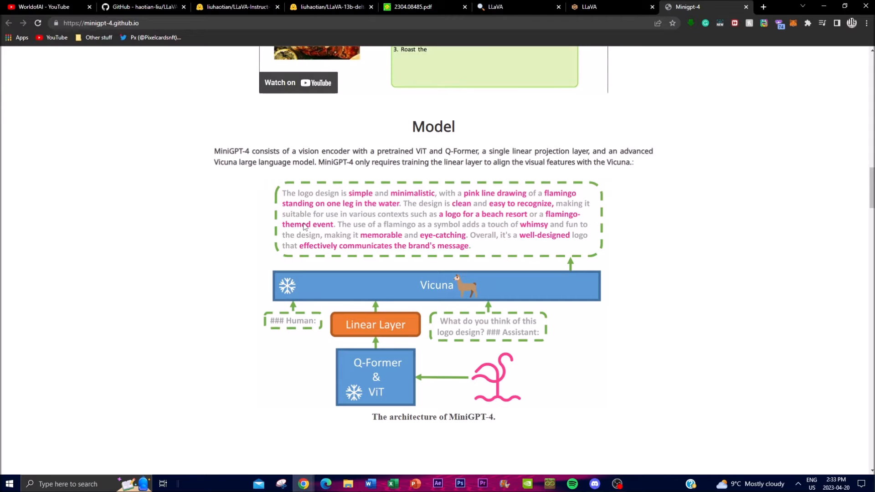
mouse_move(53, 137)
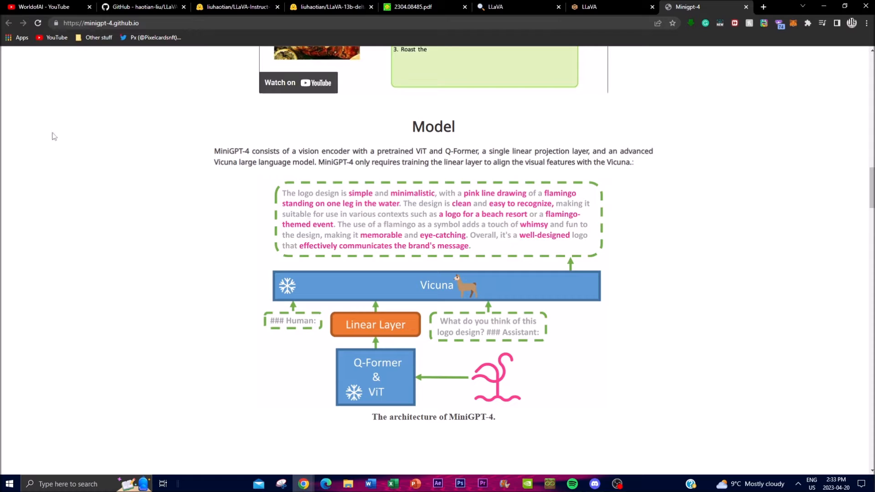
mouse_move(112, 110)
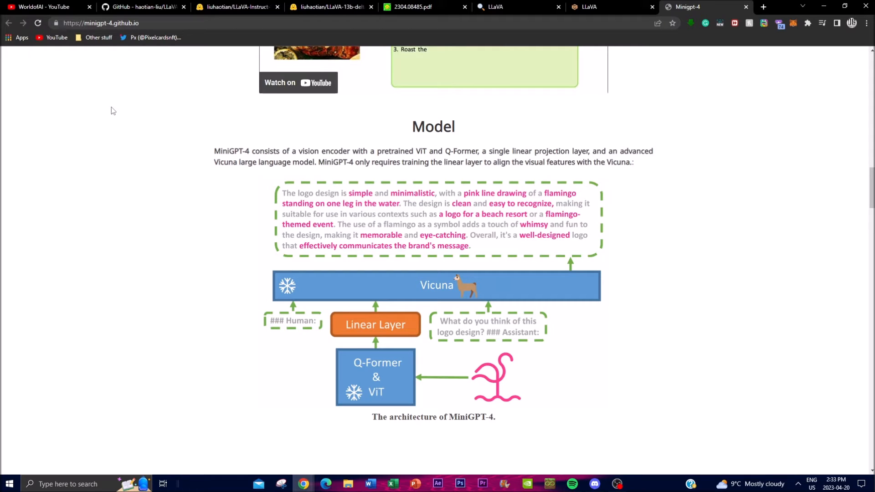
mouse_move(227, 271)
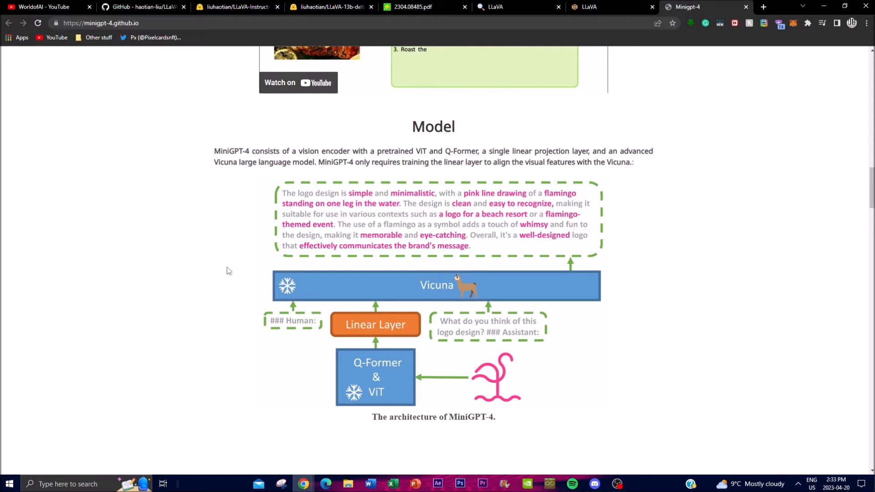
scroll("up", 3)
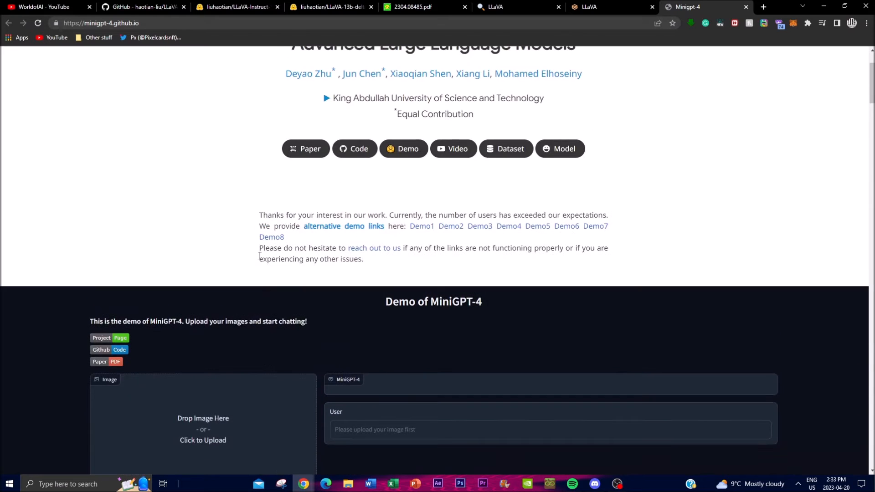
scroll("up", 3)
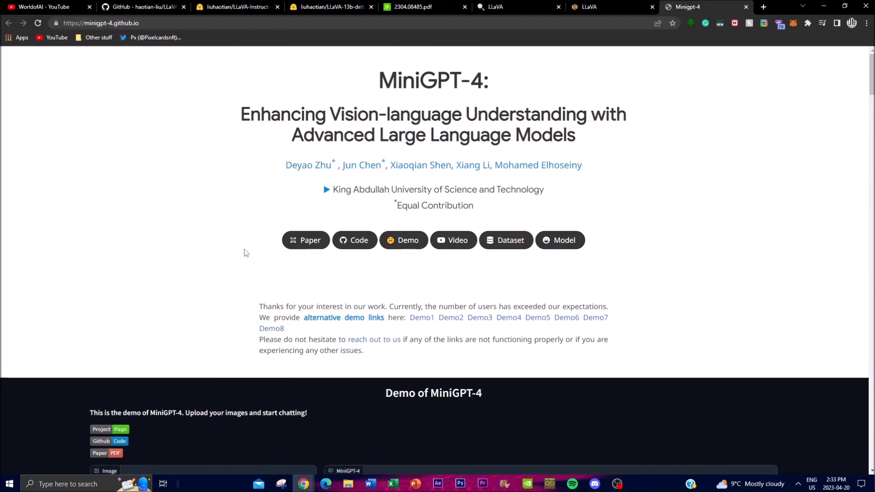
scroll("down", 3)
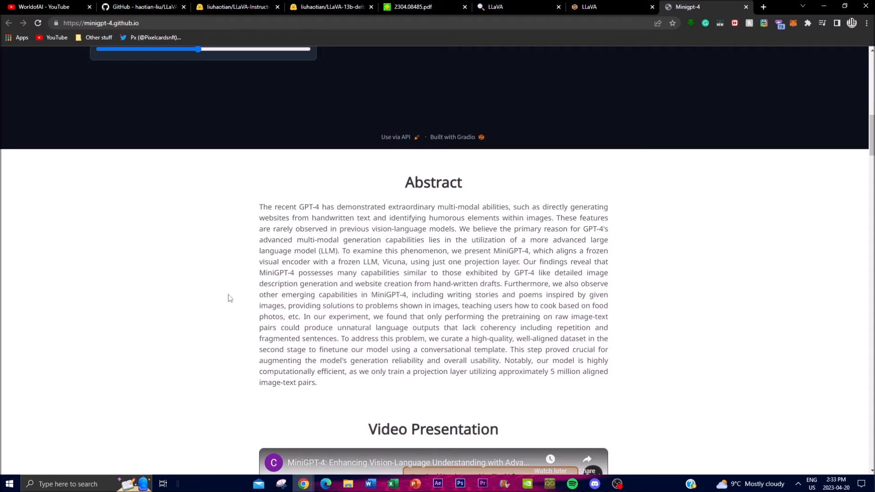
mouse_move(252, 286)
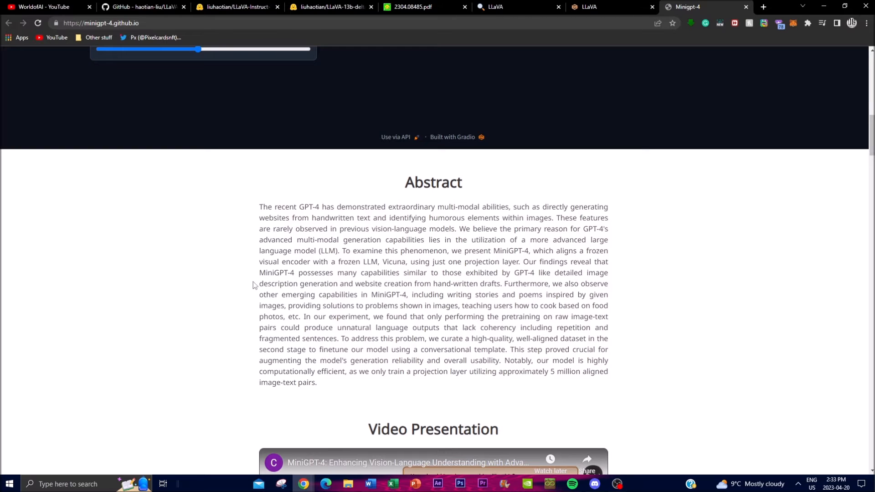
mouse_move(282, 226)
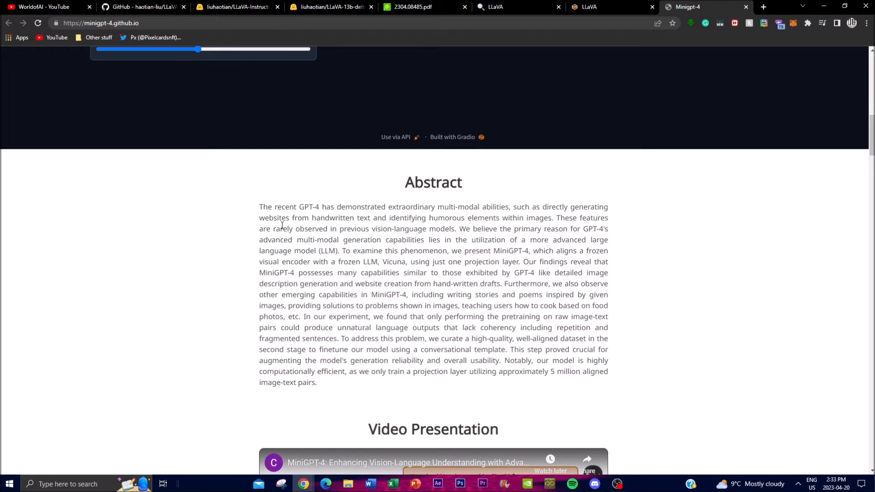
scroll("up", 3)
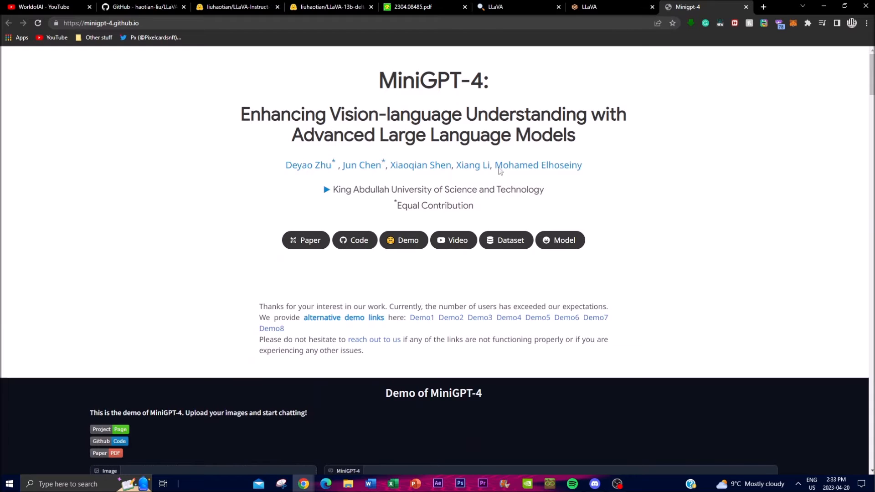
scroll("down", 3)
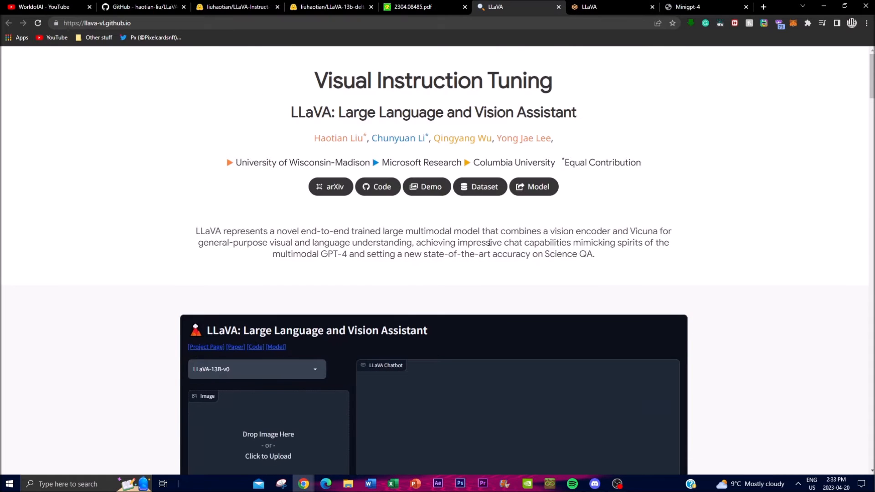
mouse_move(264, 114)
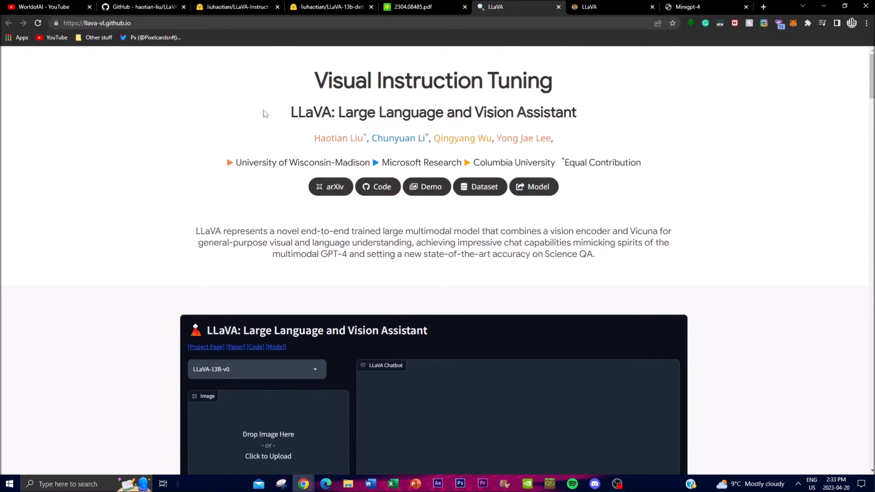
mouse_move(49, 94)
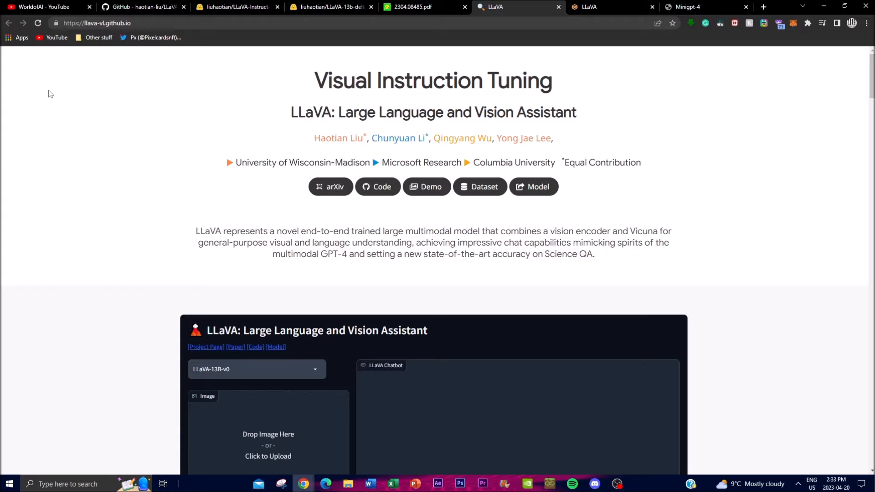
mouse_move(222, 234)
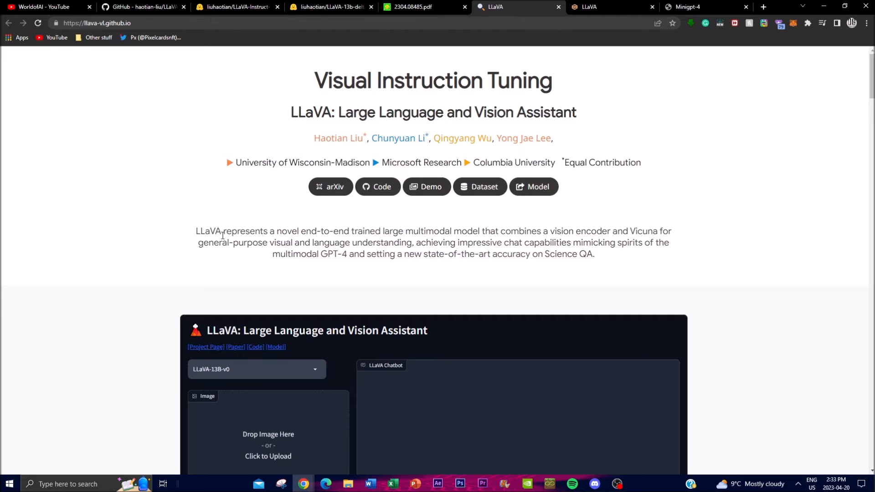
Scroll the LLaVA page past the demo and abstract to the noun-verb sunburst charts
scroll("down", 3)
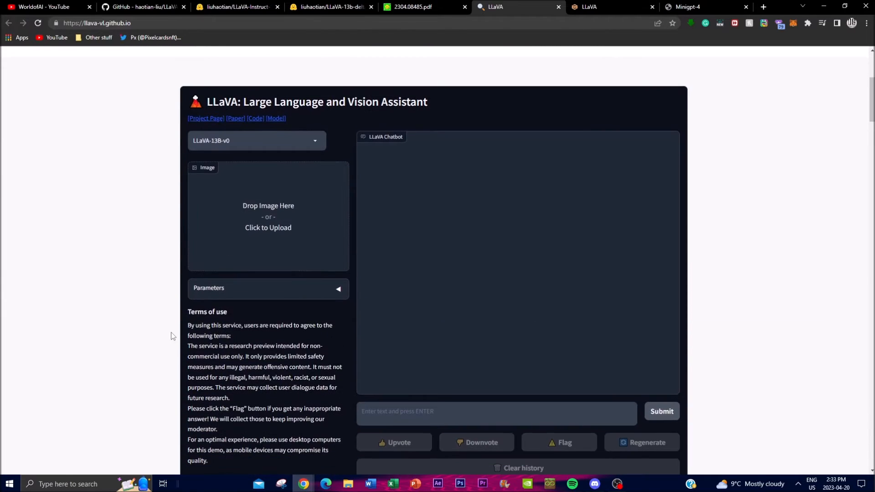
mouse_move(143, 318)
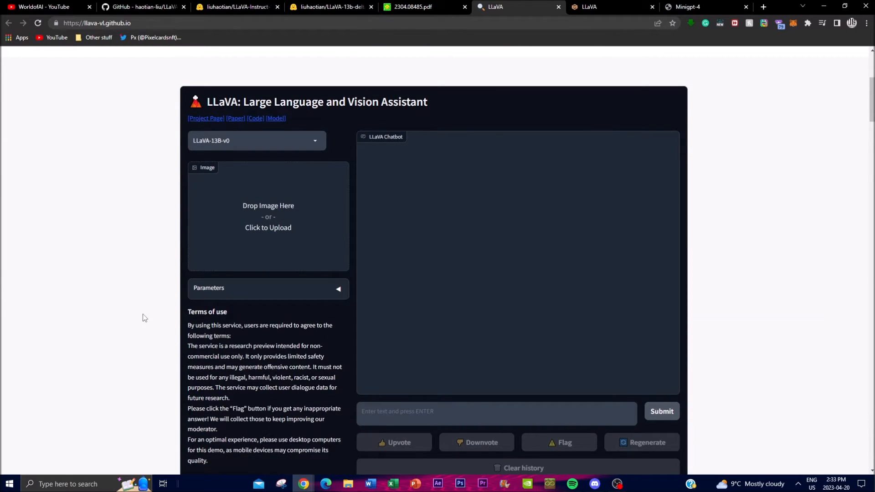
mouse_move(58, 356)
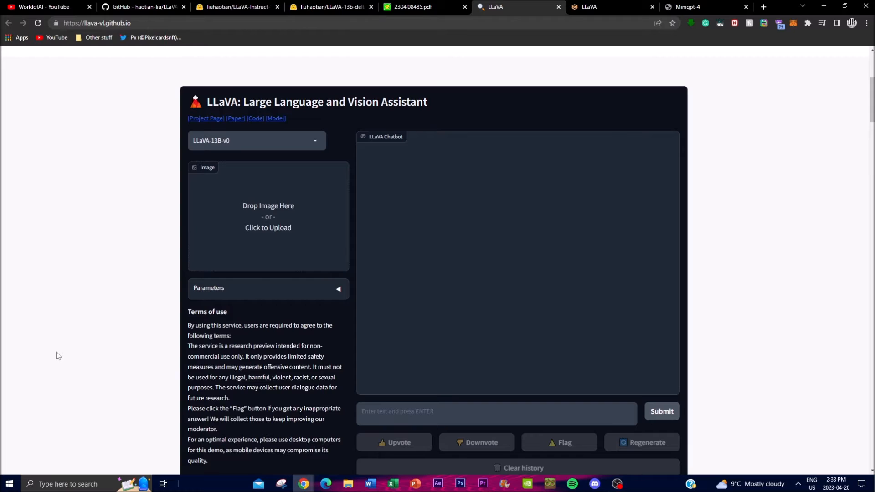
mouse_move(65, 351)
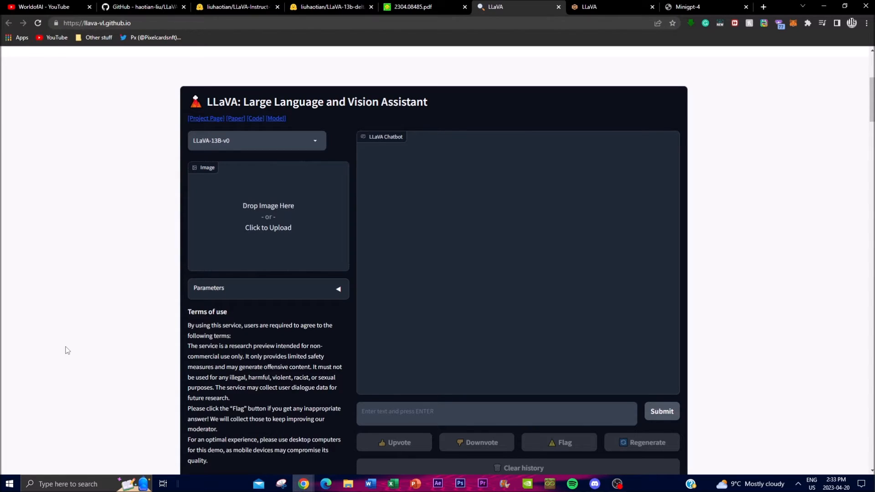
scroll("down", 3)
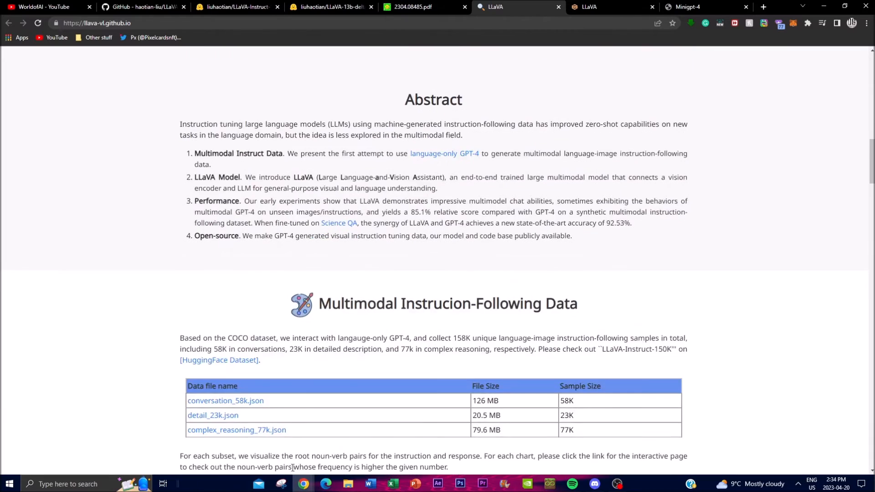
scroll("down", 3)
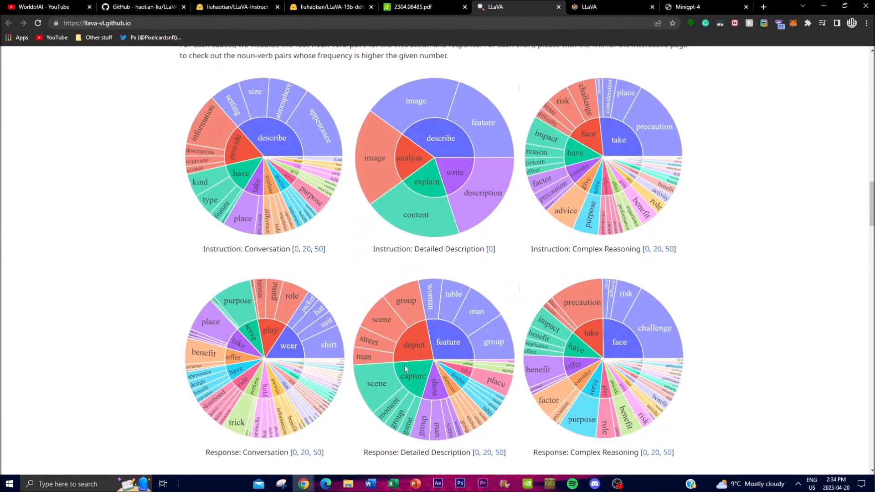
mouse_move(373, 323)
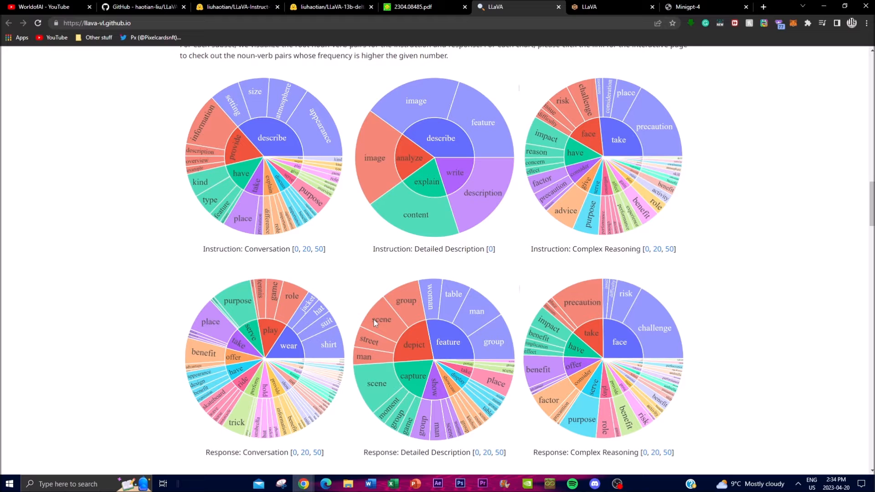
Open the LLaVA-13b-delta-v0 model card and scroll to its model details and intended use
left_click(330, 7)
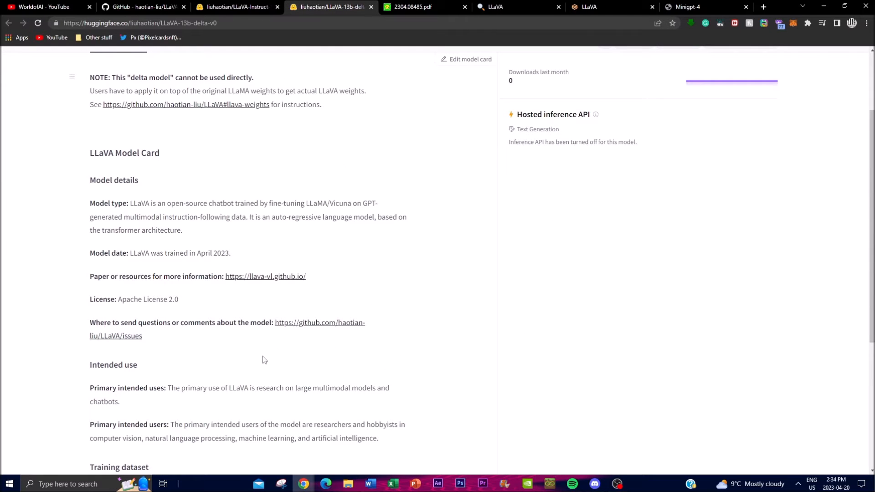
scroll("up", 3)
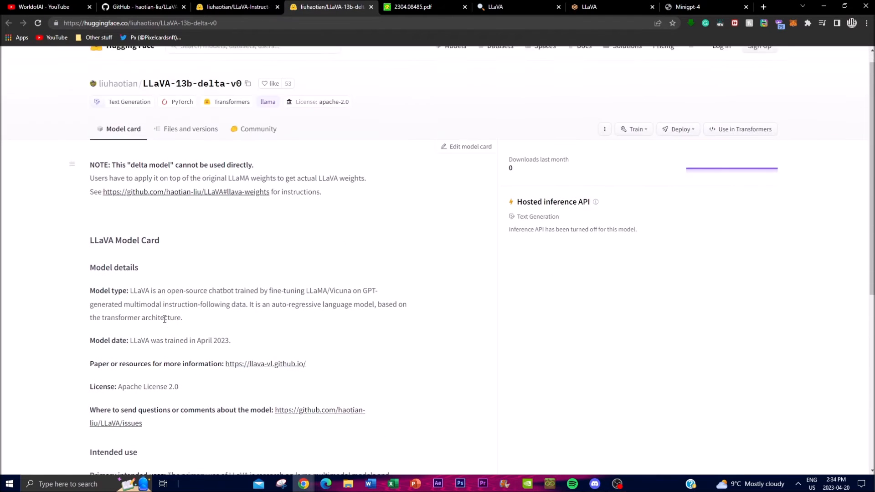
scroll("down", 3)
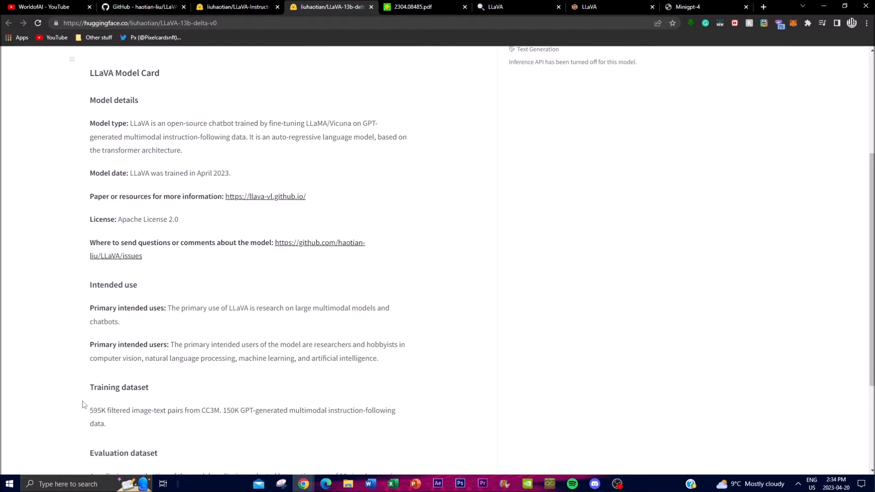
mouse_move(18, 296)
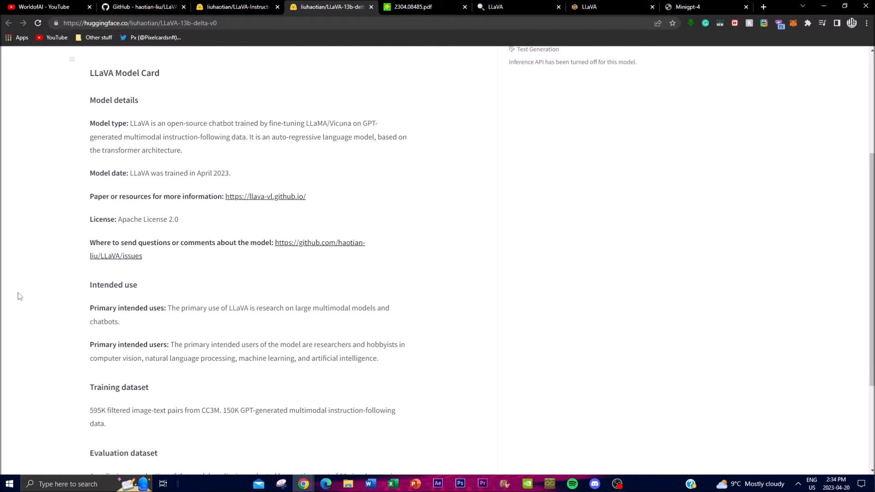
mouse_move(438, 318)
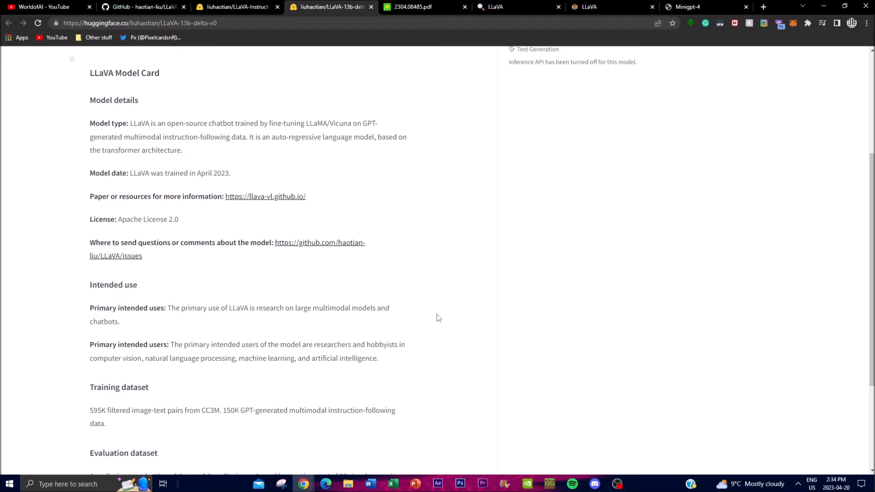
mouse_move(261, 247)
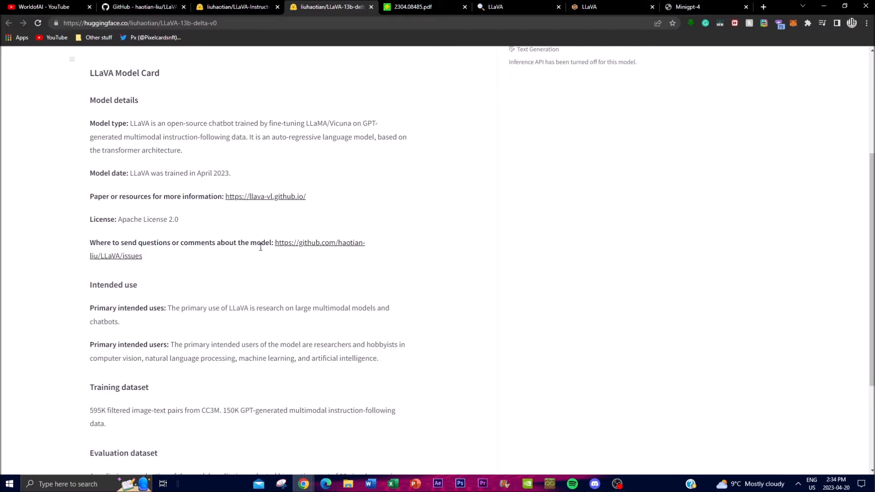
mouse_move(211, 258)
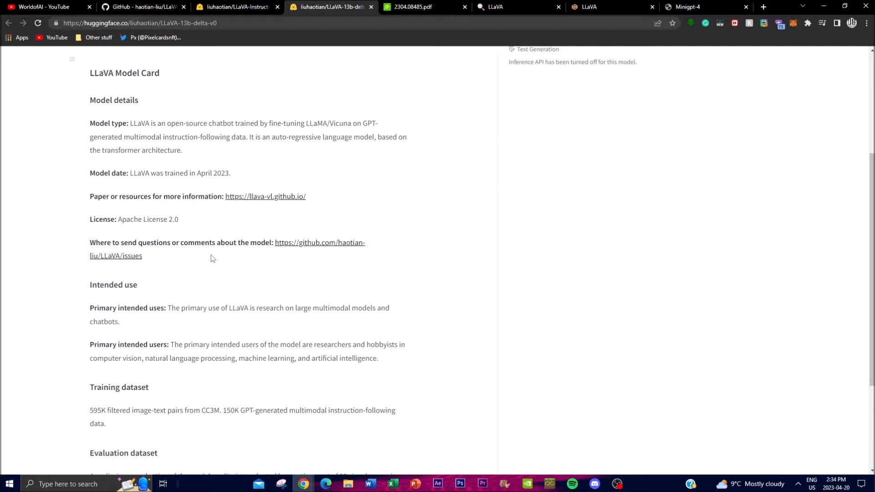
mouse_move(243, 103)
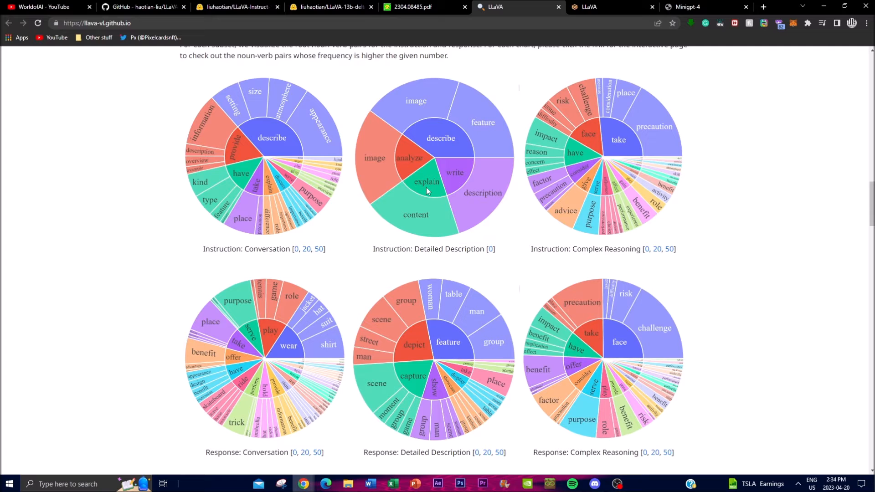
mouse_move(337, 262)
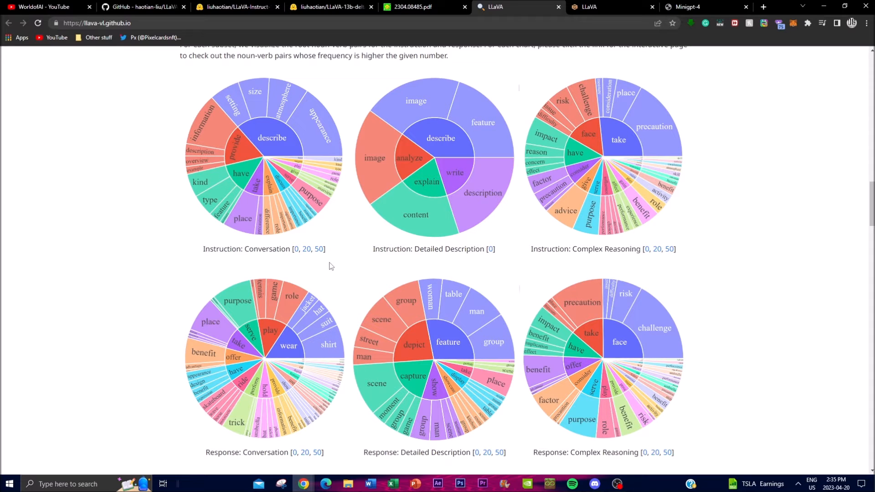
mouse_move(333, 256)
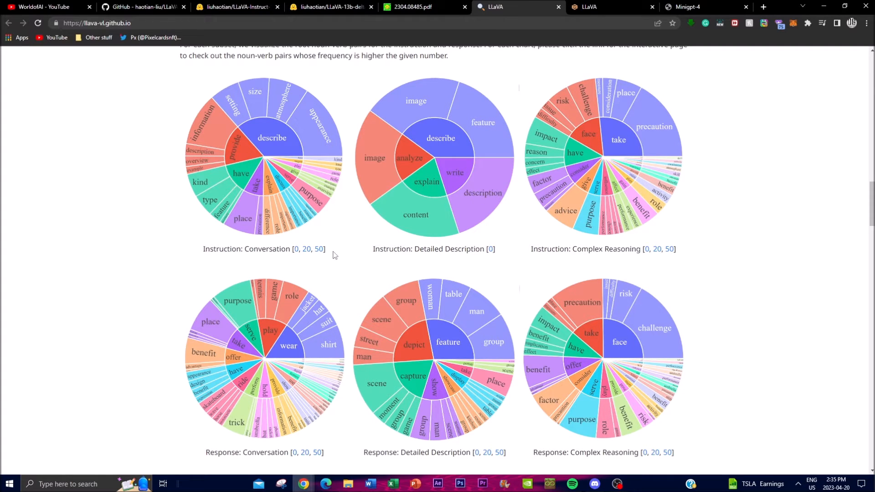
mouse_move(222, 211)
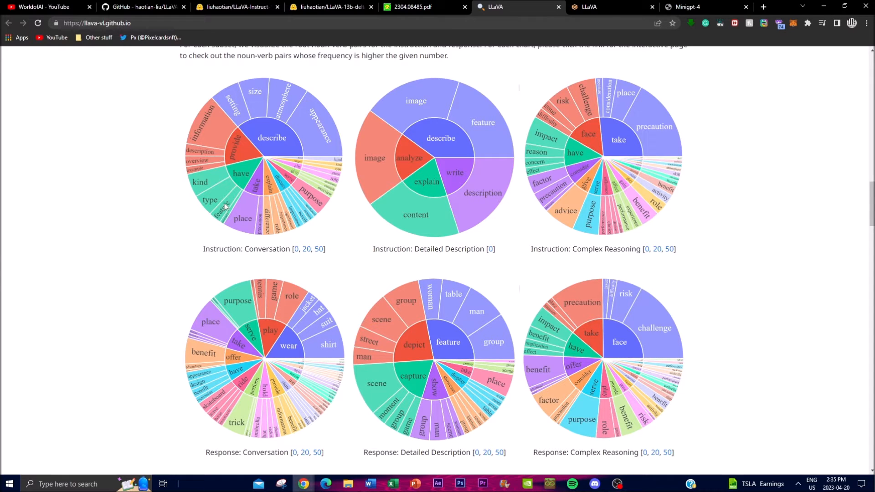
mouse_move(227, 200)
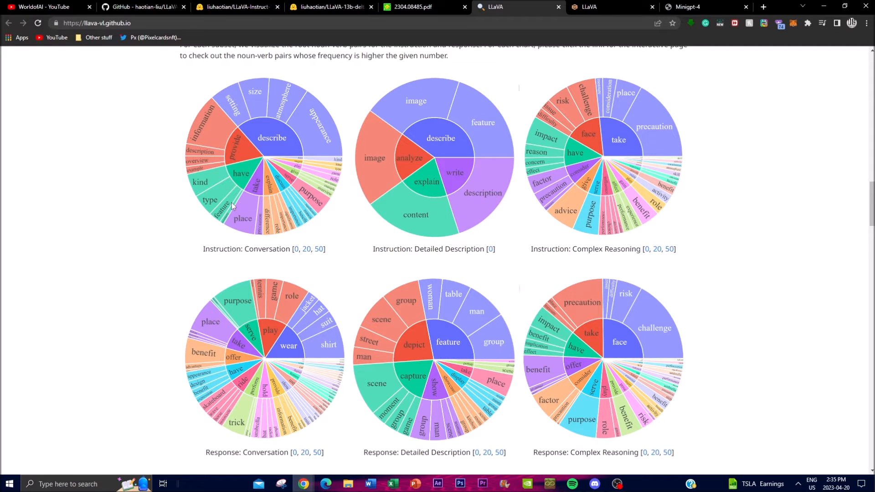
mouse_move(233, 209)
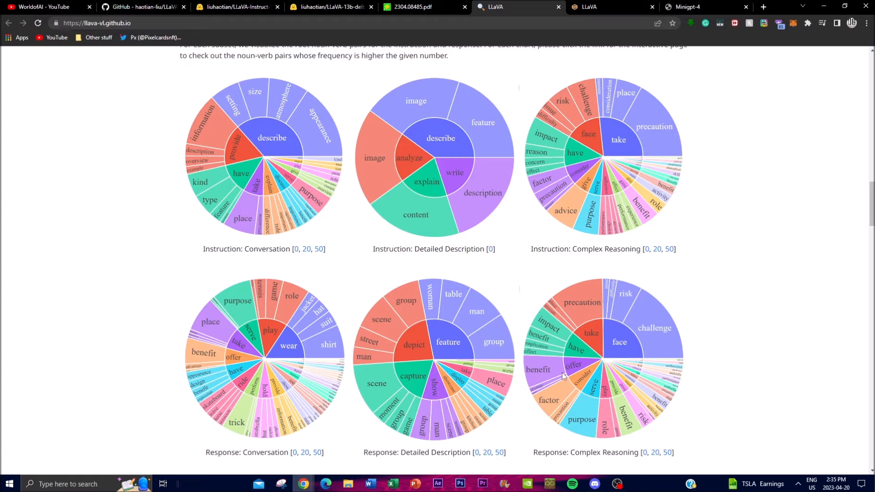
mouse_move(708, 440)
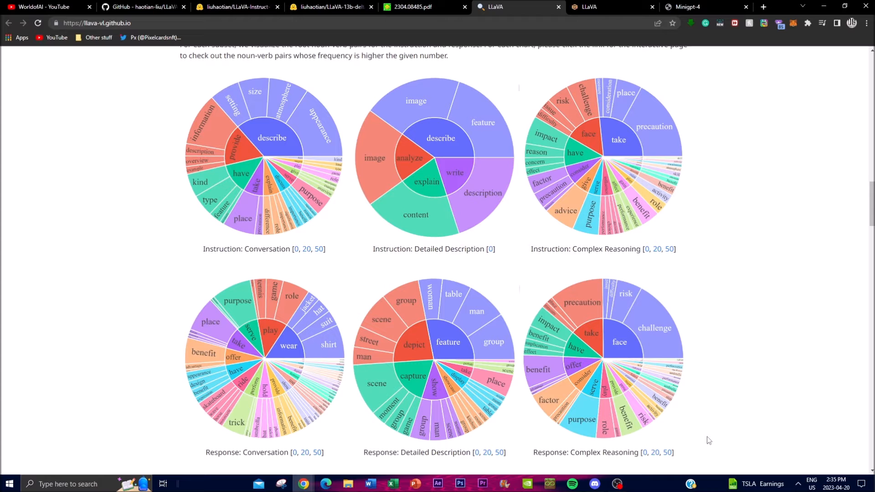
Scroll to the demo's terms of use and example image questions below the chat area
scroll("up", 3)
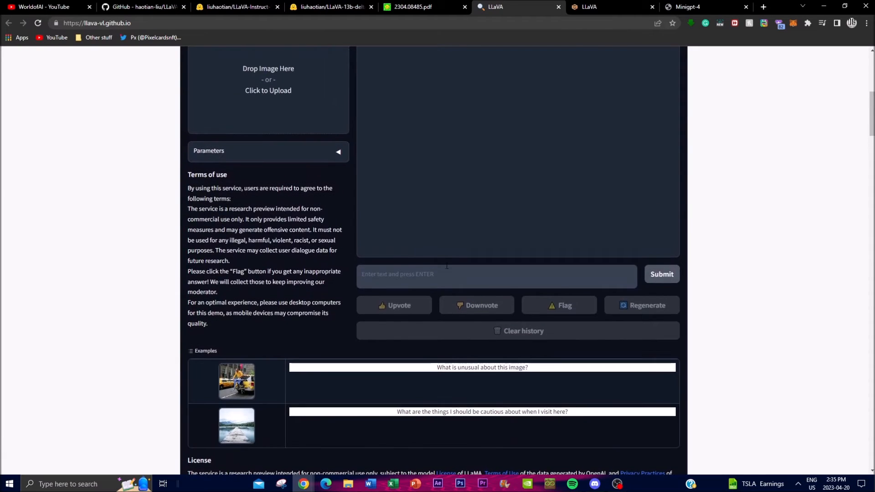
scroll("down", 3)
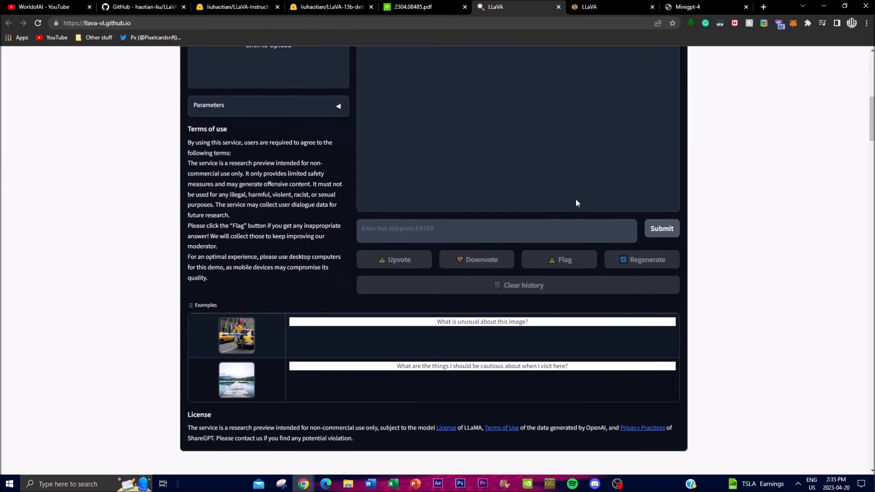
mouse_move(117, 305)
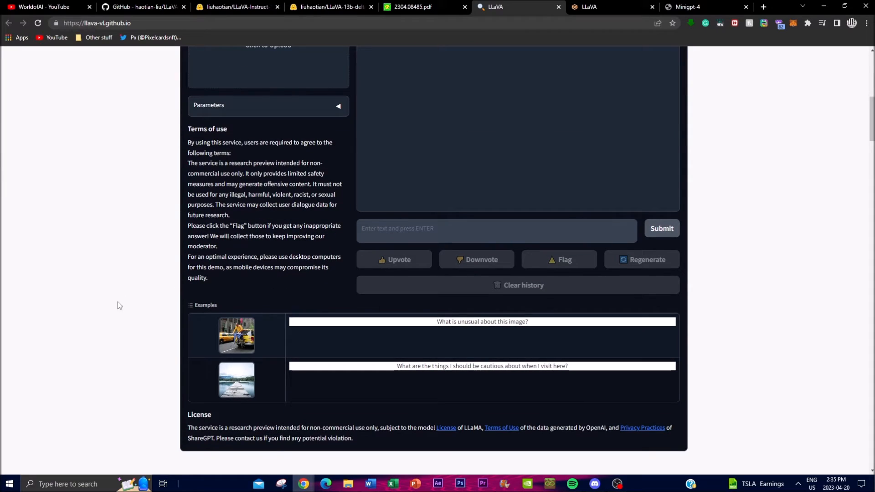
Scroll to the two-stage training overview and highlight the 'Stage 2 fine-tuning End-to-End' phrase
scroll("up", 3)
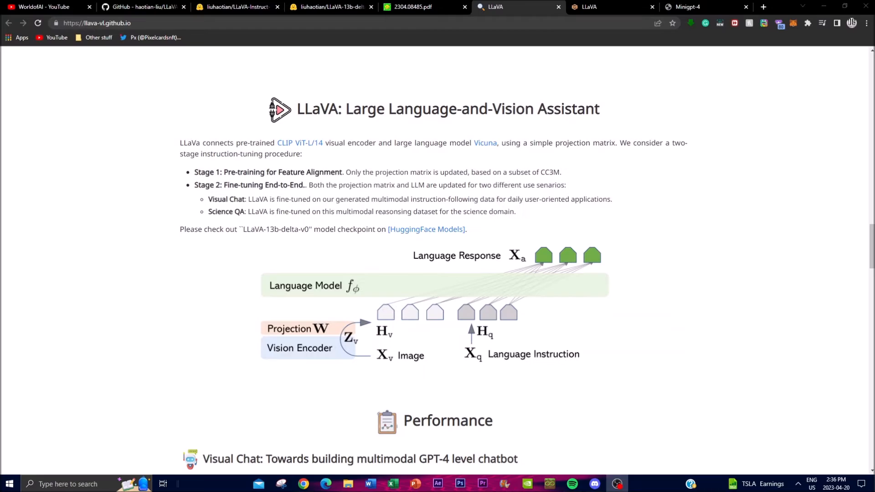
mouse_move(414, 254)
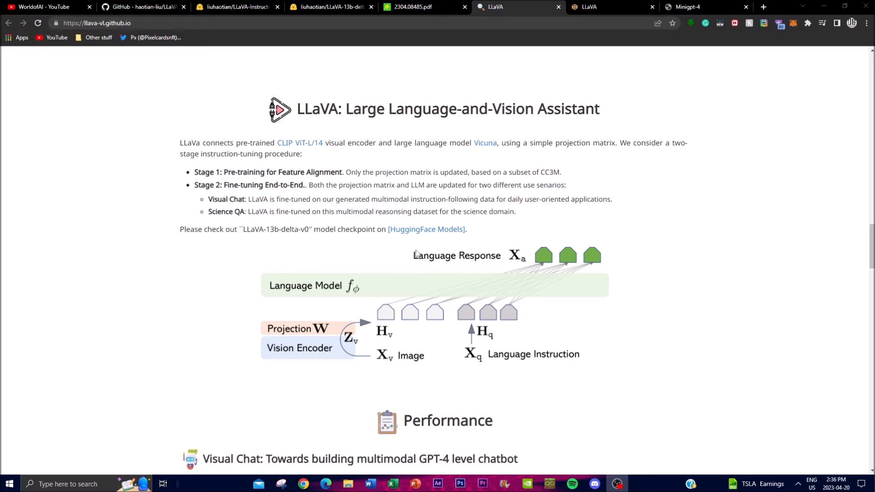
mouse_move(425, 259)
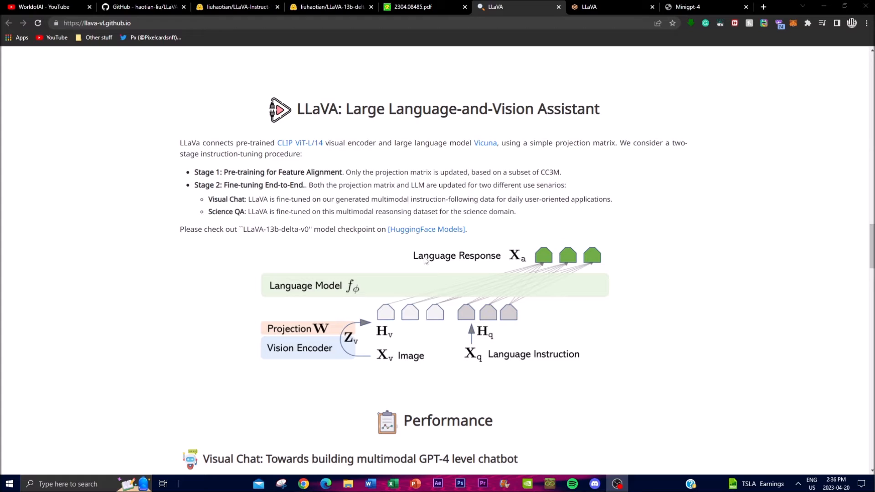
mouse_move(422, 265)
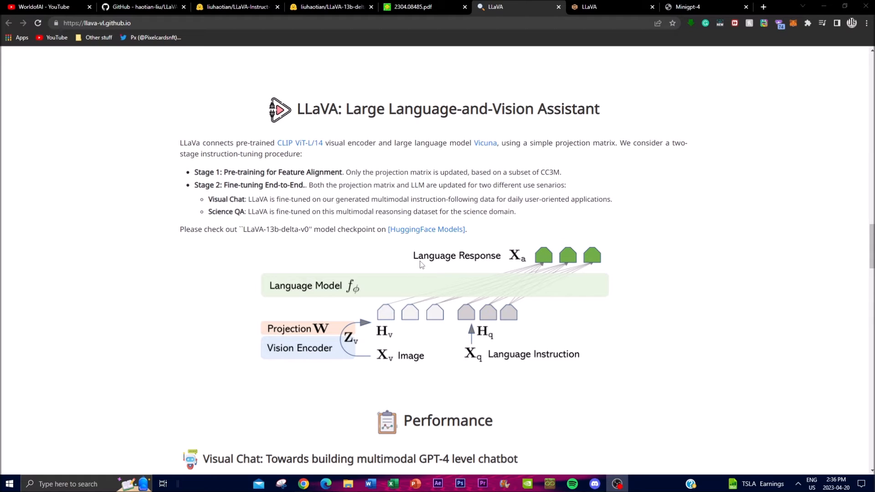
mouse_move(143, 296)
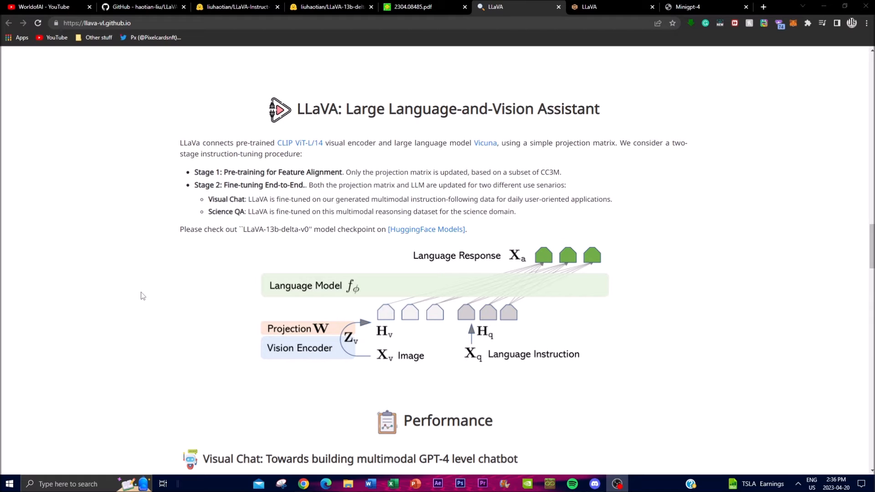
mouse_move(134, 291)
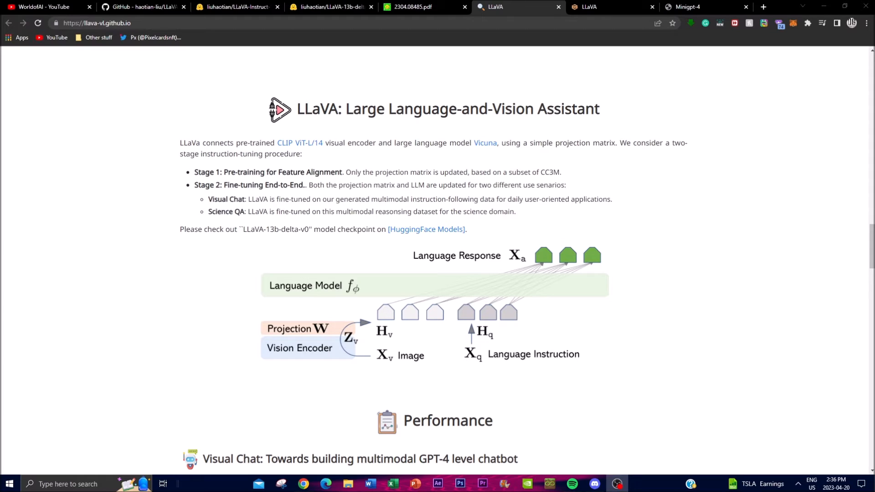
mouse_move(267, 251)
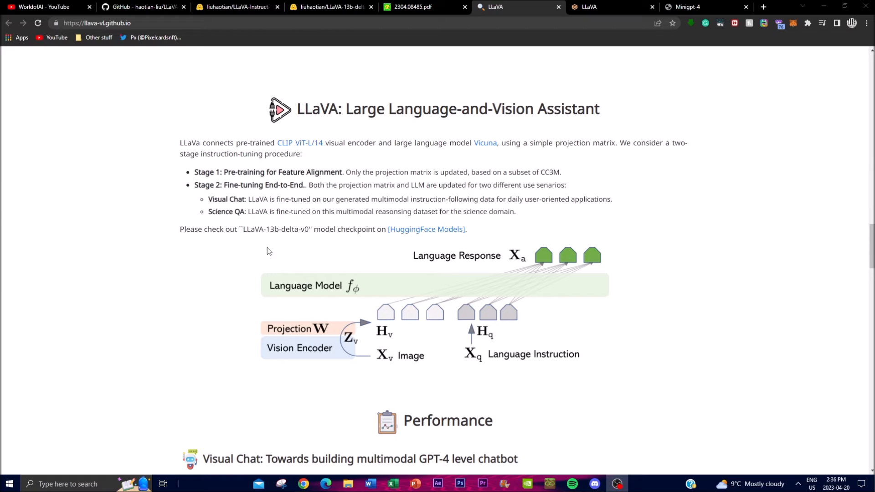
mouse_move(234, 261)
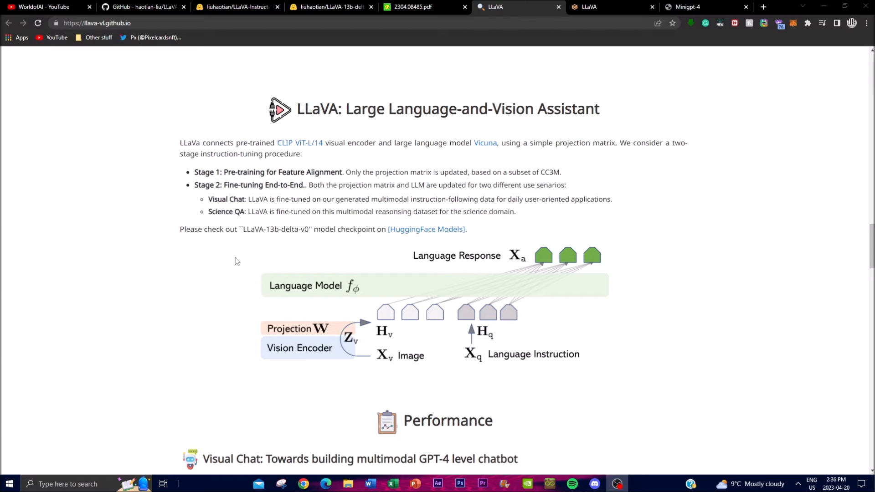
mouse_move(300, 197)
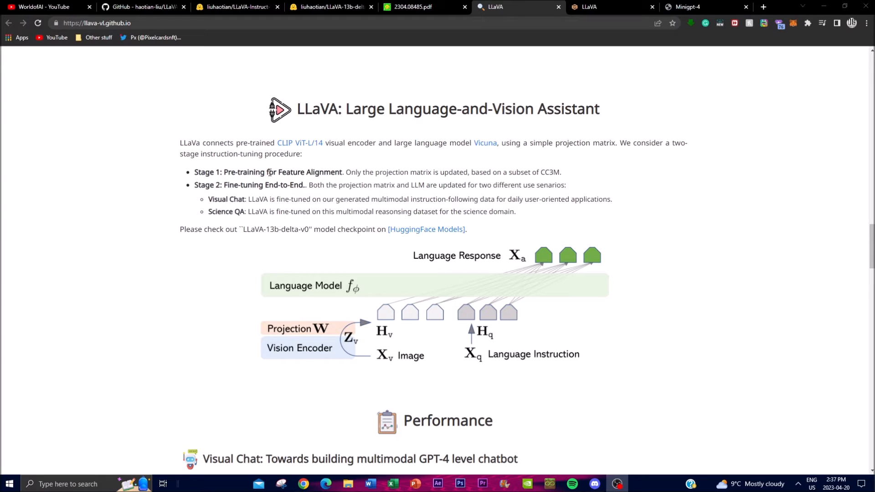
mouse_move(428, 181)
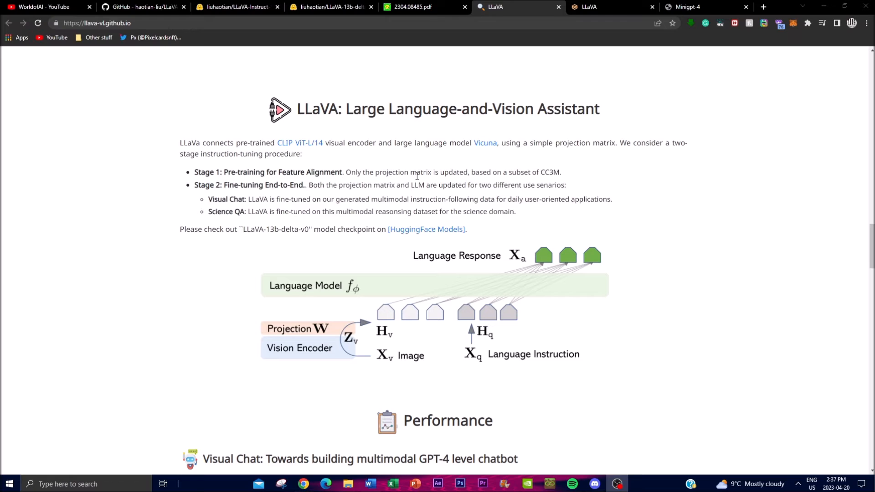
mouse_move(558, 170)
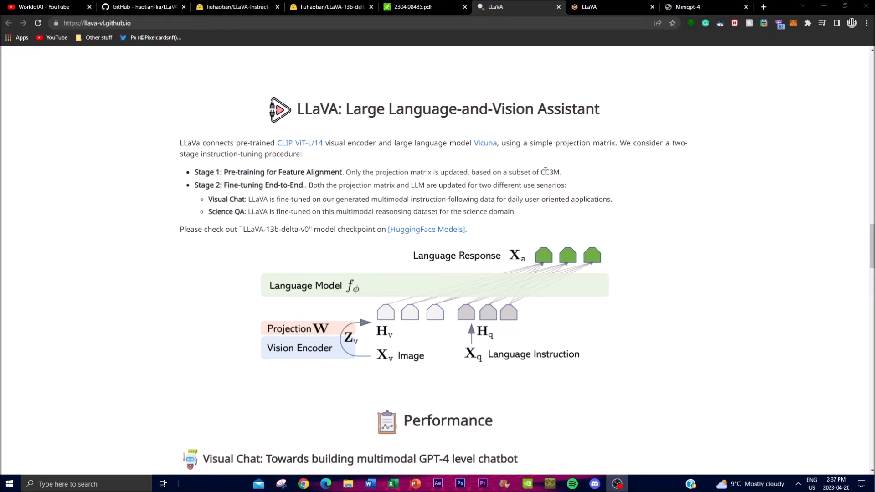
mouse_move(529, 181)
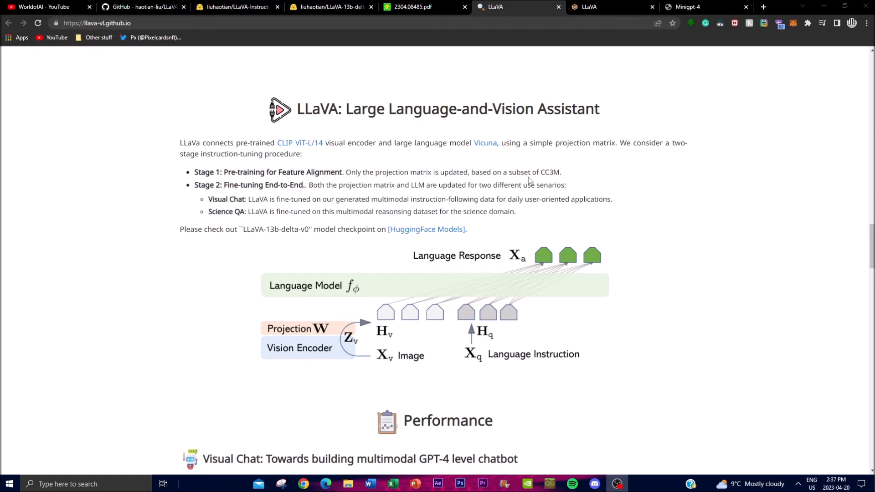
left_click_drag(234, 185, 320, 185)
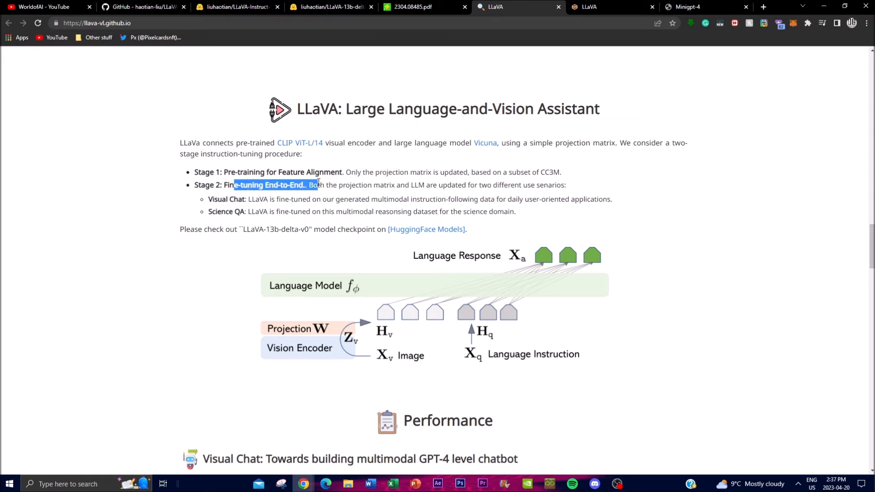
left_click(316, 185)
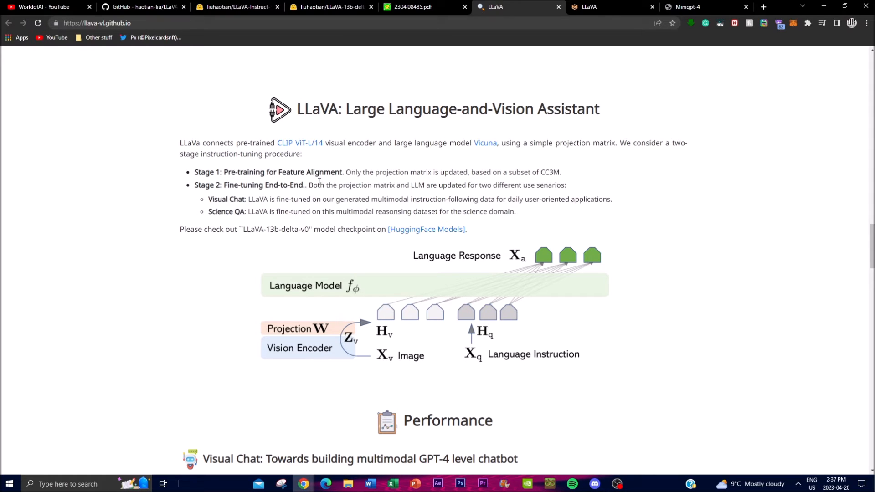
mouse_move(415, 143)
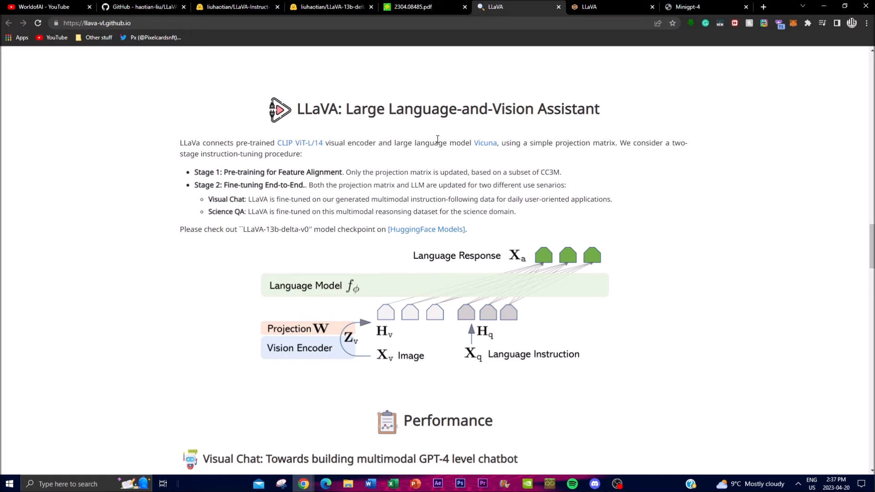
mouse_move(216, 327)
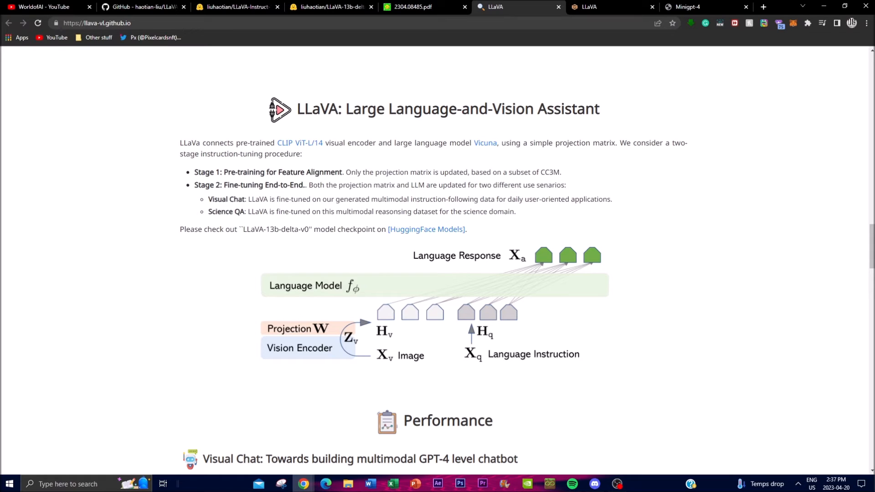
mouse_move(633, 319)
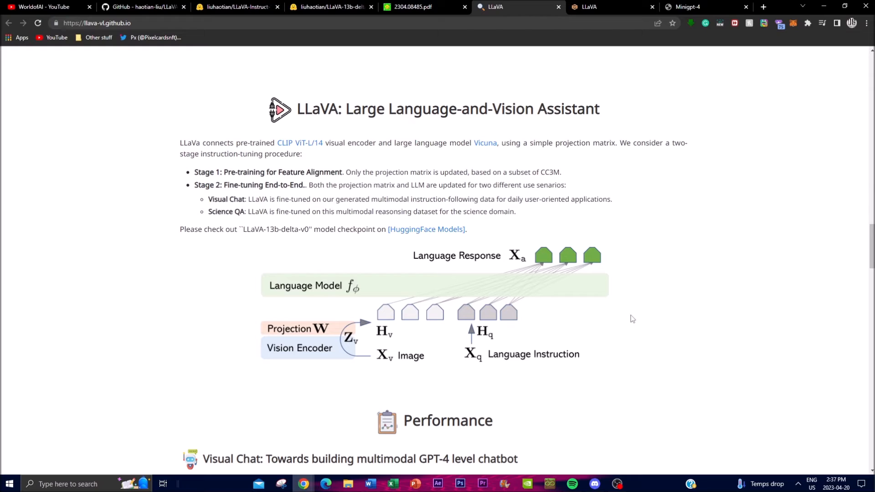
mouse_move(594, 294)
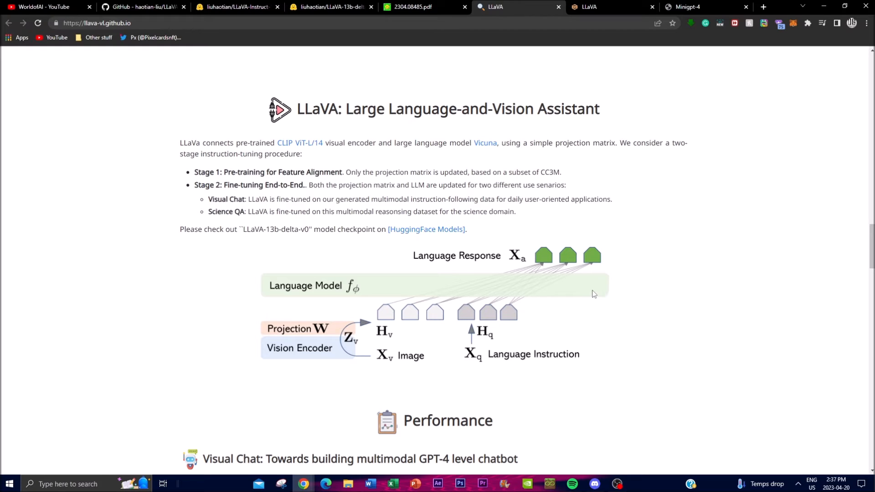
mouse_move(405, 313)
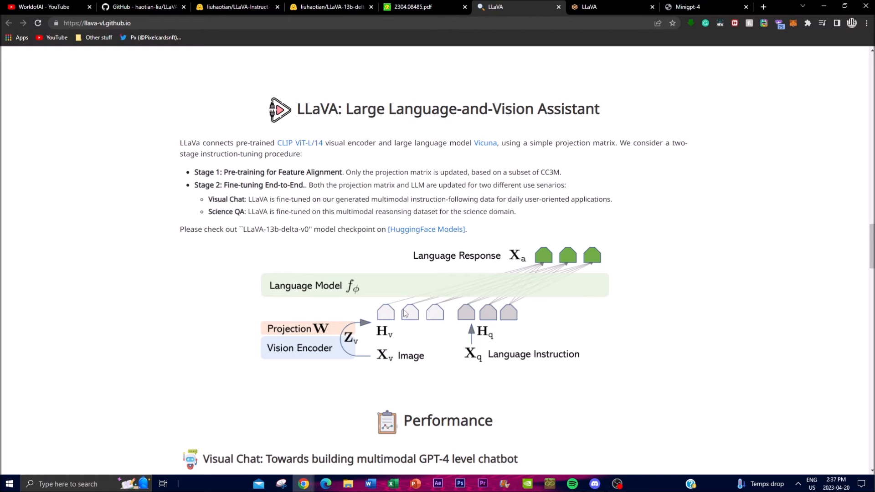
mouse_move(401, 313)
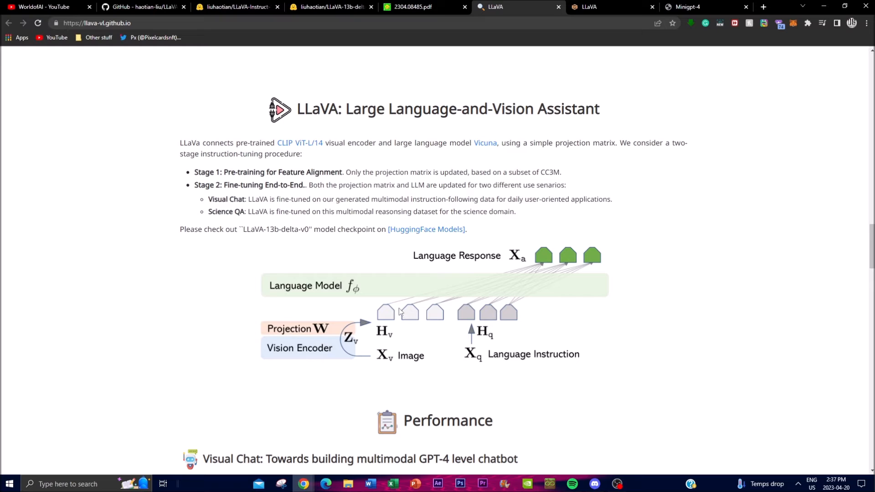
mouse_move(390, 311)
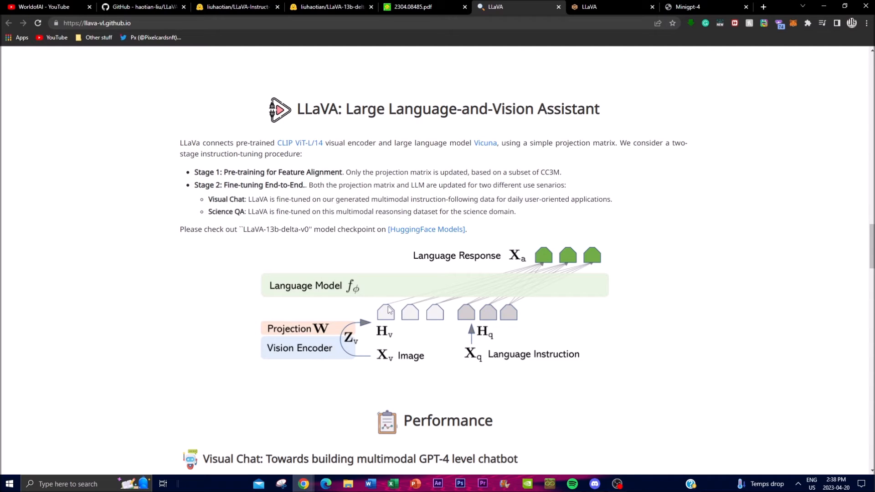
mouse_move(373, 299)
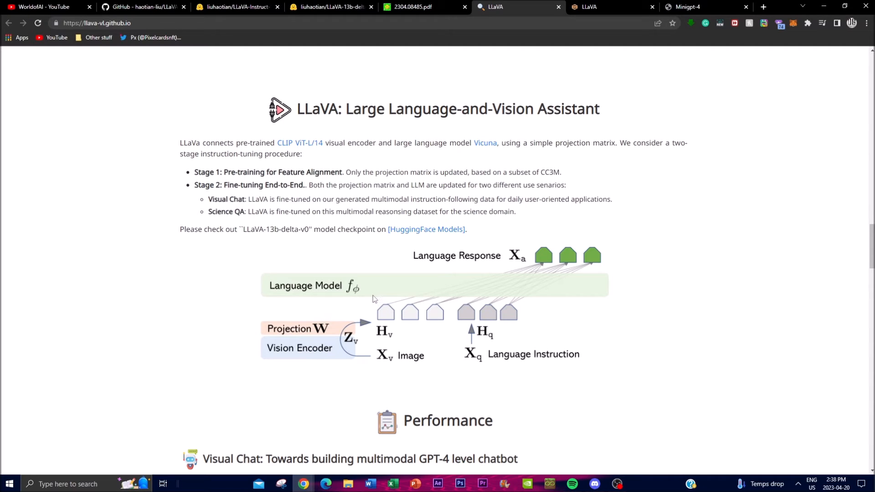
mouse_move(348, 298)
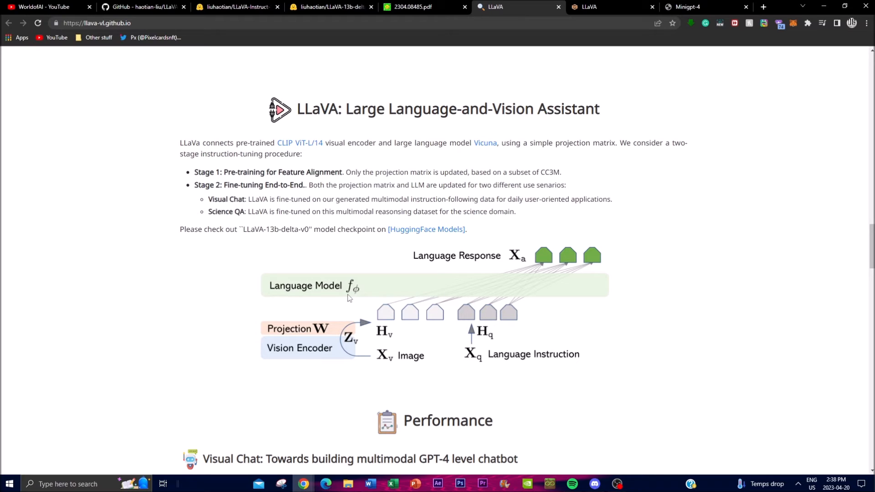
mouse_move(215, 297)
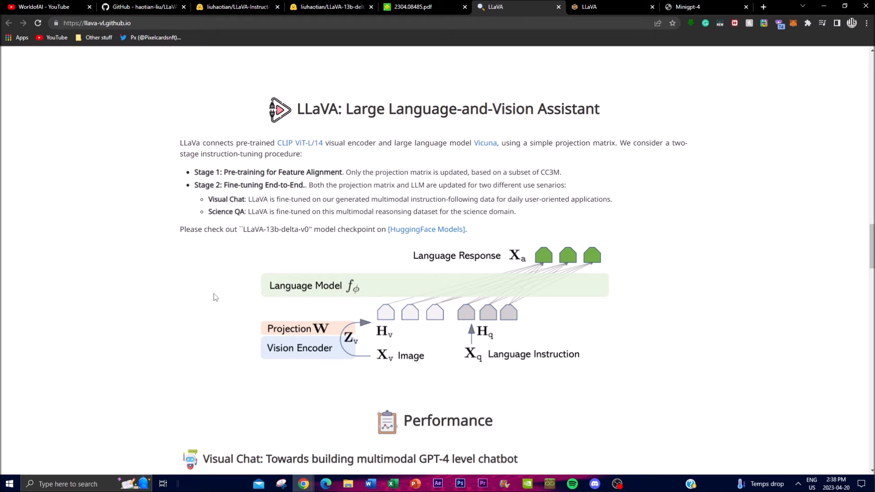
mouse_move(201, 300)
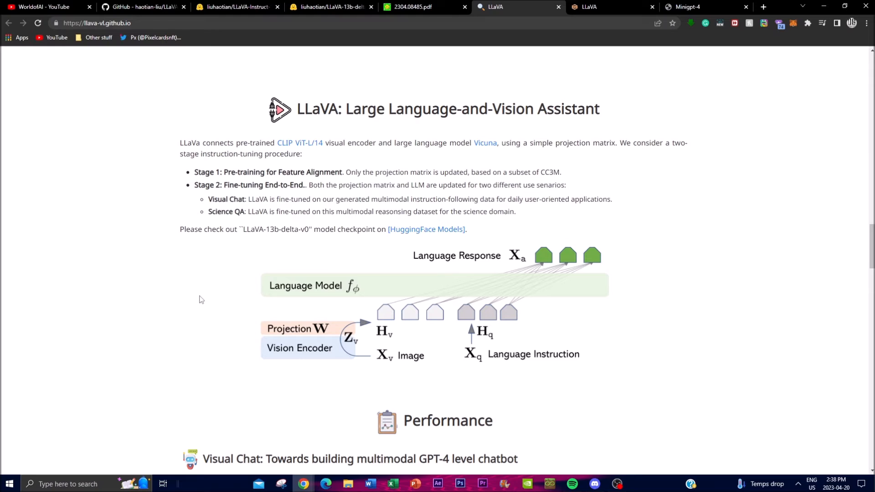
mouse_move(390, 176)
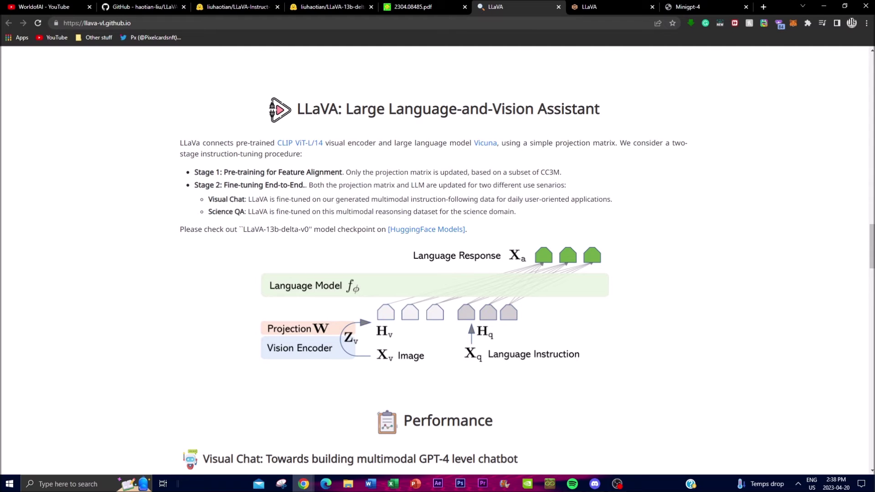
mouse_move(229, 288)
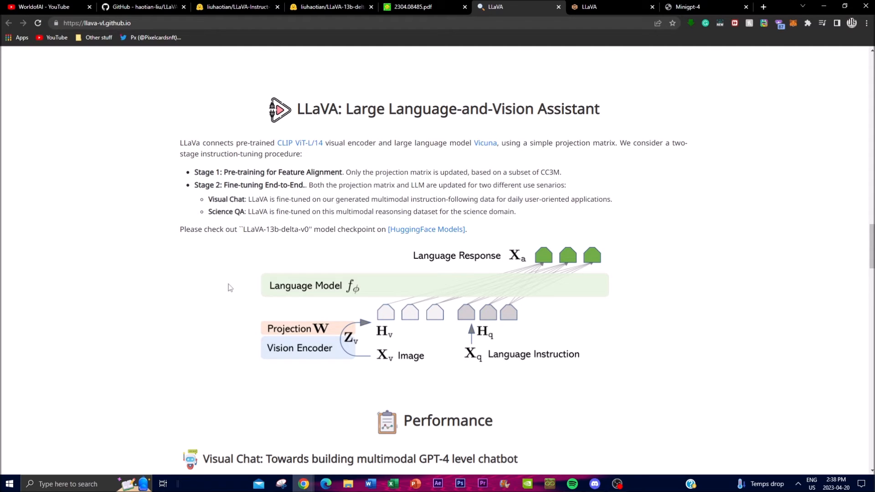
mouse_move(259, 310)
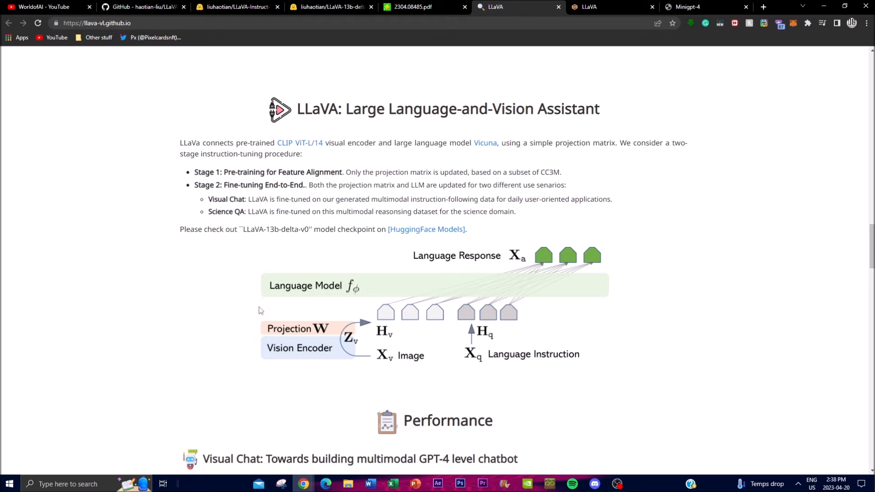
mouse_move(291, 333)
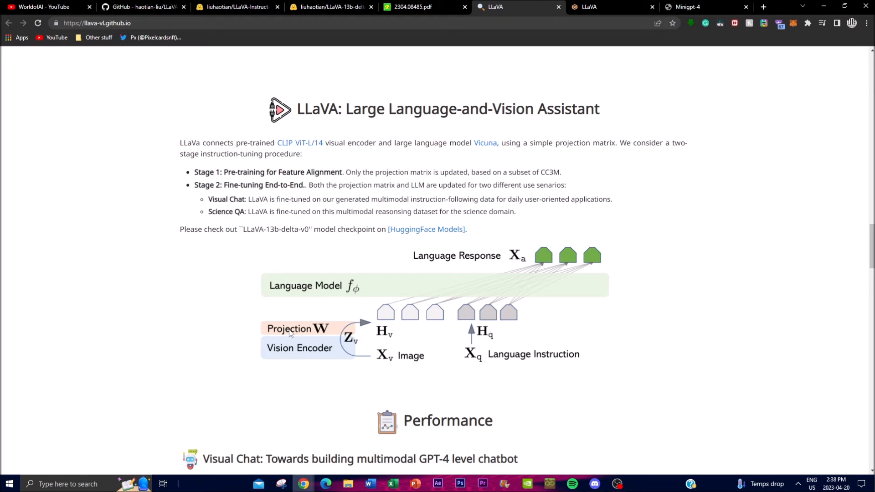
mouse_move(246, 361)
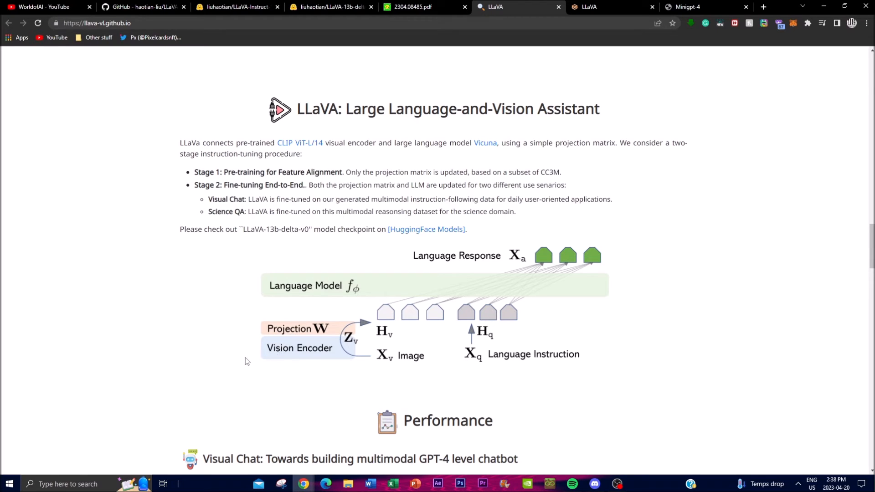
Scroll past the Extreme Ironing and Chicken Nugget Map examples to the OCR examples and back
scroll("down", 3)
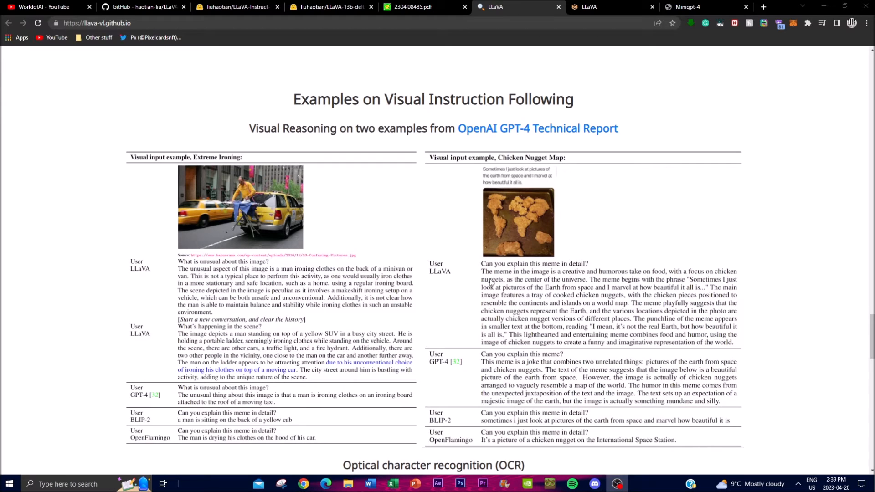
mouse_move(530, 219)
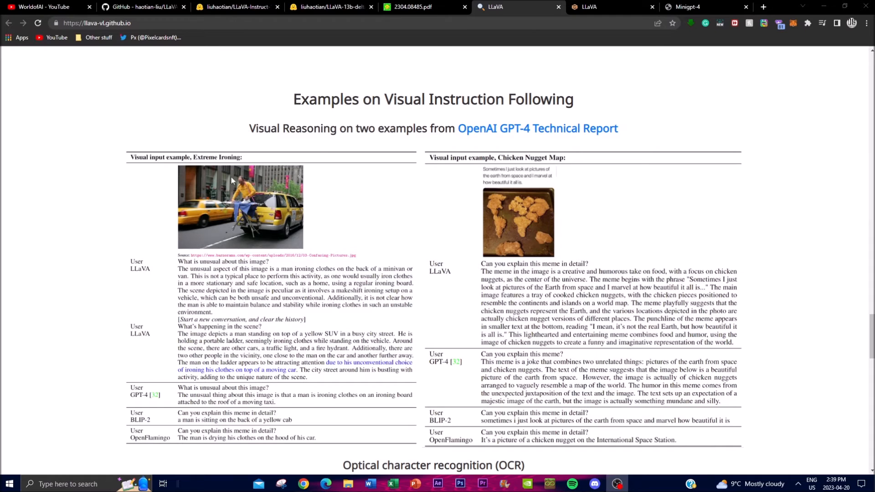
mouse_move(453, 45)
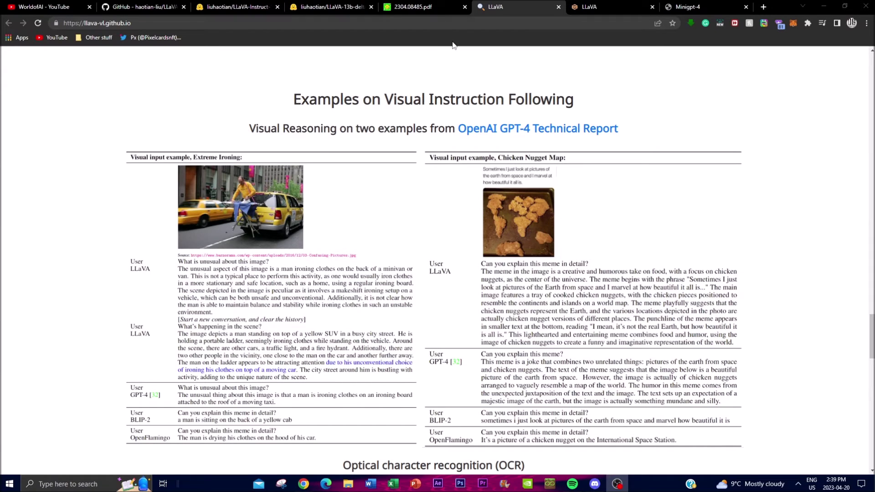
mouse_move(254, 235)
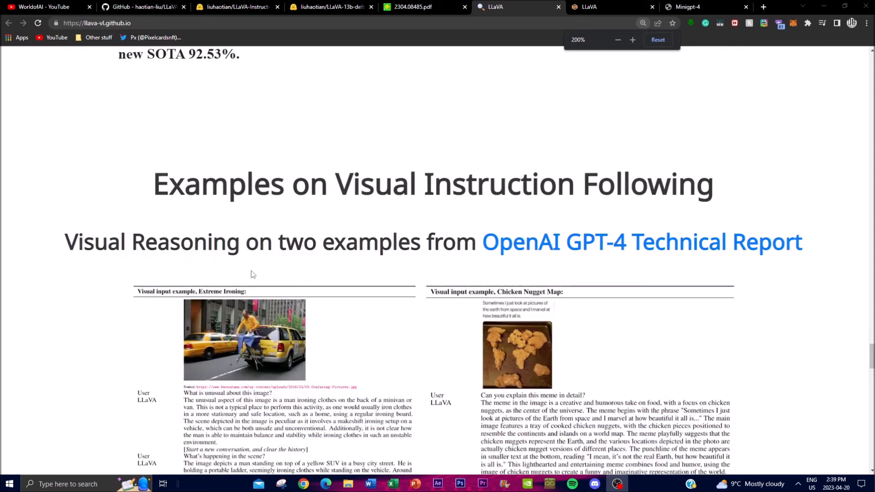
scroll("down", 3)
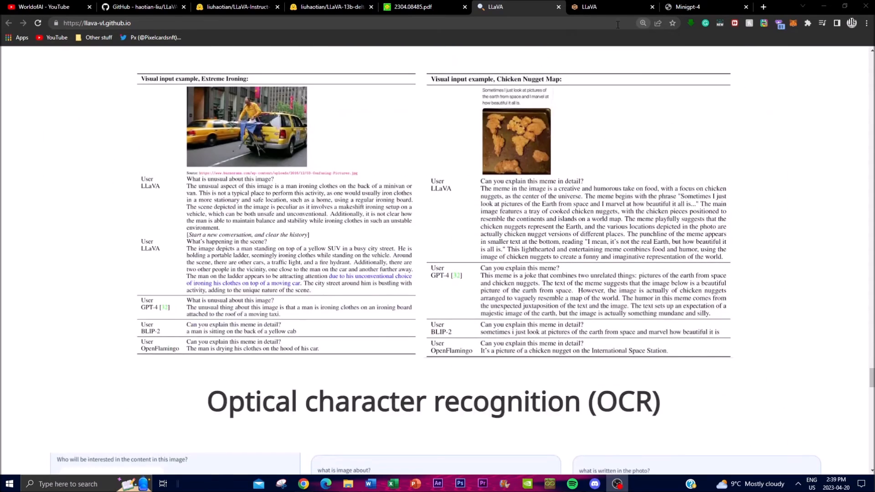
scroll("down", 3)
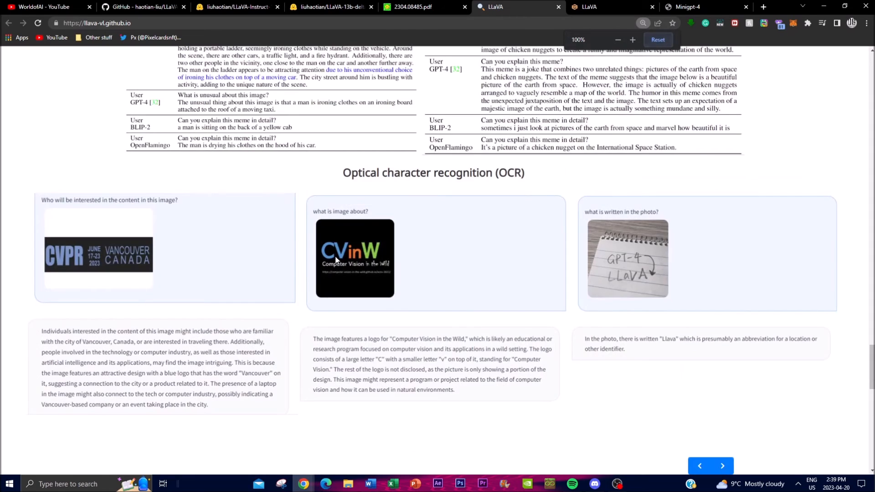
scroll("up", 3)
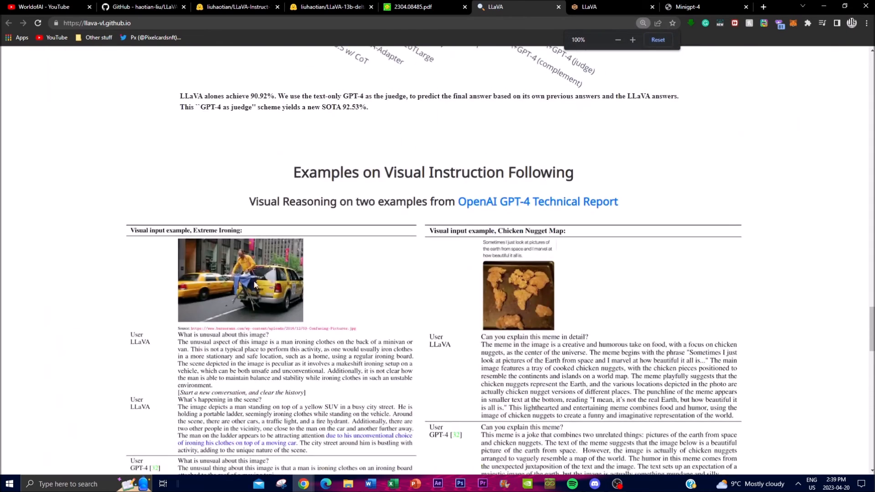
mouse_move(253, 254)
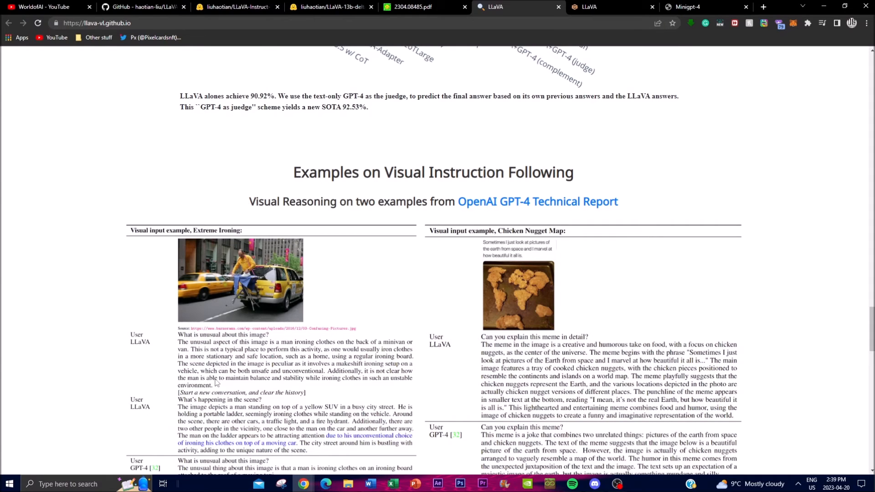
mouse_move(248, 333)
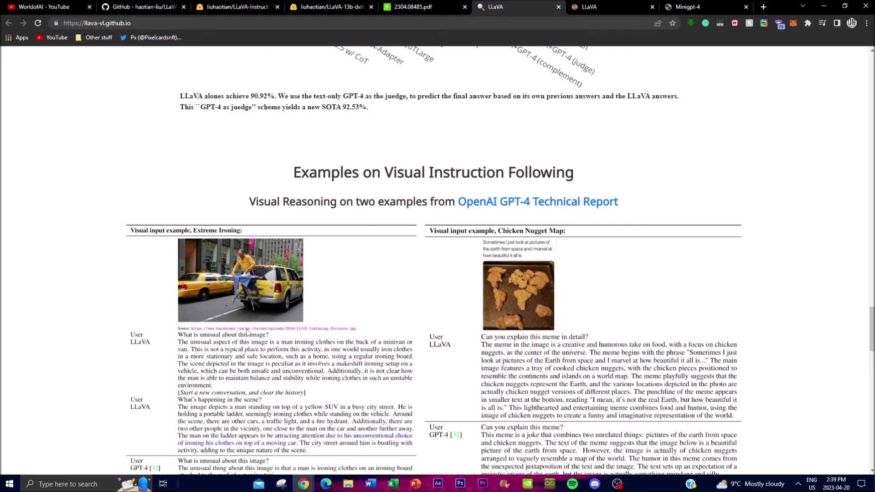
mouse_move(250, 285)
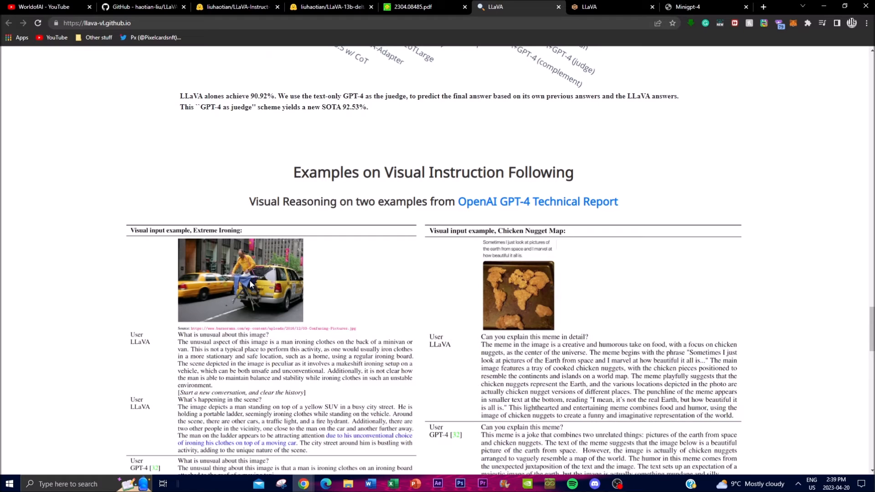
mouse_move(281, 247)
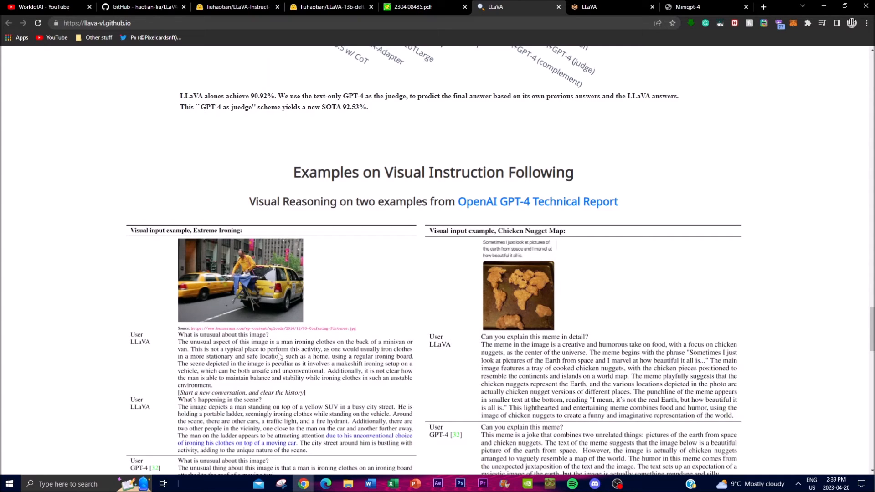
mouse_move(381, 361)
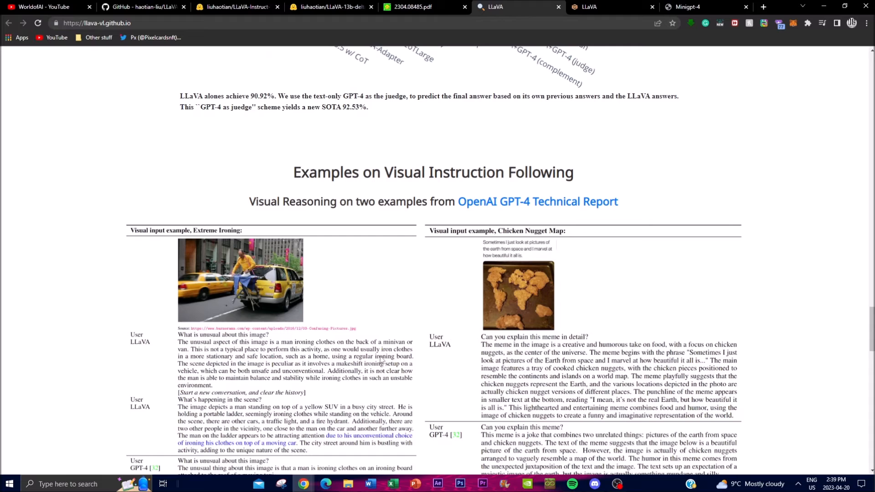
mouse_move(227, 363)
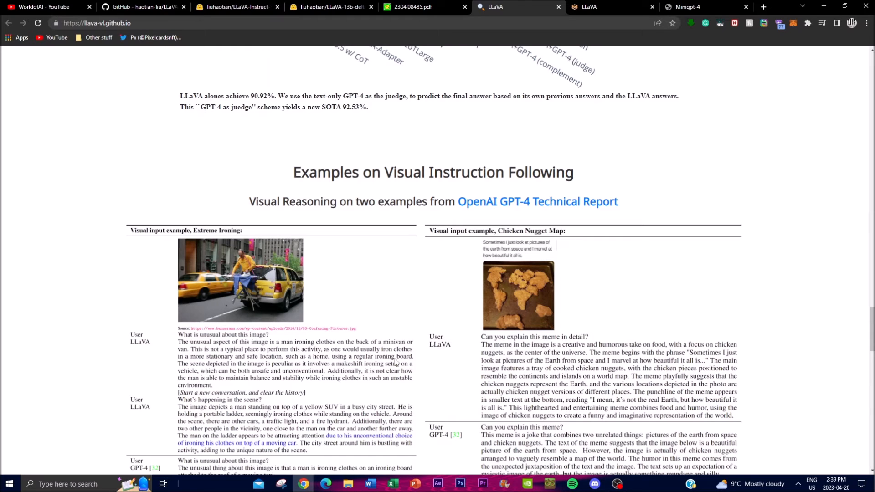
mouse_move(279, 295)
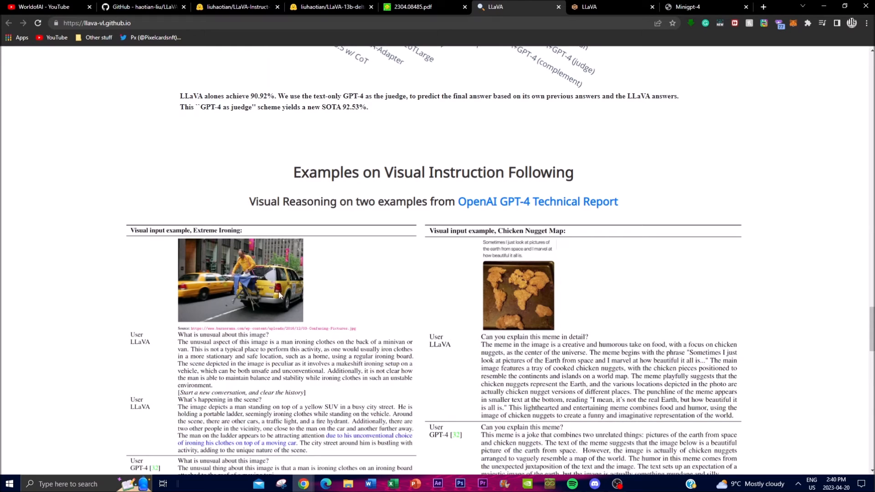
mouse_move(218, 323)
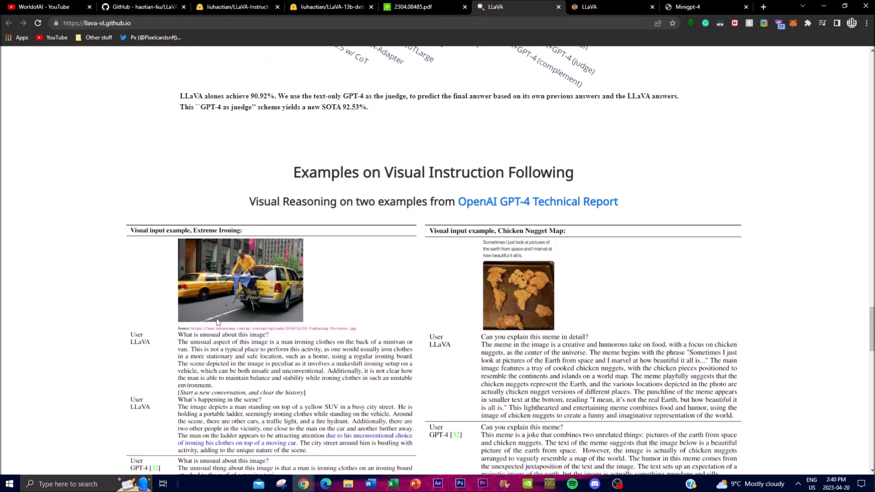
mouse_move(167, 423)
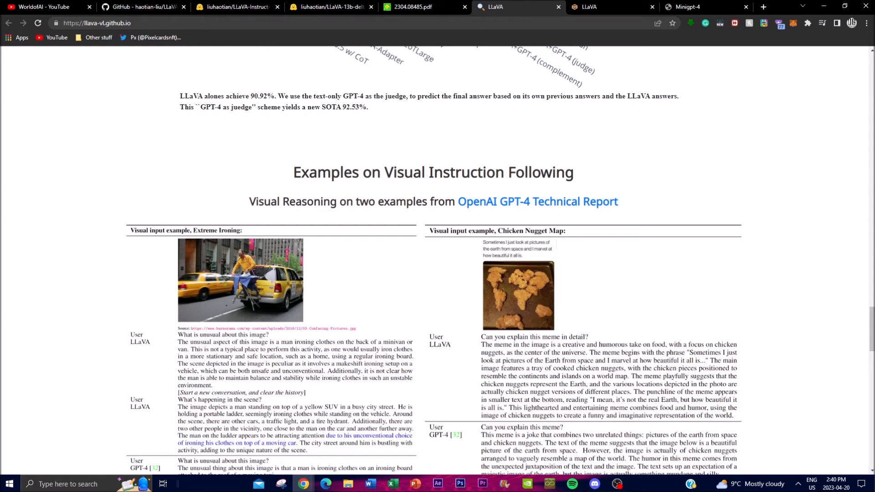
mouse_move(370, 301)
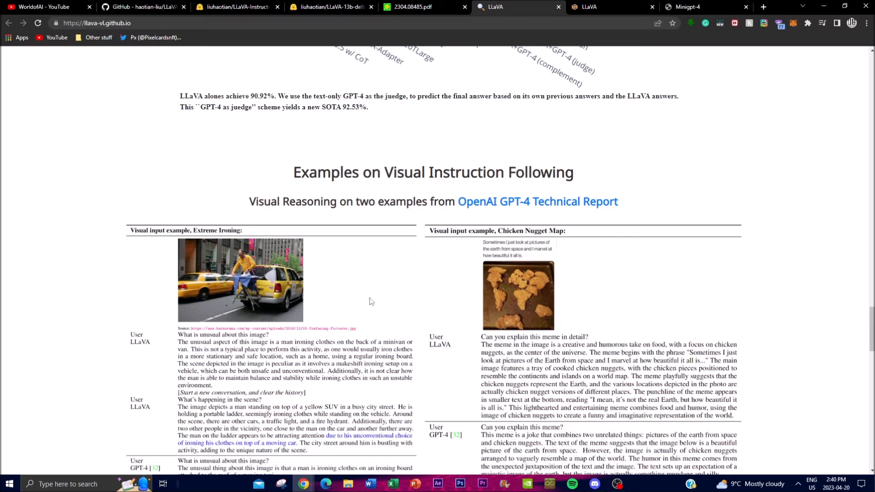
mouse_move(490, 322)
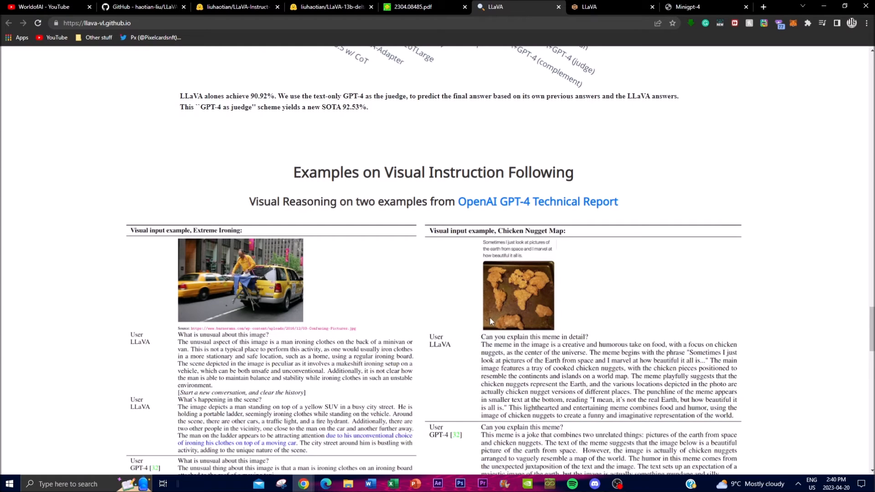
mouse_move(541, 293)
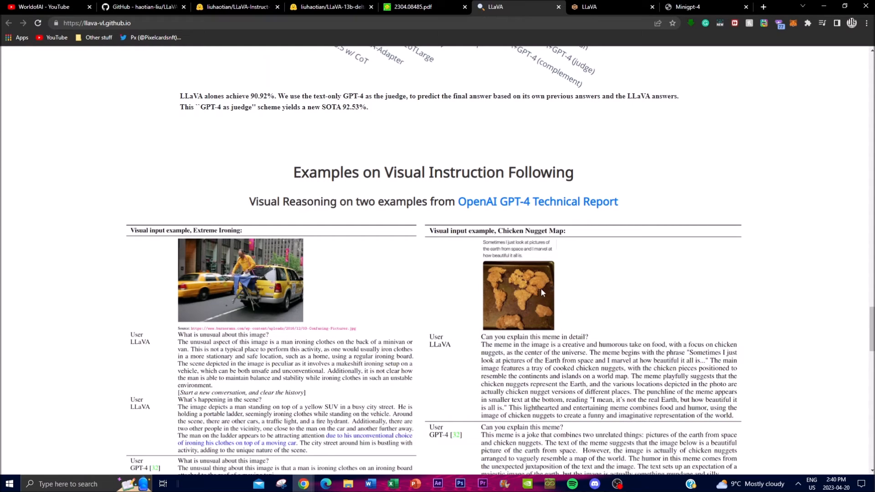
mouse_move(500, 251)
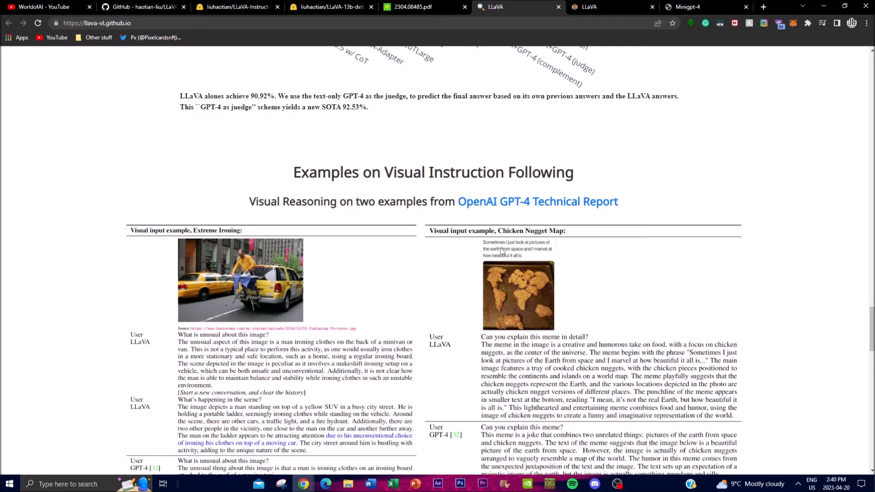
mouse_move(500, 257)
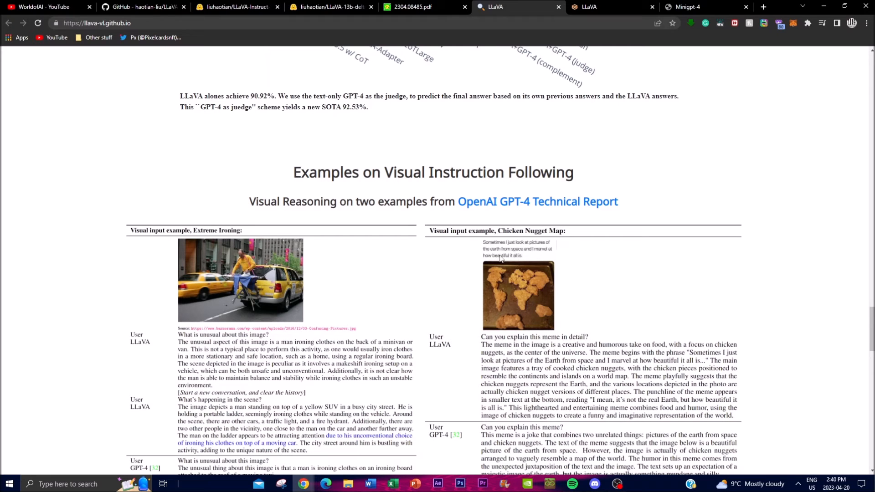
mouse_move(540, 258)
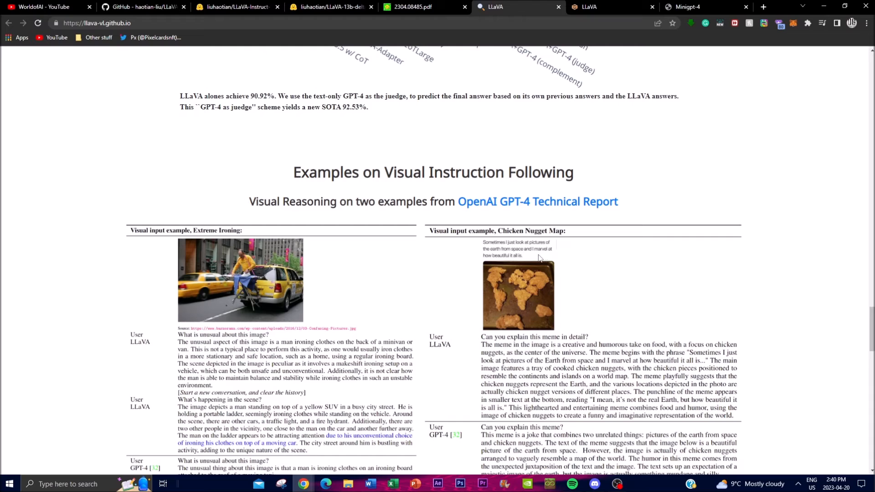
mouse_move(501, 282)
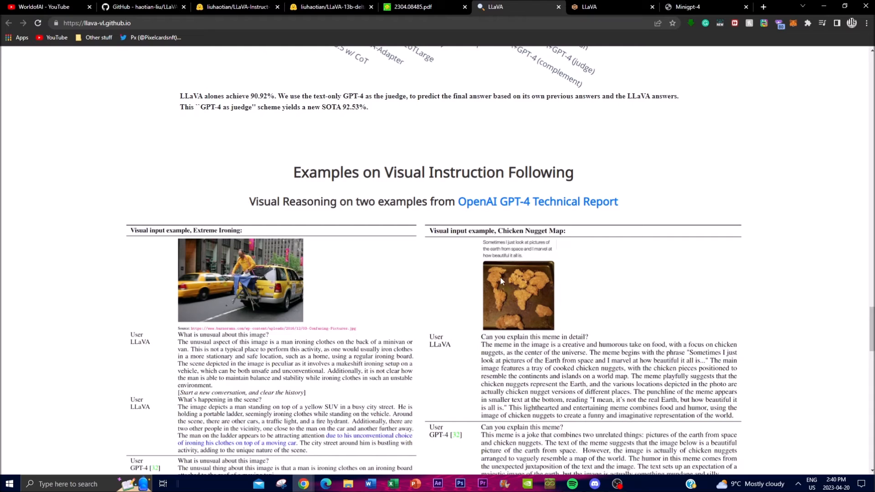
mouse_move(501, 306)
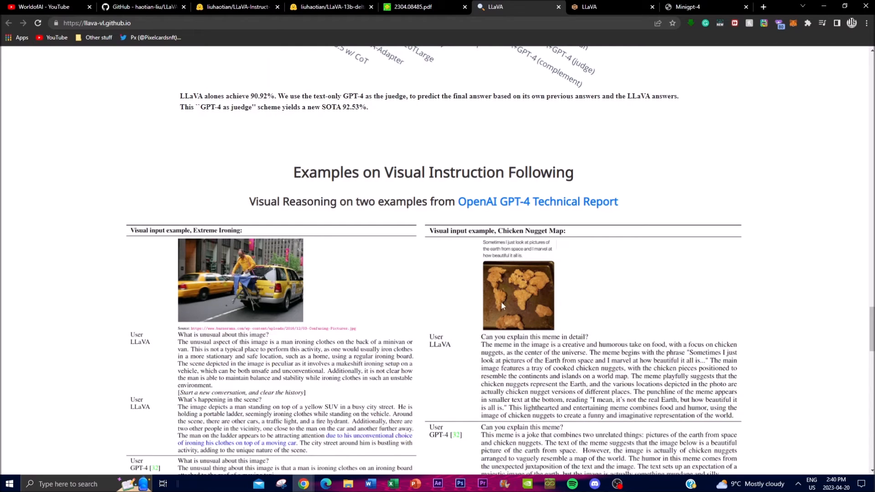
mouse_move(508, 311)
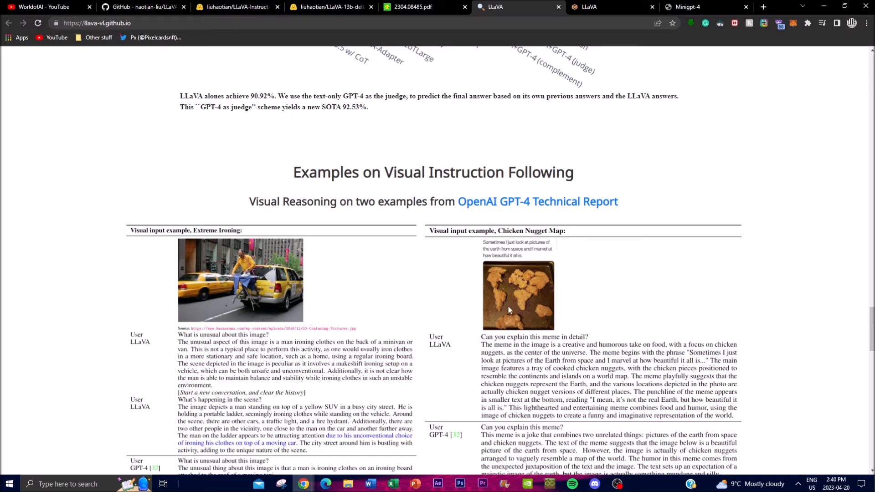
mouse_move(512, 302)
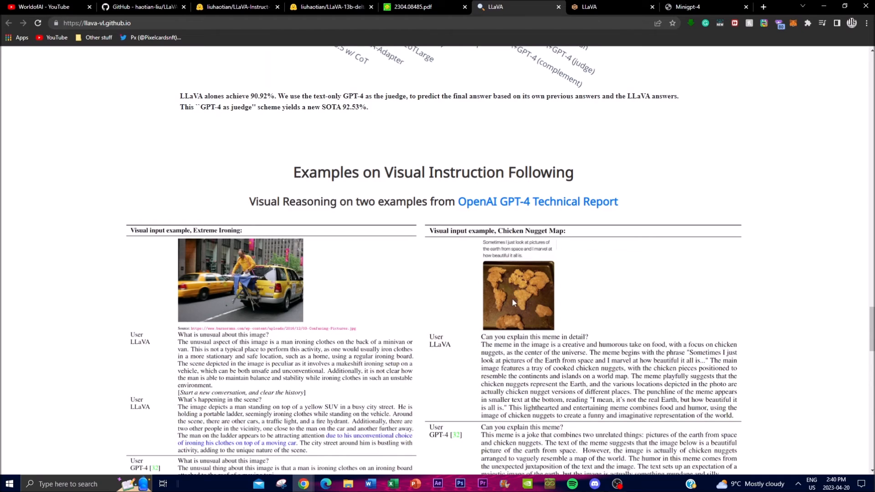
mouse_move(530, 305)
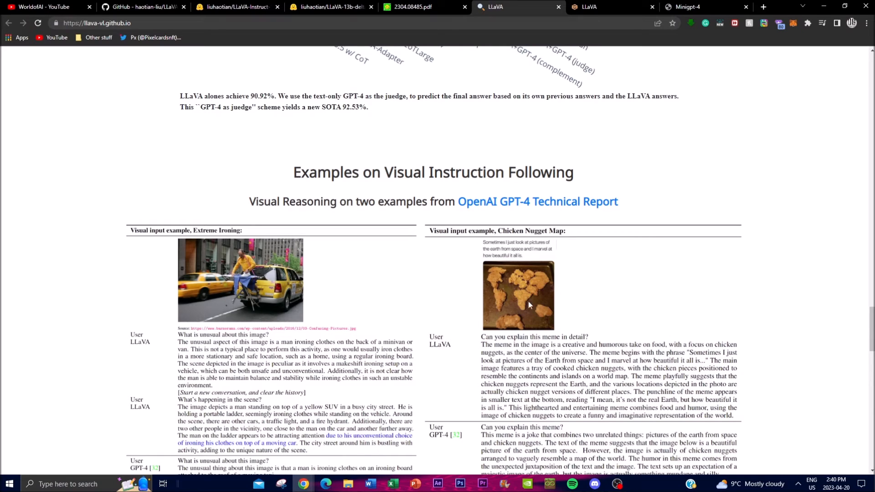
mouse_move(497, 329)
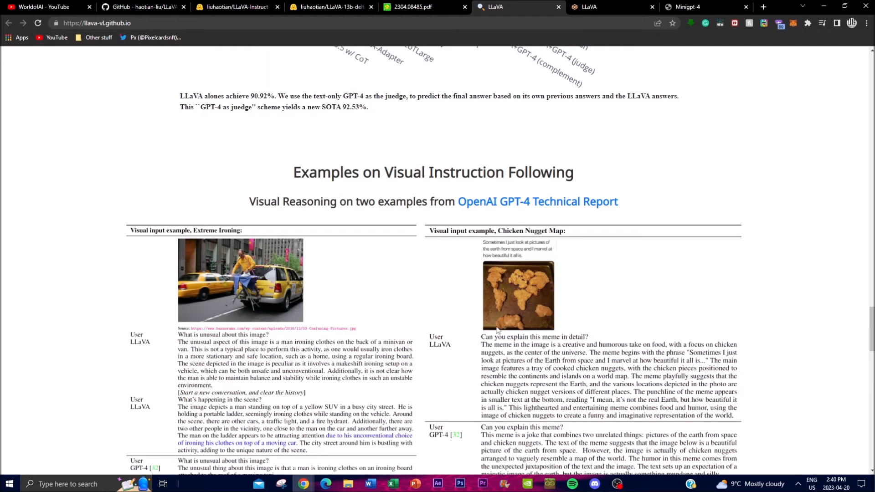
mouse_move(466, 336)
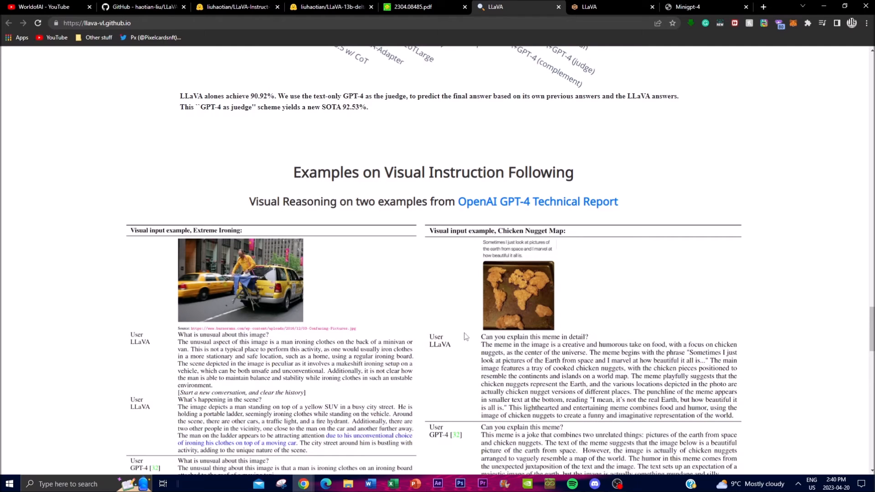
mouse_move(585, 346)
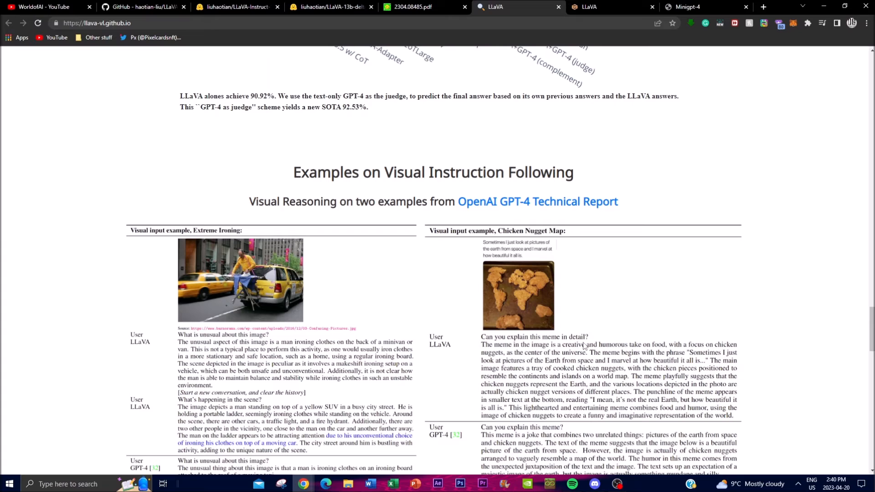
mouse_move(460, 369)
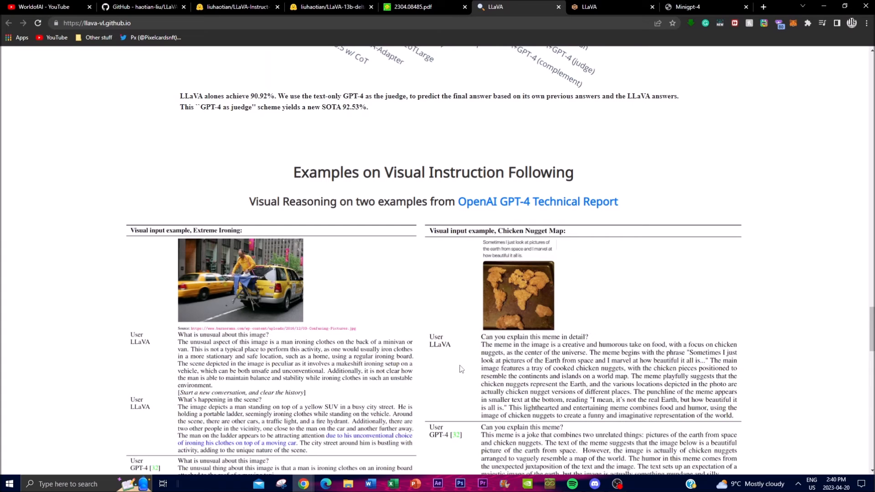
mouse_move(670, 335)
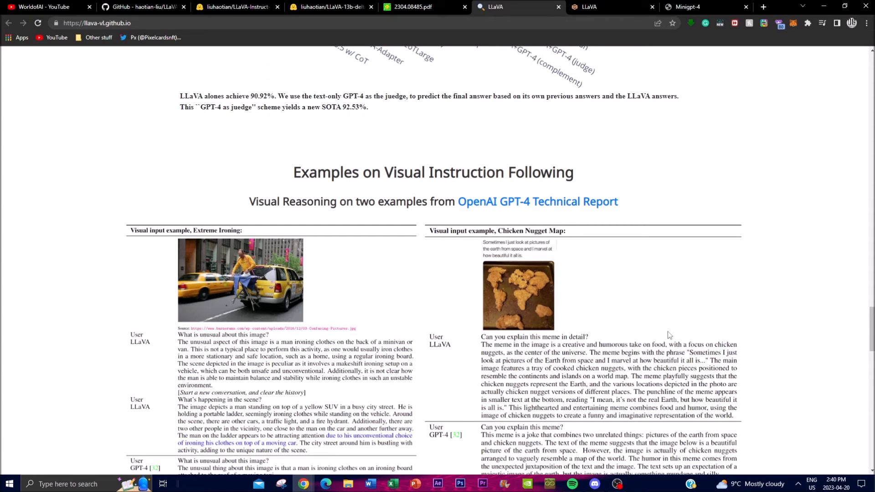
mouse_move(485, 404)
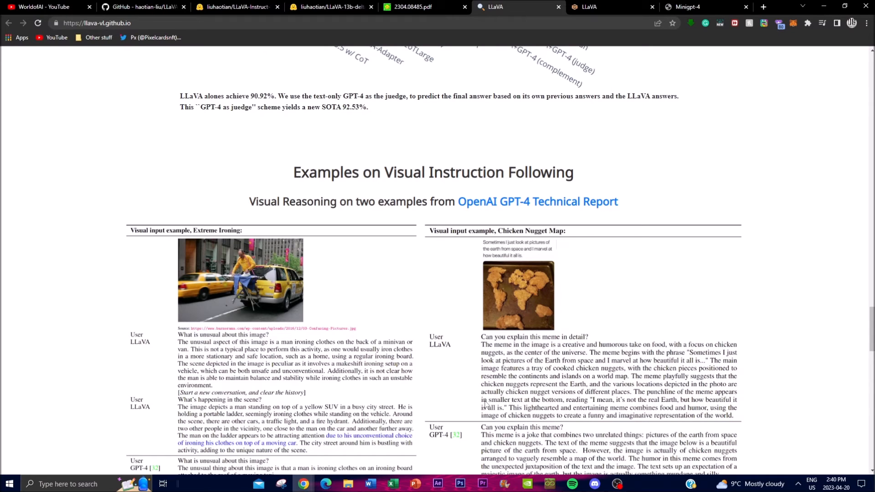
mouse_move(457, 284)
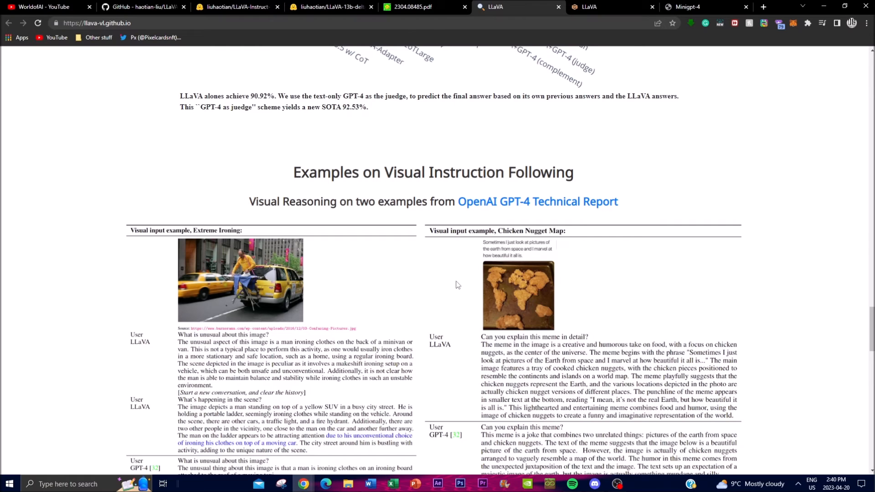
mouse_move(316, 366)
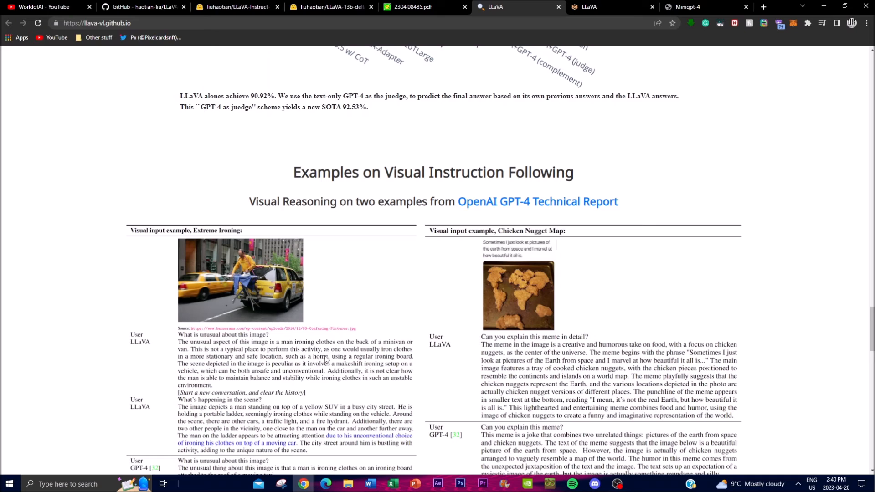
mouse_move(527, 305)
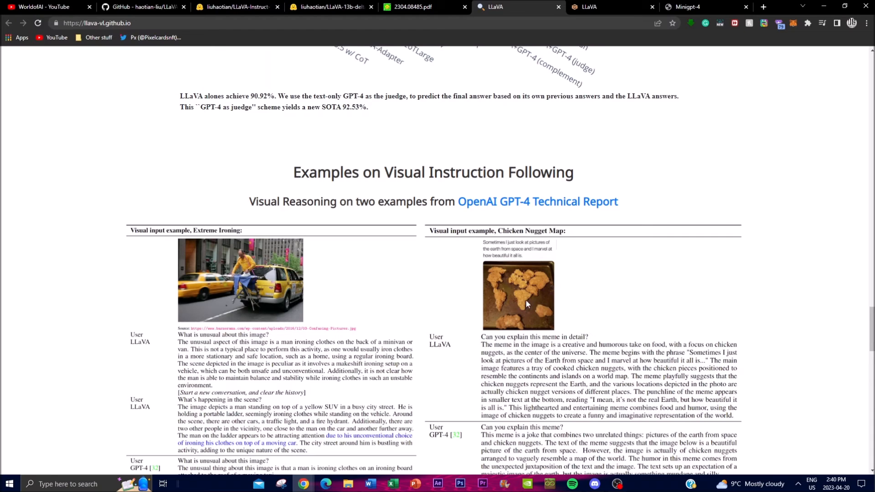
mouse_move(535, 323)
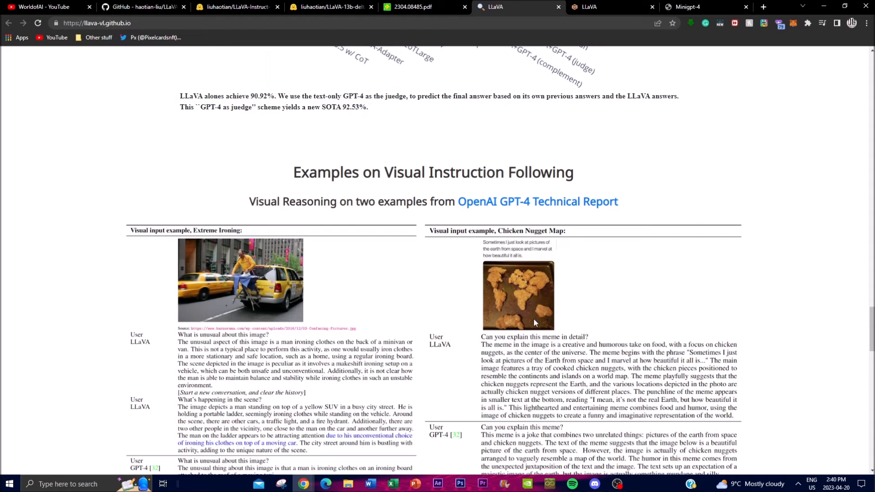
mouse_move(529, 300)
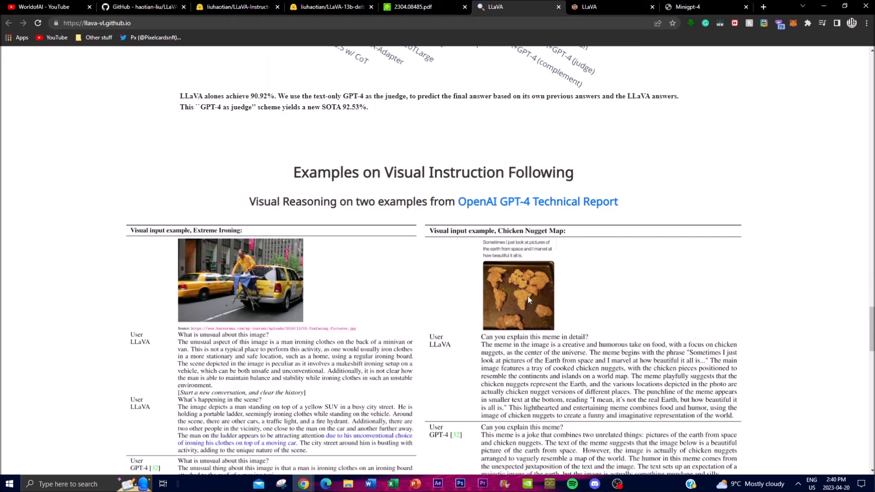
mouse_move(529, 301)
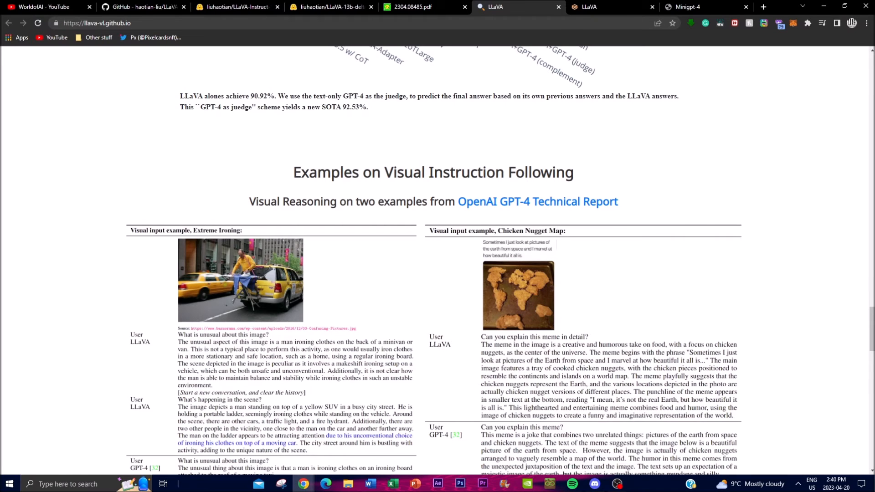
Review the BLIP-2 and OpenFlamingo comparisons, return to Performance, then show the GitHub README
scroll("down", 3)
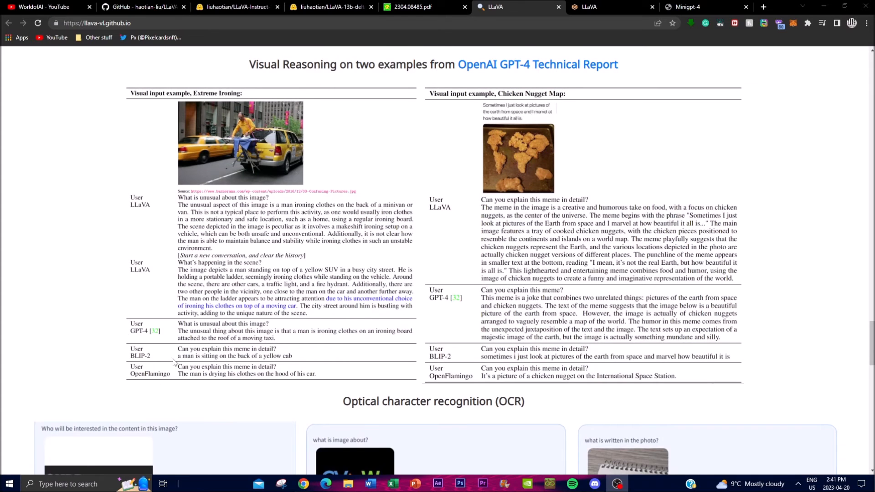
mouse_move(132, 337)
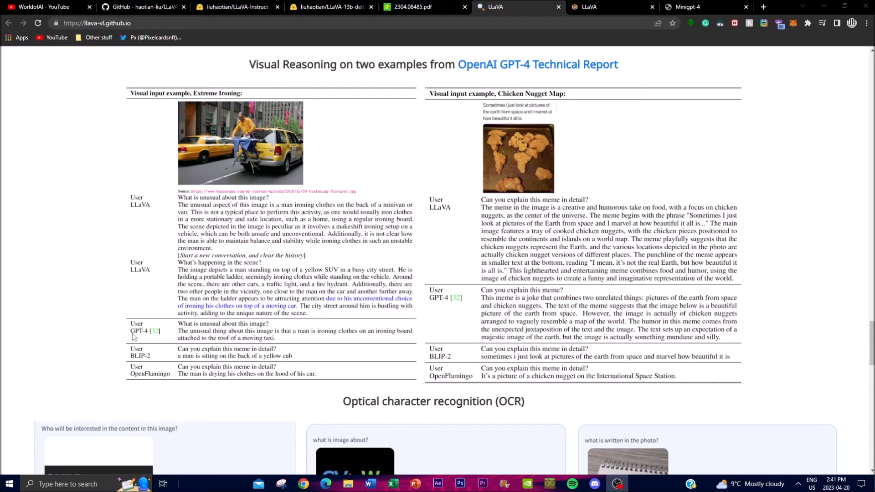
mouse_move(211, 347)
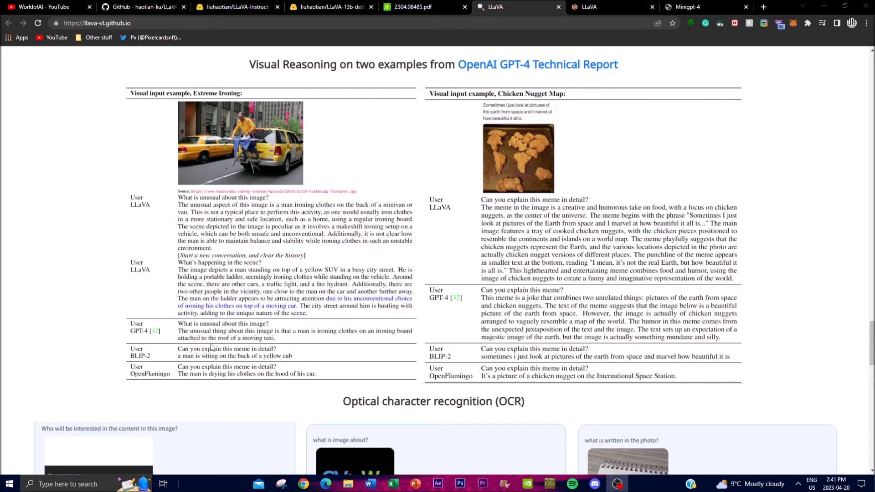
mouse_move(128, 346)
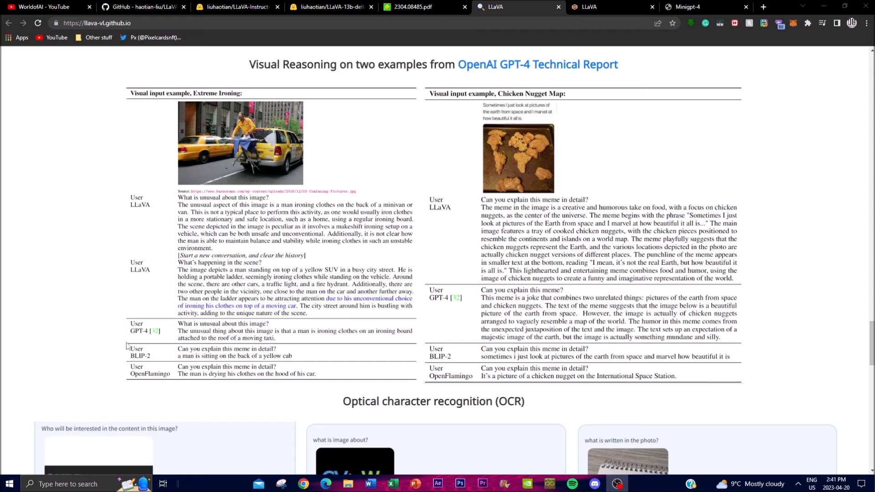
mouse_move(276, 341)
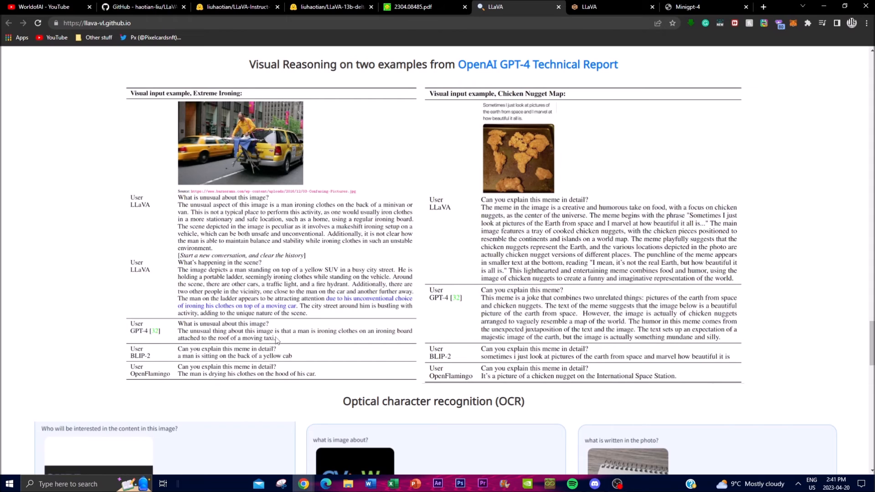
mouse_move(254, 163)
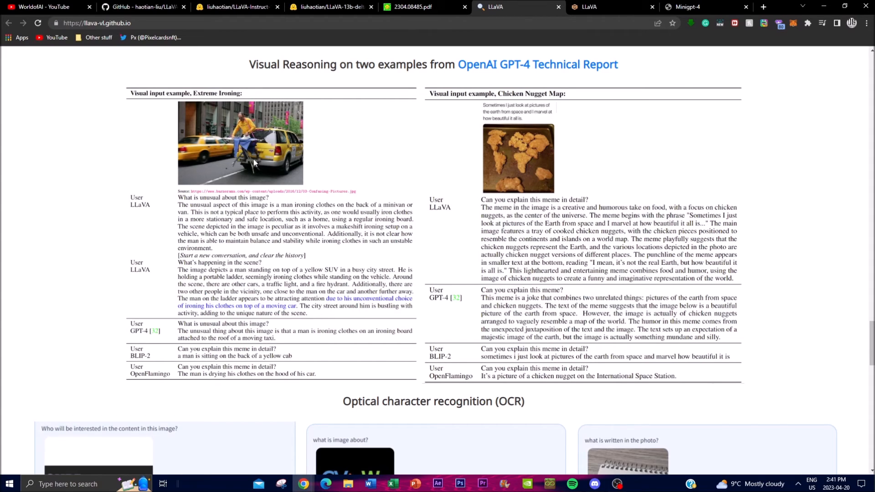
mouse_move(137, 193)
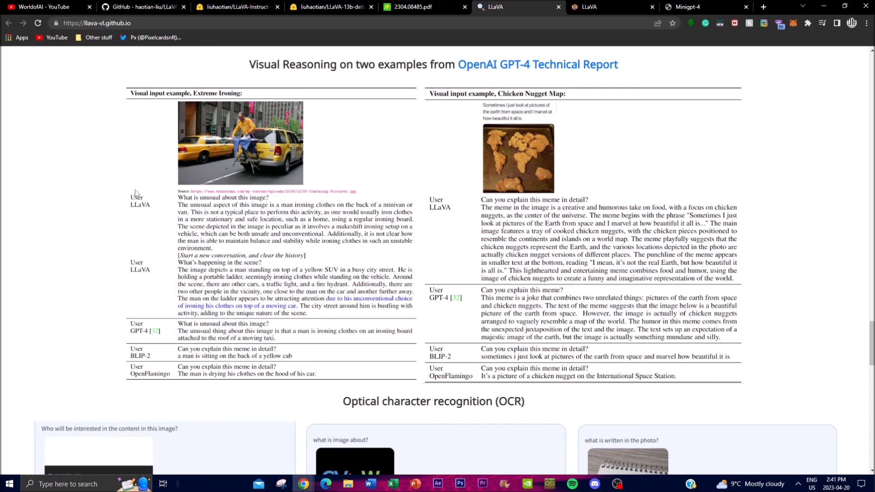
mouse_move(201, 236)
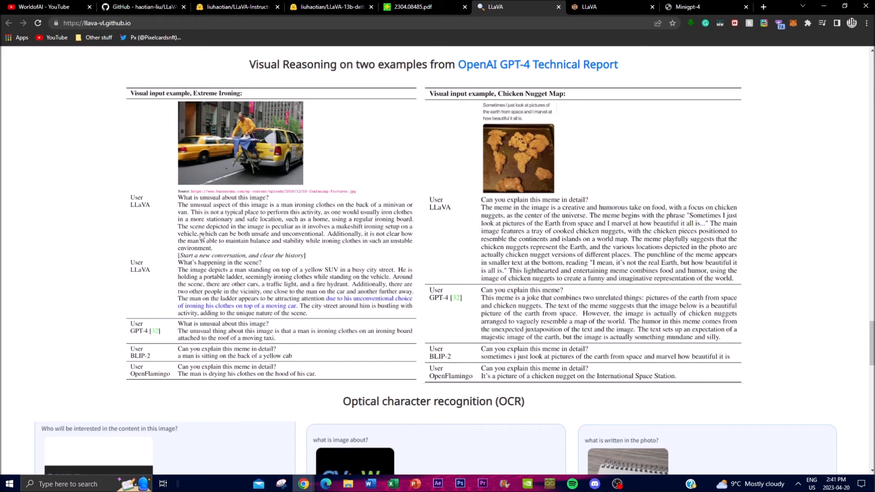
mouse_move(143, 383)
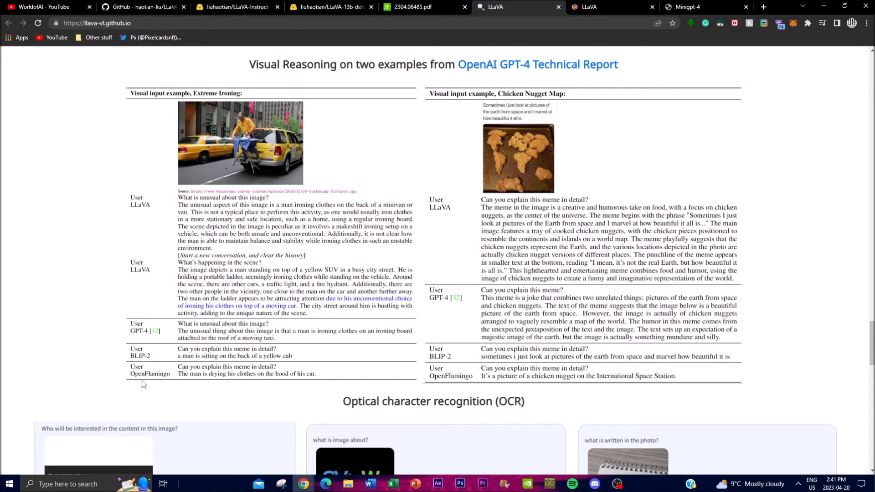
mouse_move(328, 302)
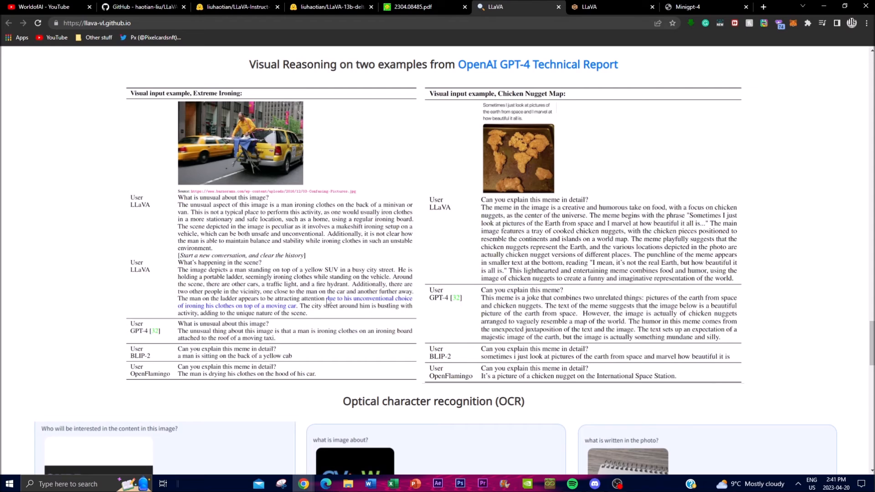
mouse_move(463, 321)
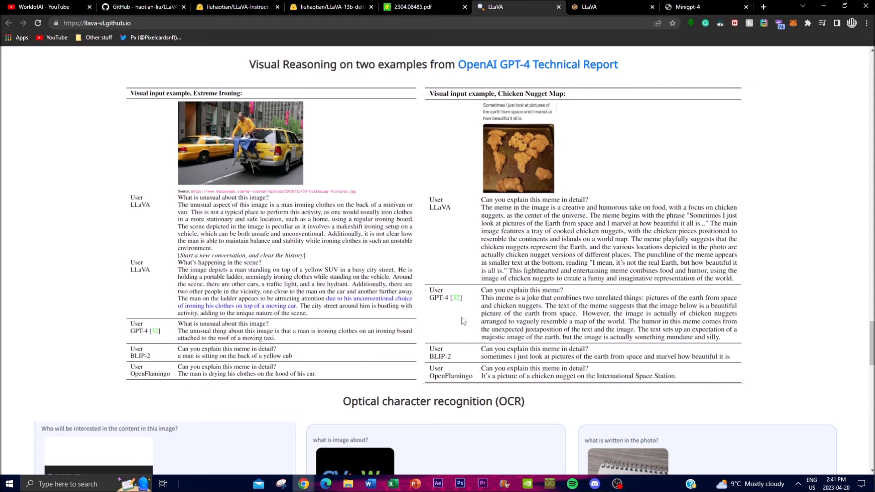
mouse_move(490, 362)
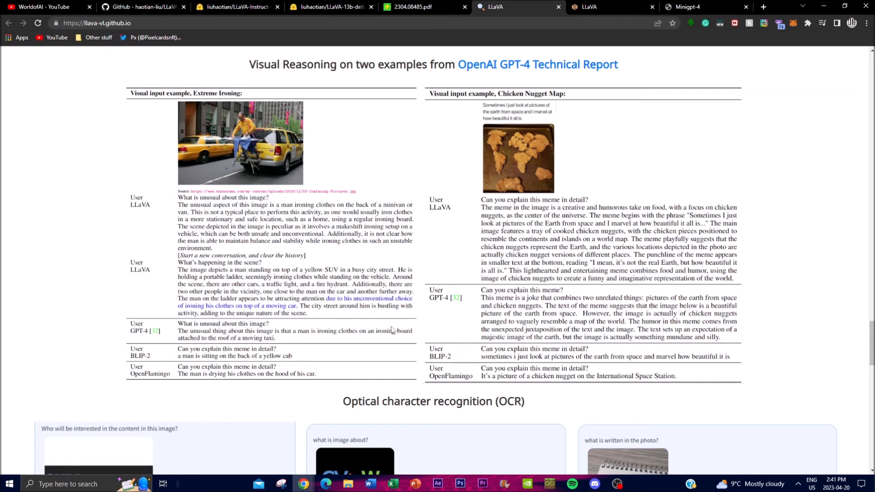
mouse_move(189, 227)
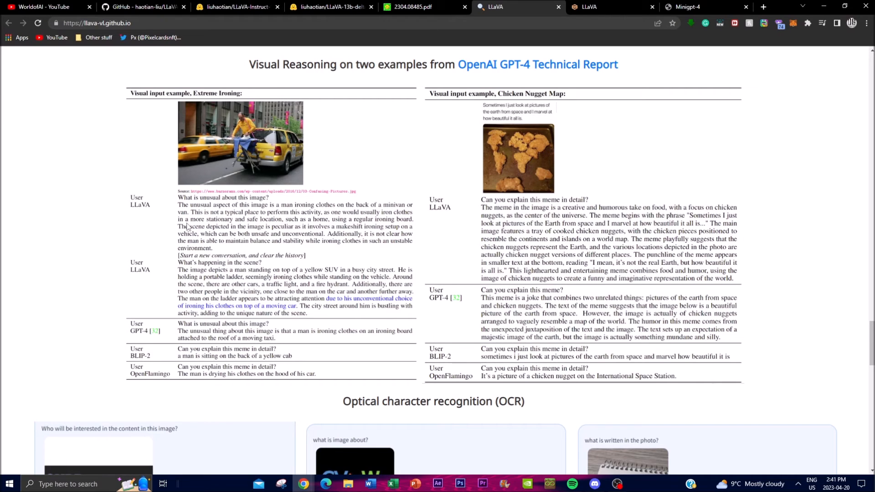
scroll("up", 3)
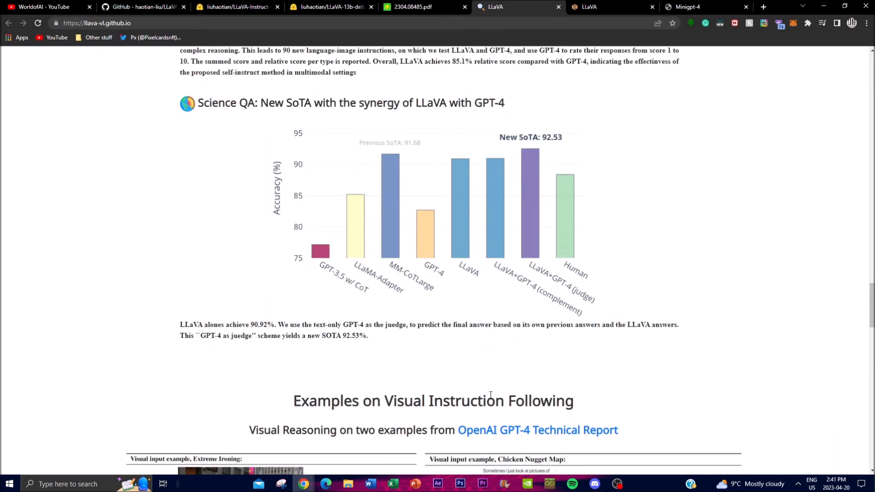
mouse_move(363, 244)
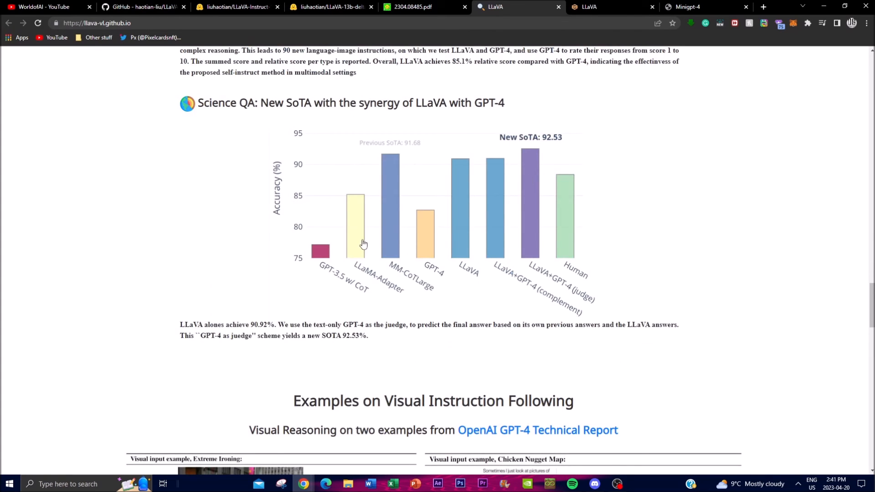
scroll("up", 3)
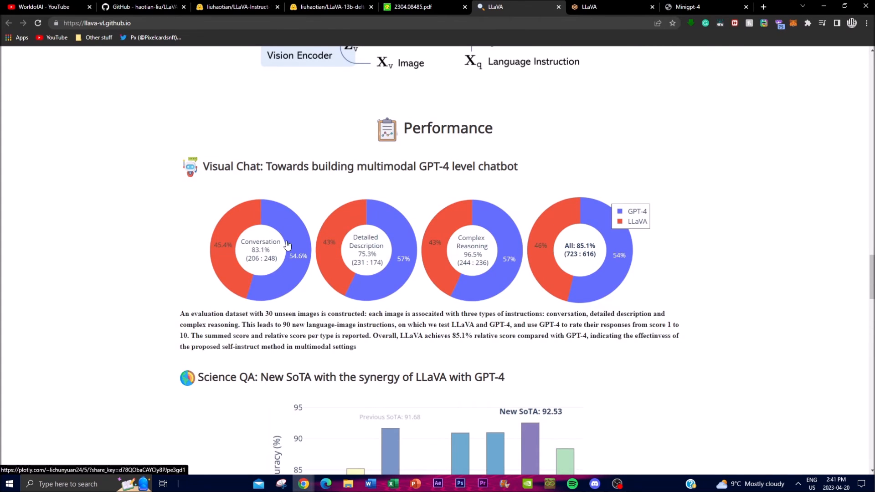
left_click(128, 7)
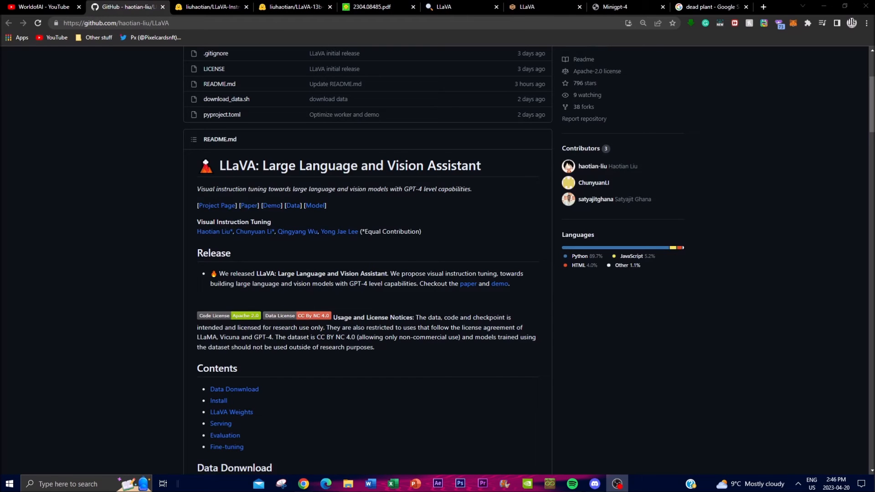
mouse_move(525, 7)
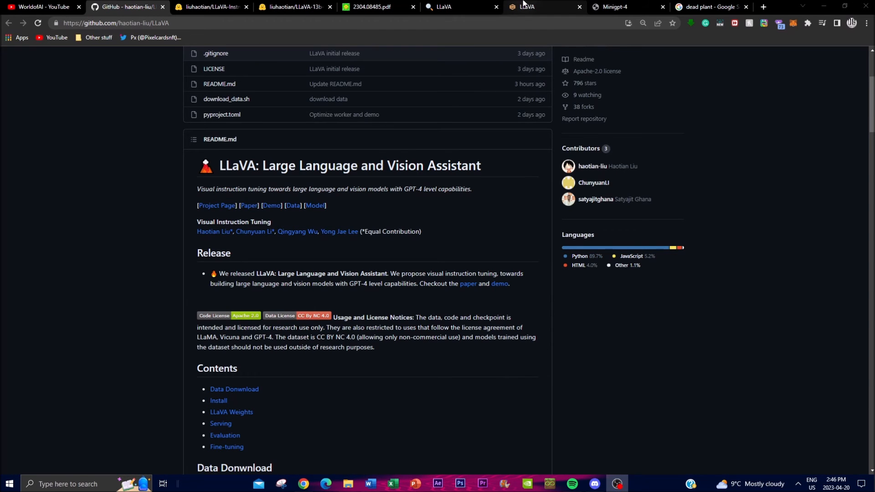
Cycle through the LLaVA-Instruct-150K, LLaVA-13b-delta-v0, project page and demo tabs, ending on GitHub
left_click(211, 7)
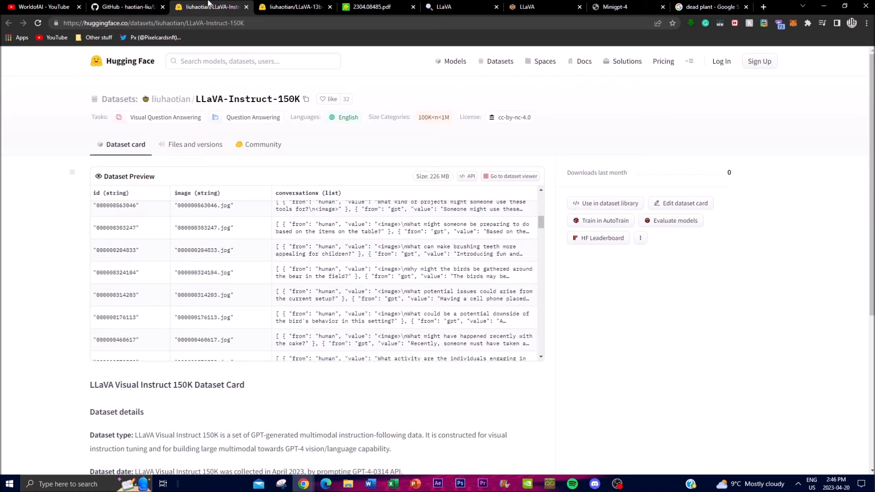
left_click(296, 7)
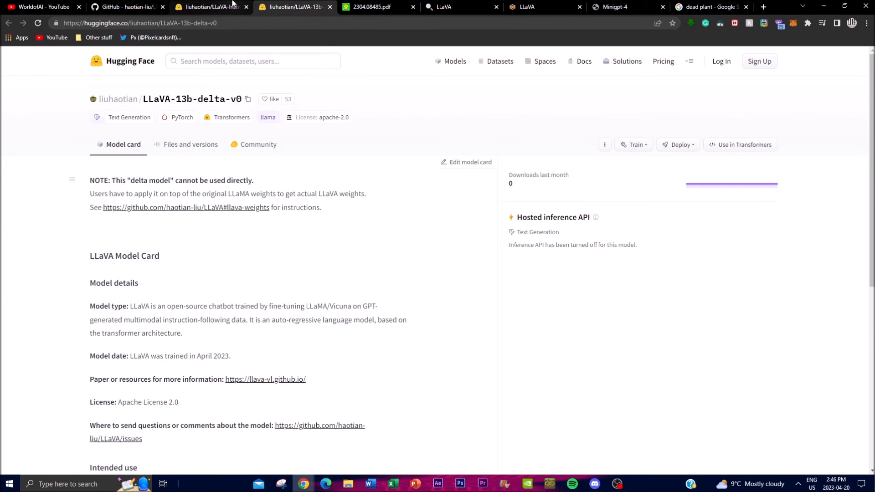
left_click(371, 6)
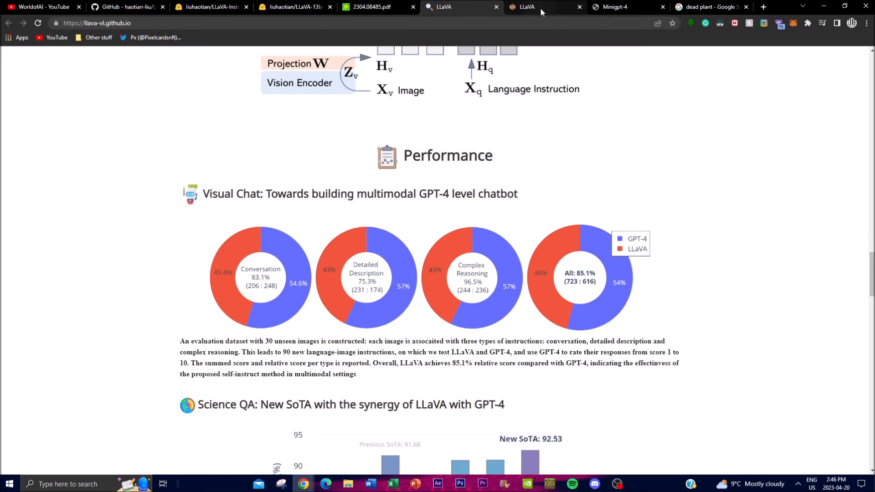
left_click(545, 7)
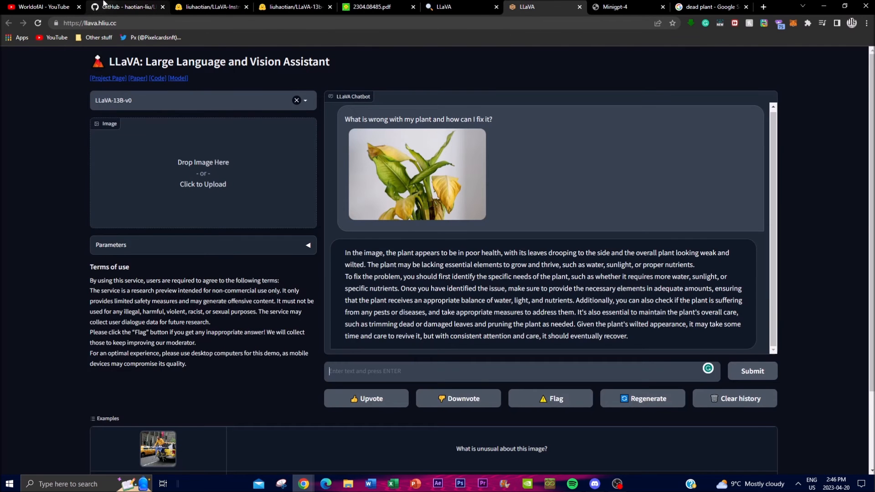
left_click(127, 6)
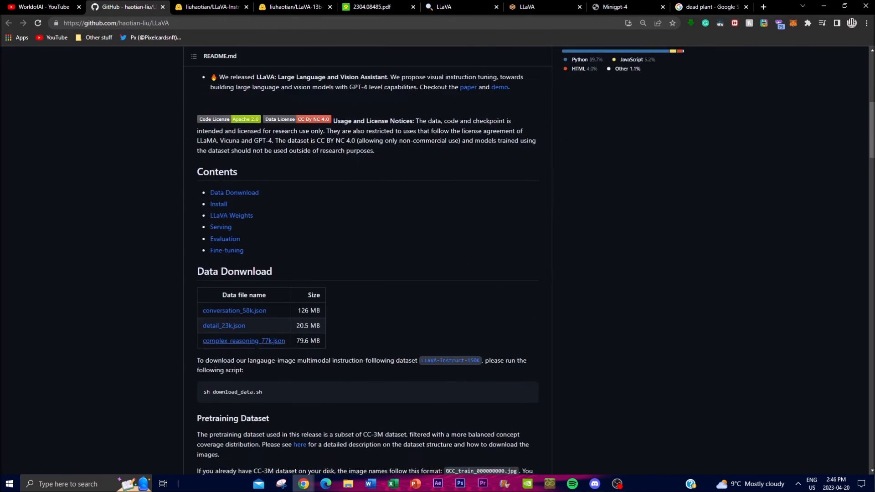
Scroll the LLaVA README through the Install and LLaVA Weights sections and back up
scroll("down", 3)
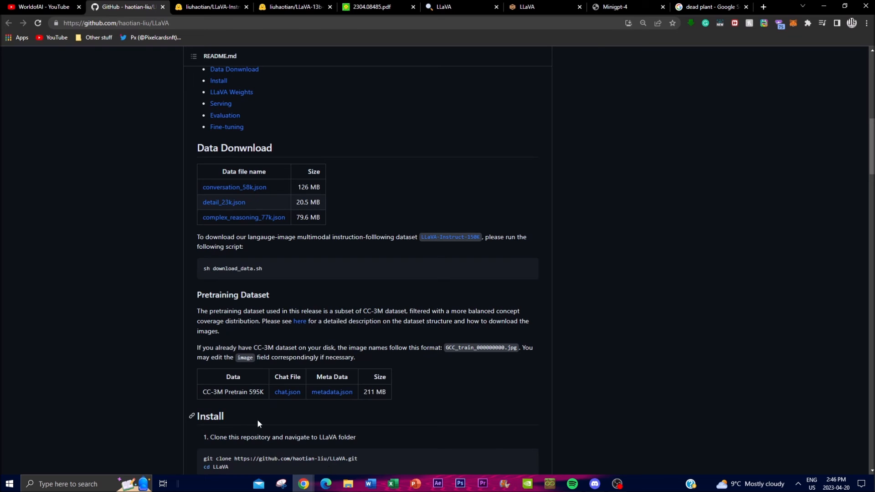
scroll("down", 3)
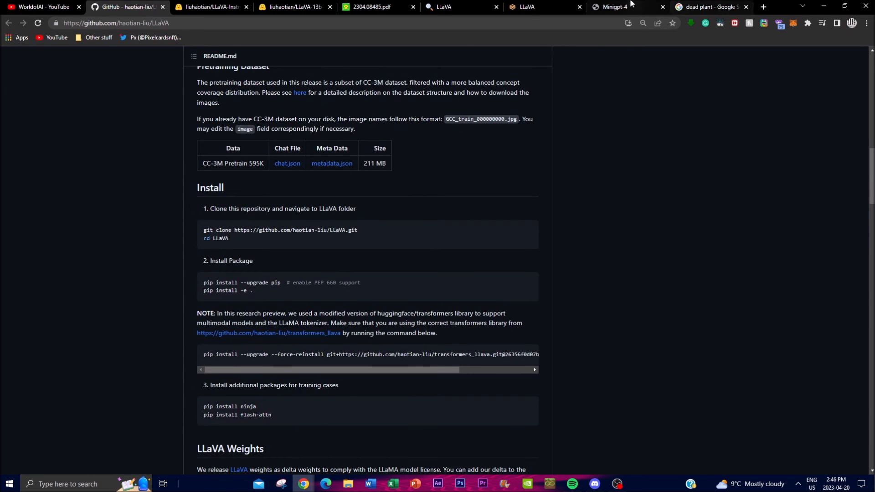
mouse_move(527, 7)
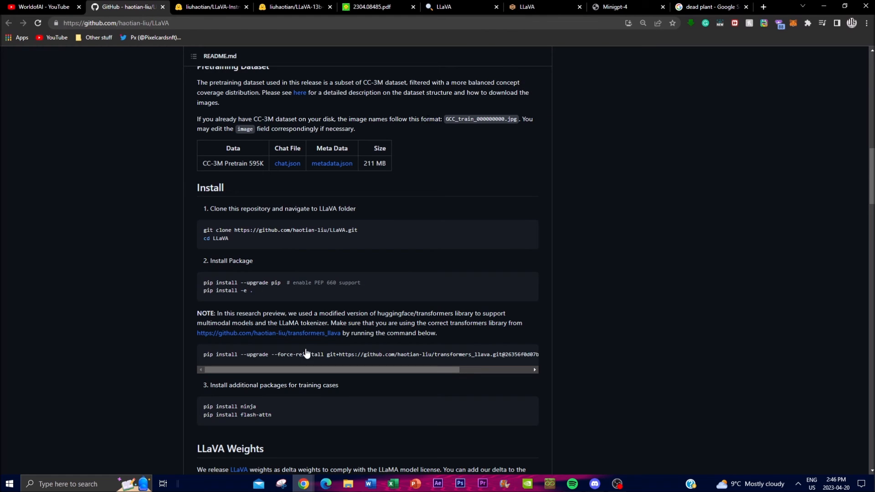
scroll("down", 3)
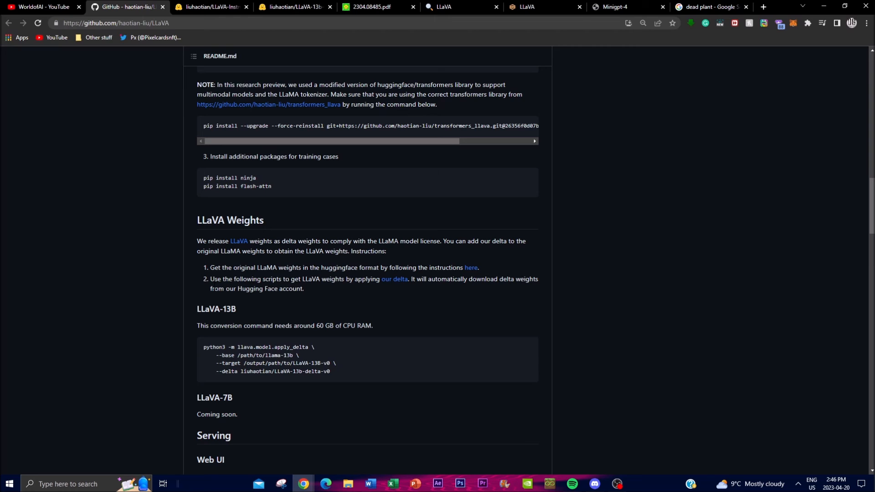
mouse_move(332, 336)
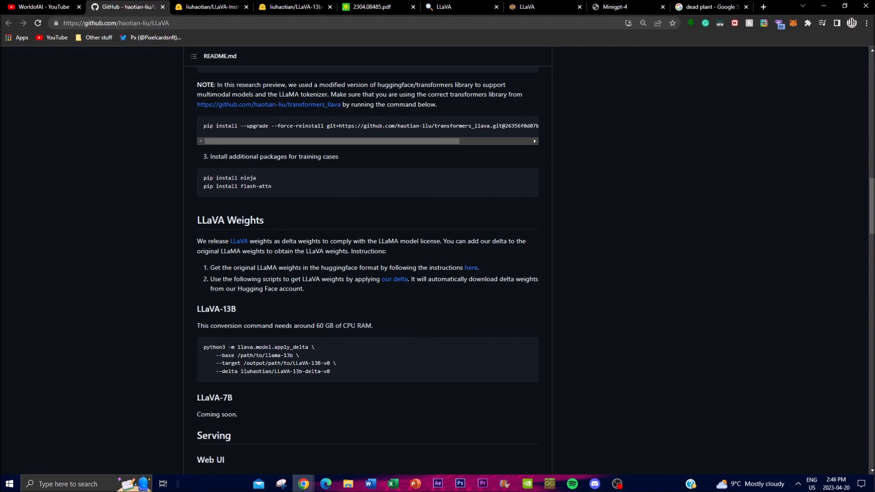
mouse_move(216, 309)
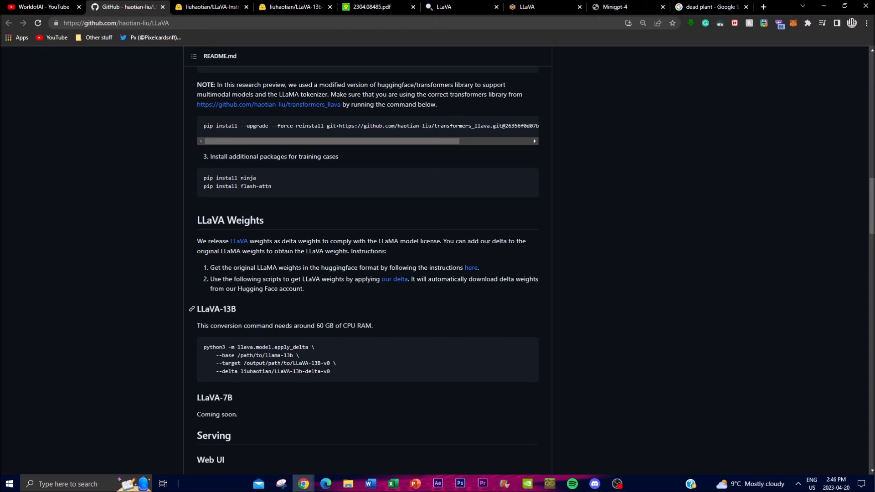
mouse_move(292, 303)
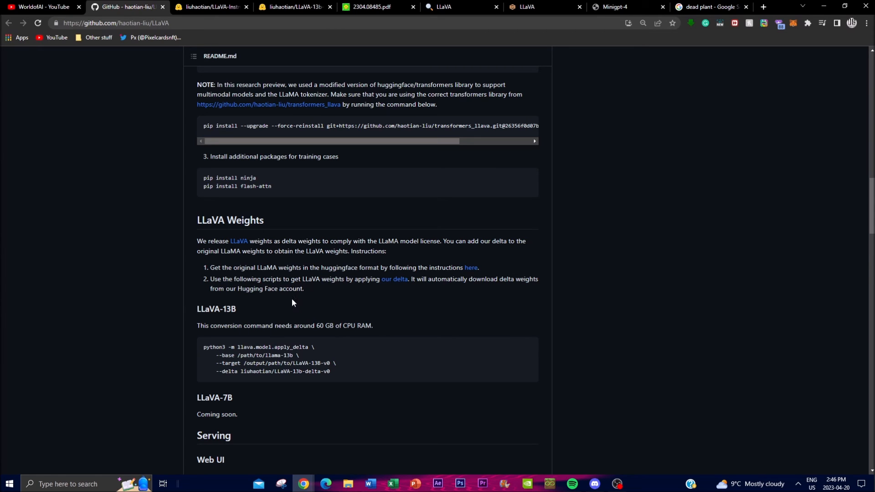
mouse_move(272, 302)
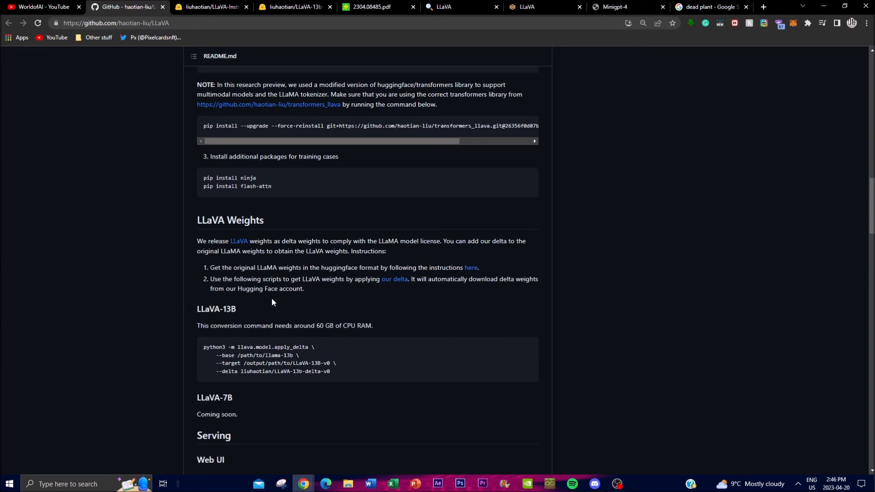
mouse_move(199, 413)
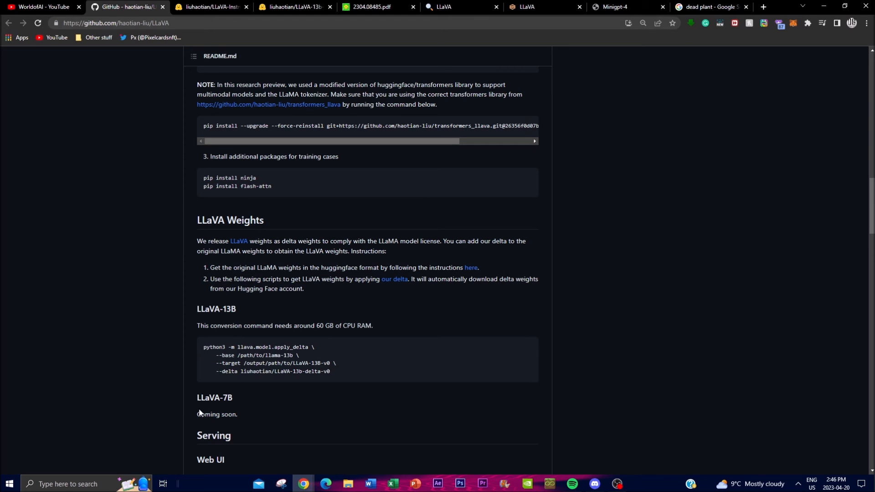
mouse_move(446, 444)
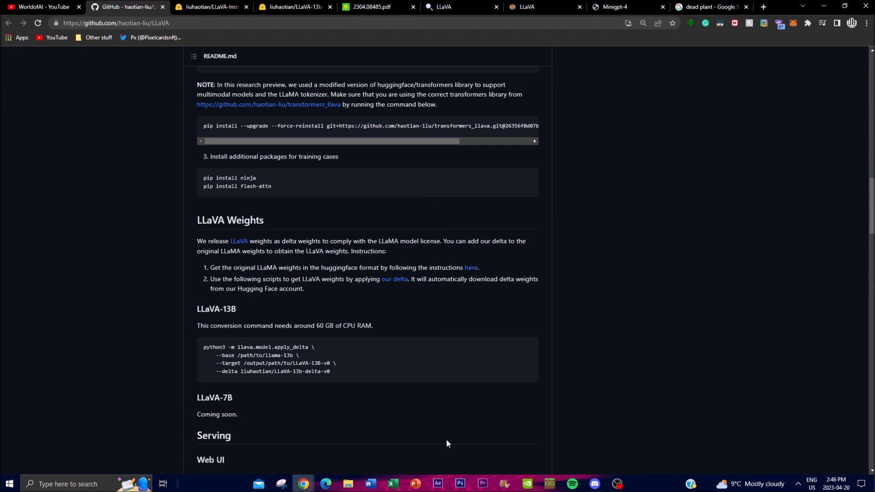
scroll("up", 3)
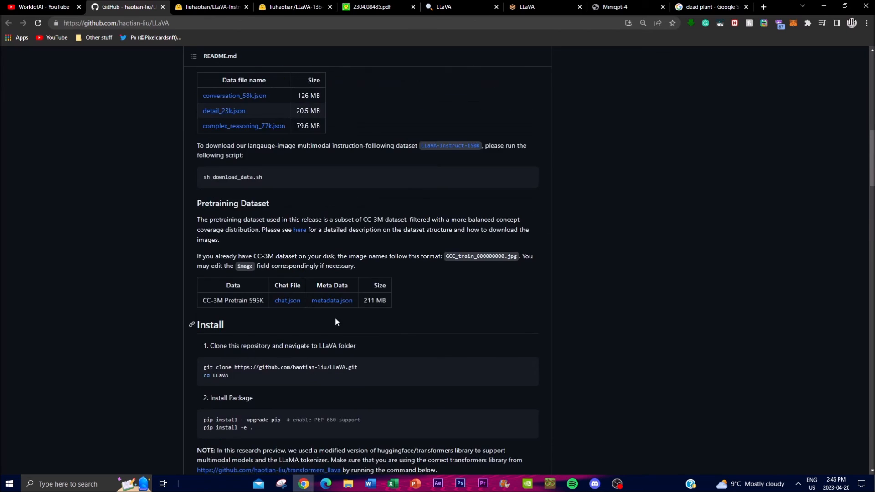
scroll("up", 3)
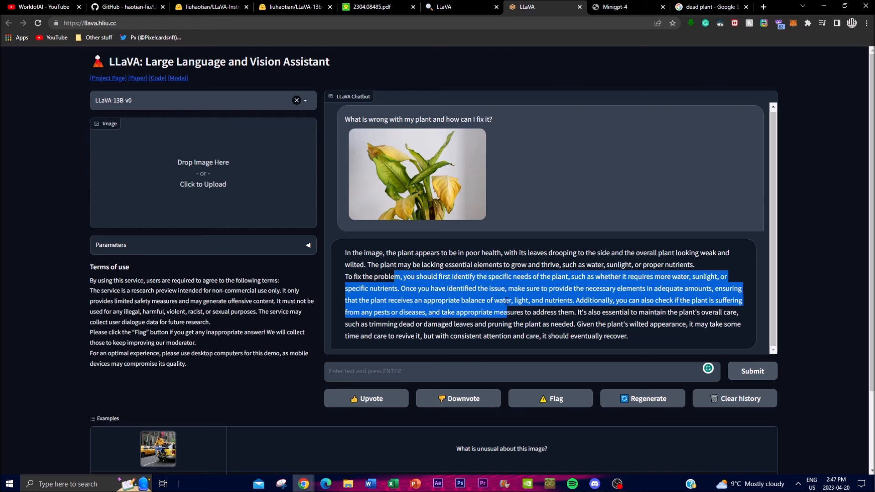
left_click(542, 346)
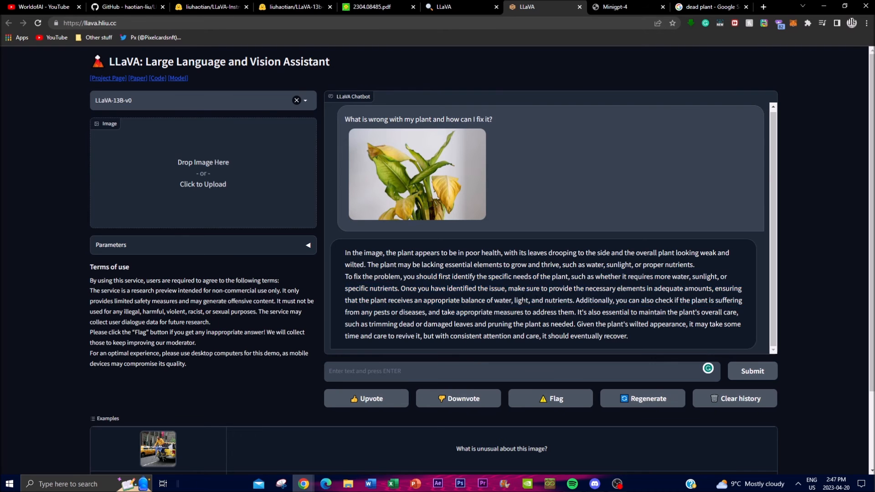
mouse_move(460, 129)
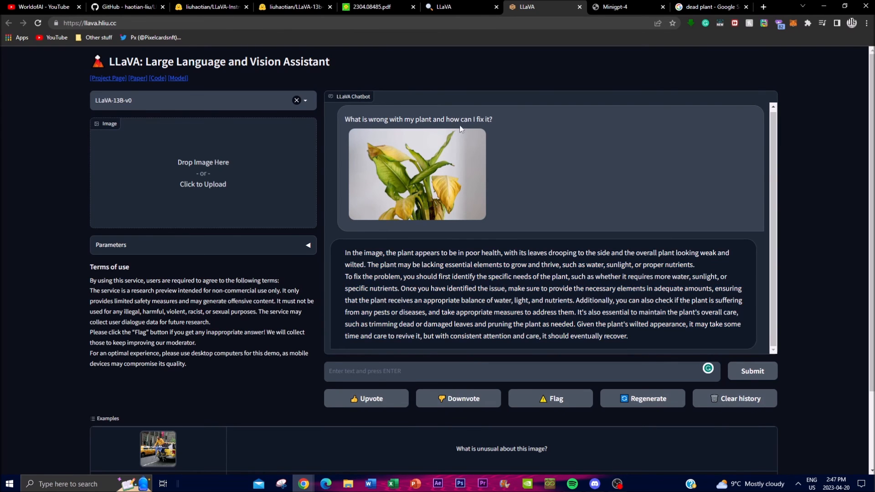
left_click(42, 7)
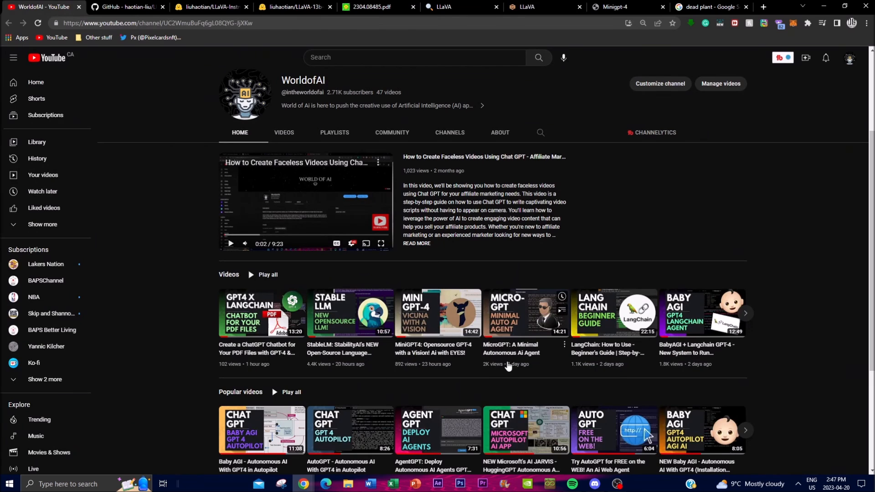
left_click(540, 7)
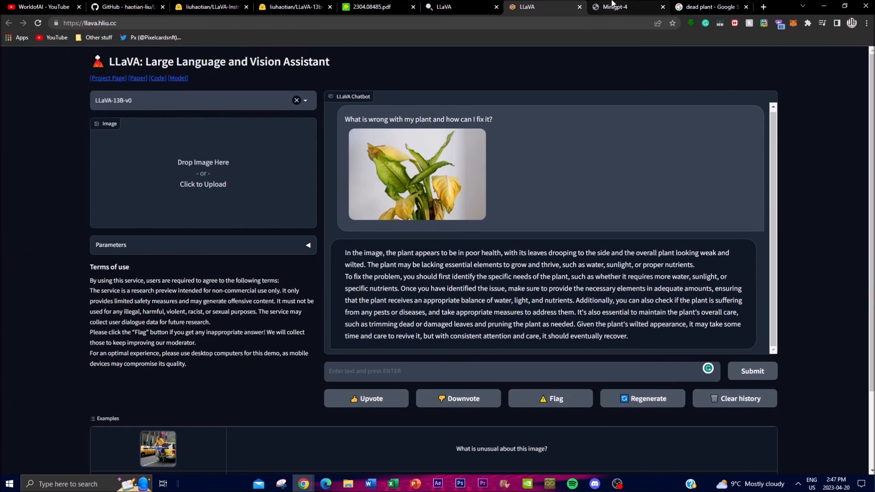
mouse_move(625, 7)
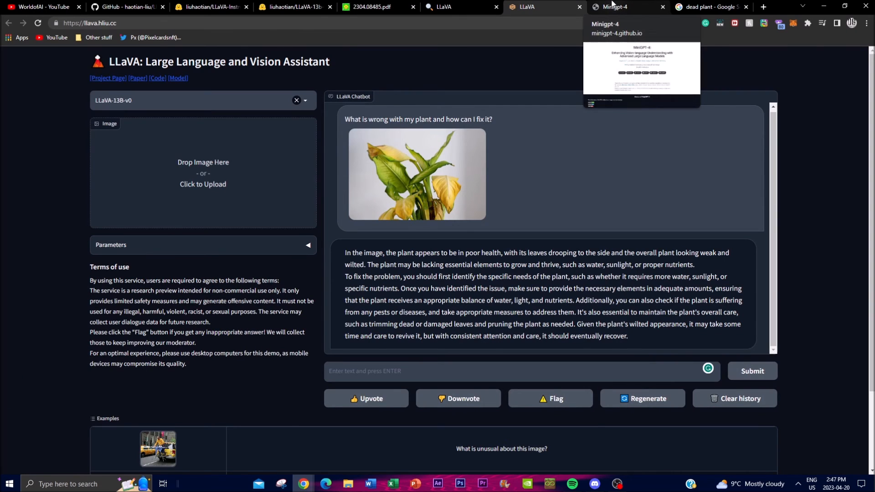
mouse_move(160, 165)
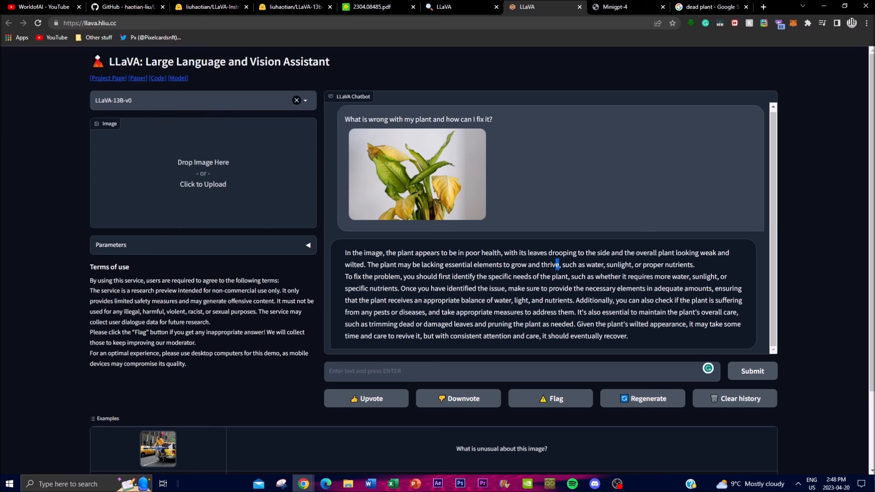
Glance at the demo's Examples, then return to the WorldofAI YouTube channel tab
scroll("down", 3)
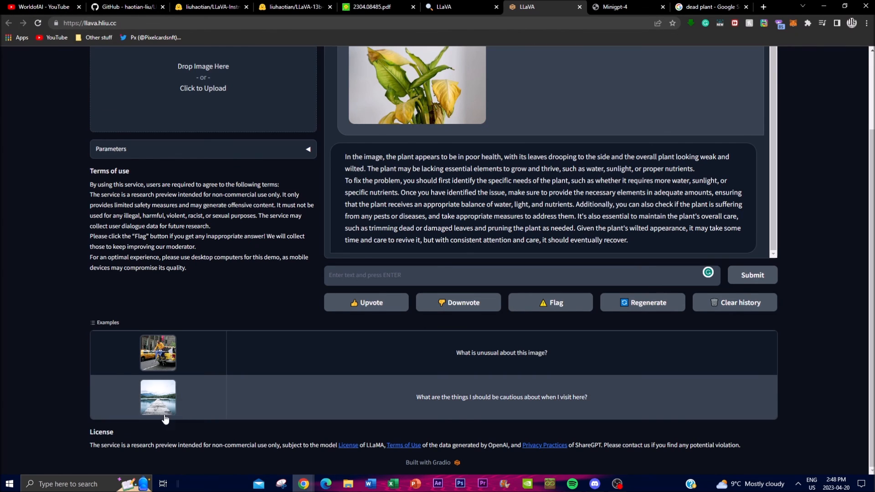
mouse_move(267, 329)
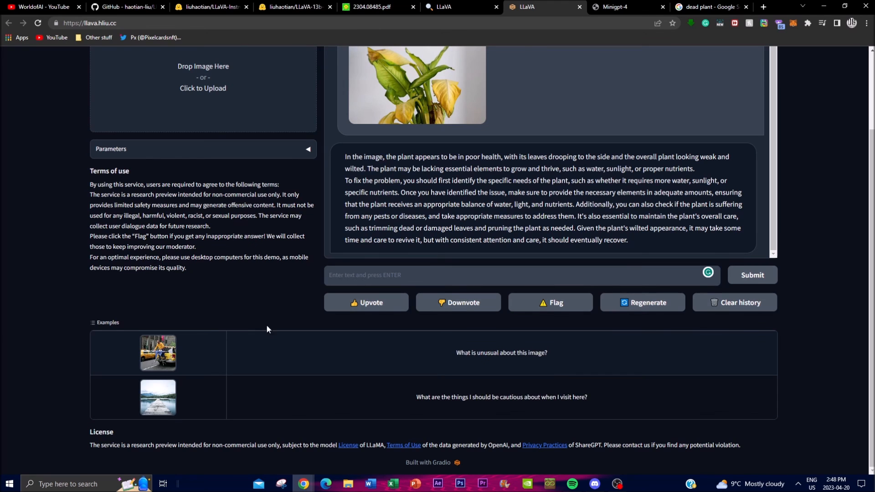
scroll("up", 3)
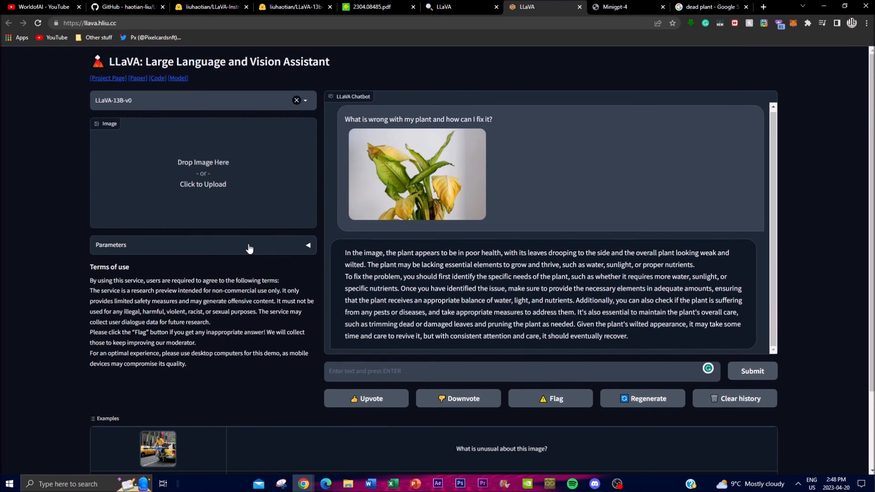
mouse_move(178, 273)
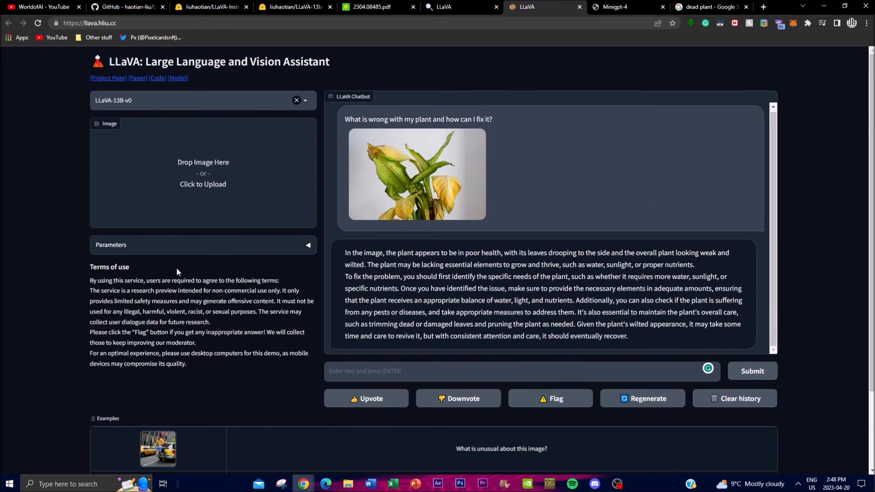
mouse_move(178, 273)
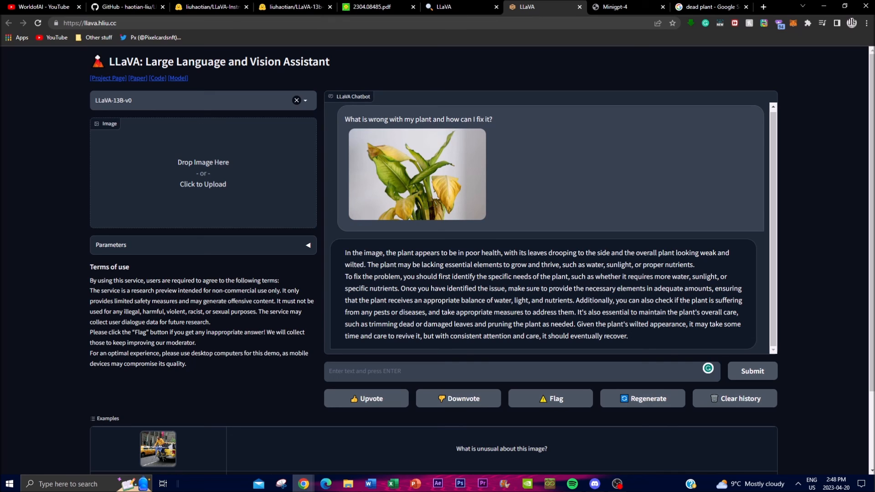
mouse_move(22, 170)
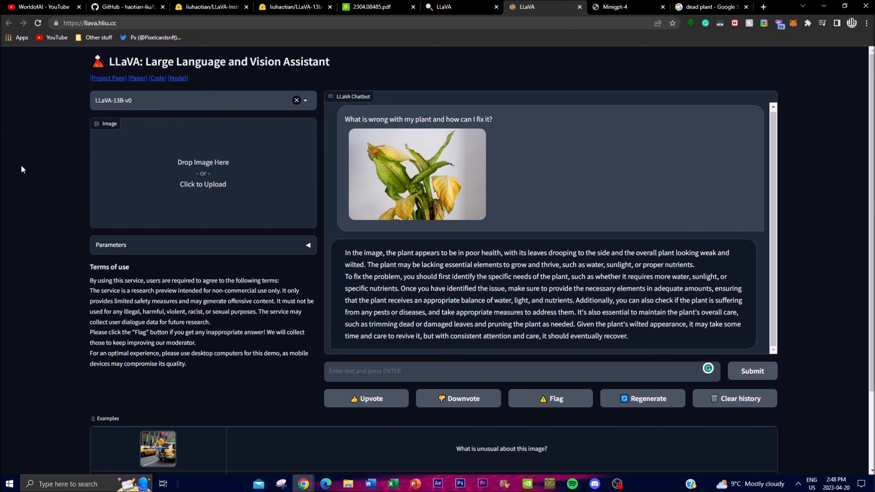
mouse_move(391, 184)
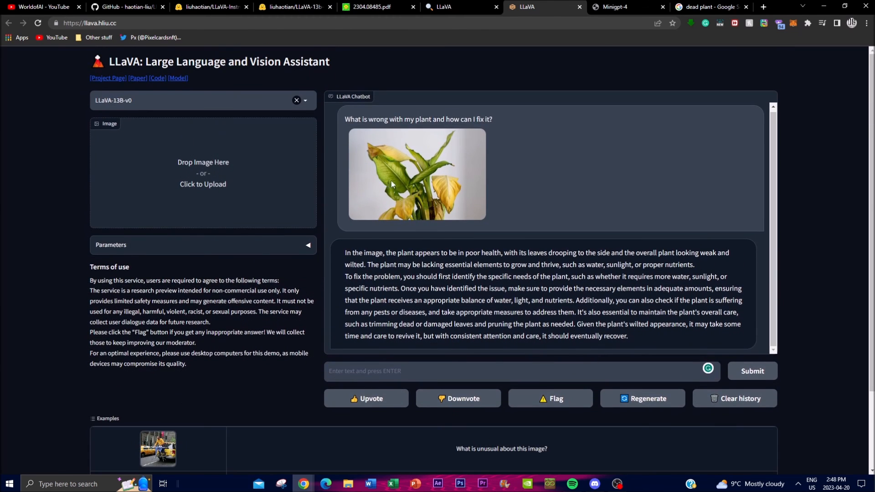
left_click(42, 6)
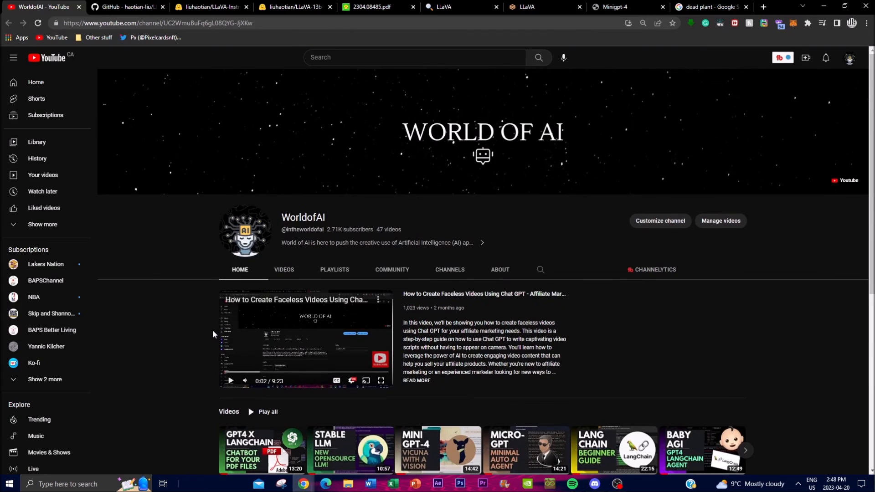